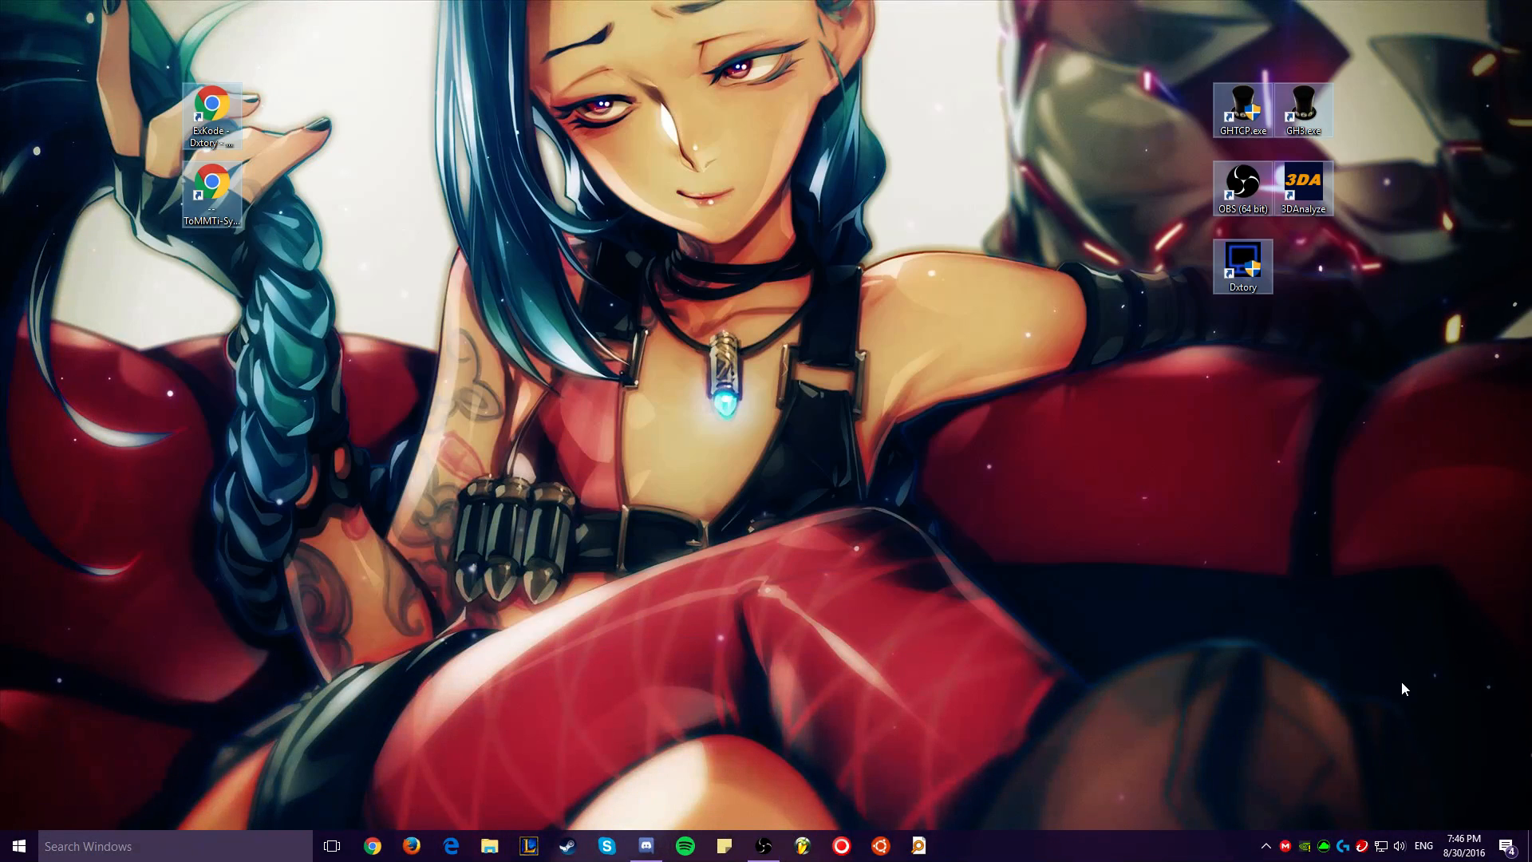
Step: Review the desktop shortcuts and the latest Dxtory version's download details
left_click_drag(1404, 689, 156, 64)
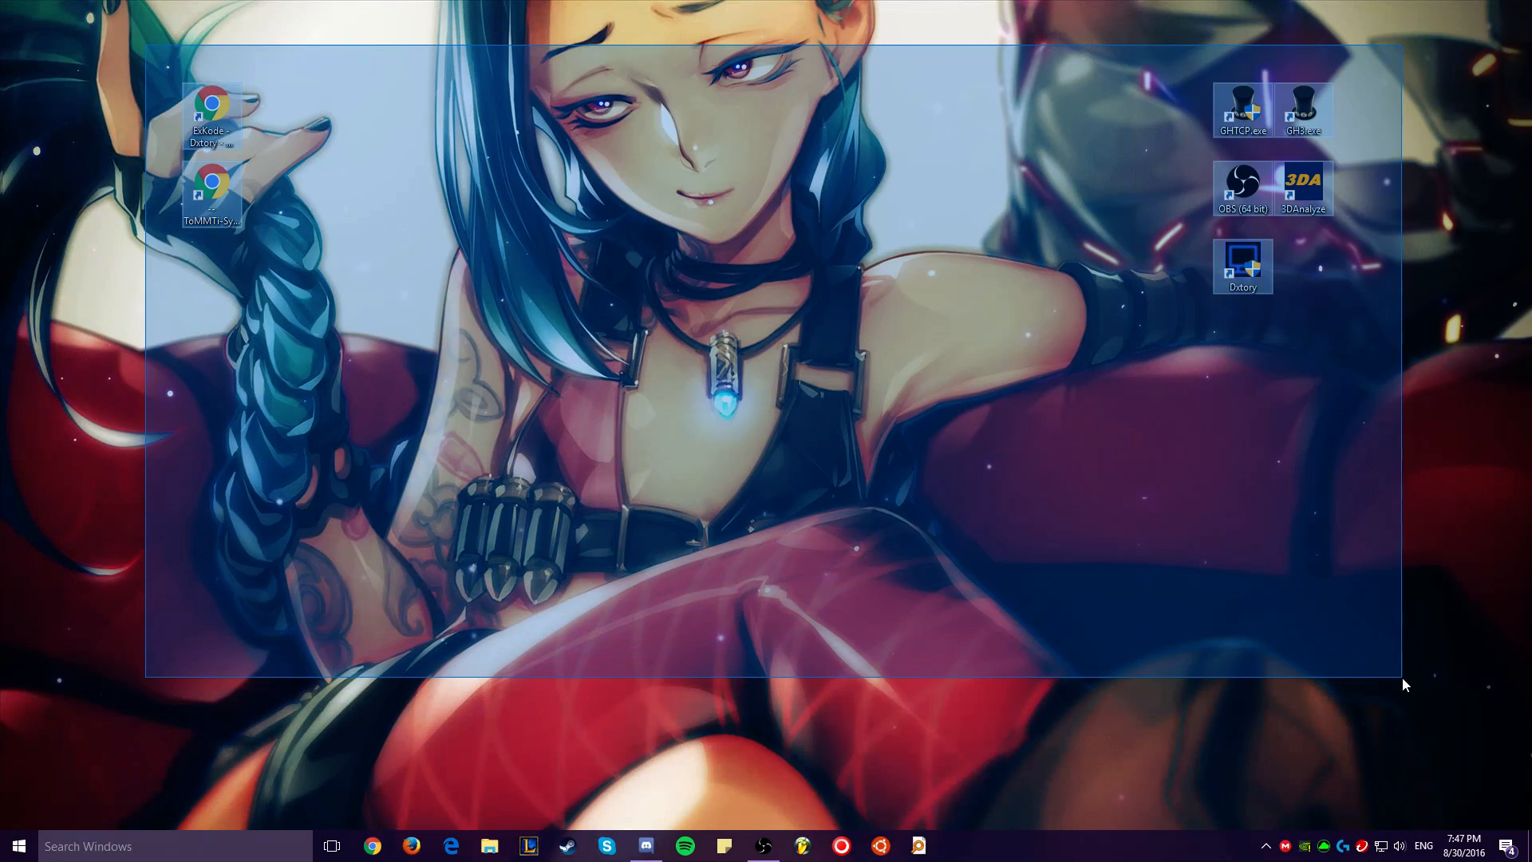
mouse_move(147, 50)
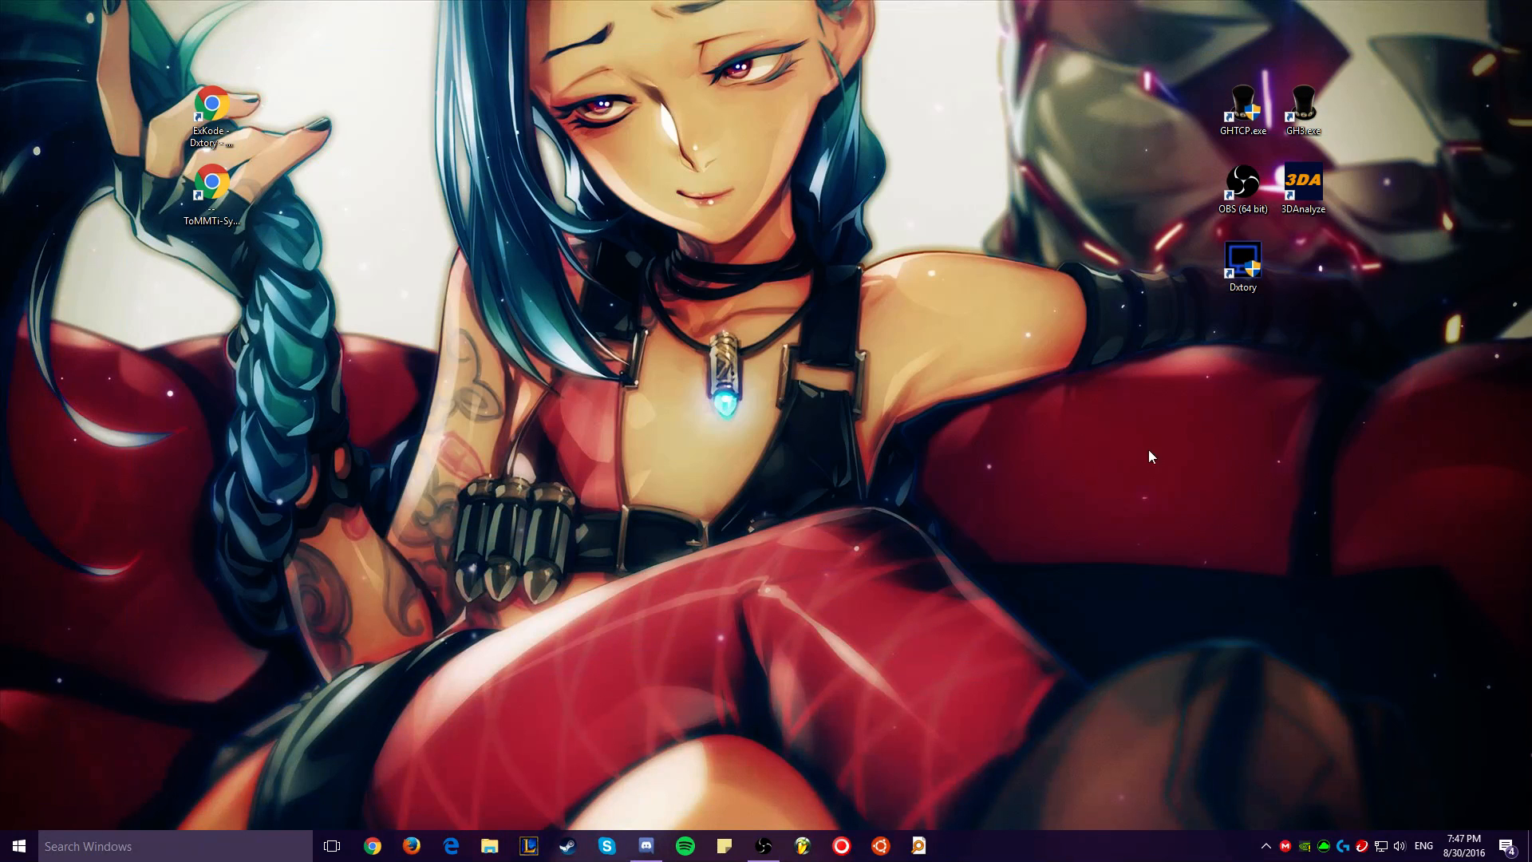
mouse_move(1095, 77)
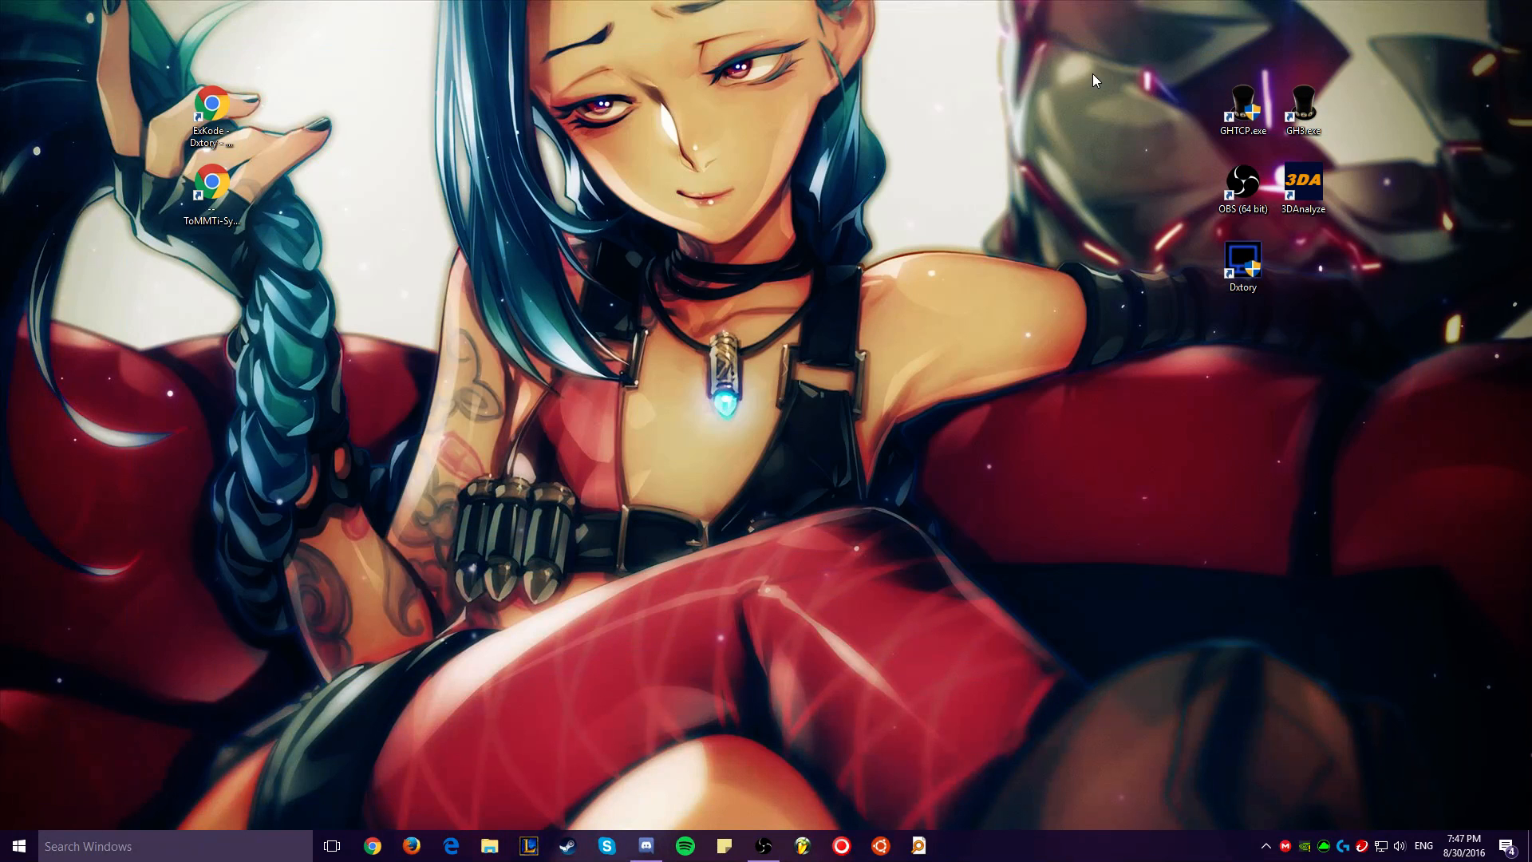
mouse_move(972, 293)
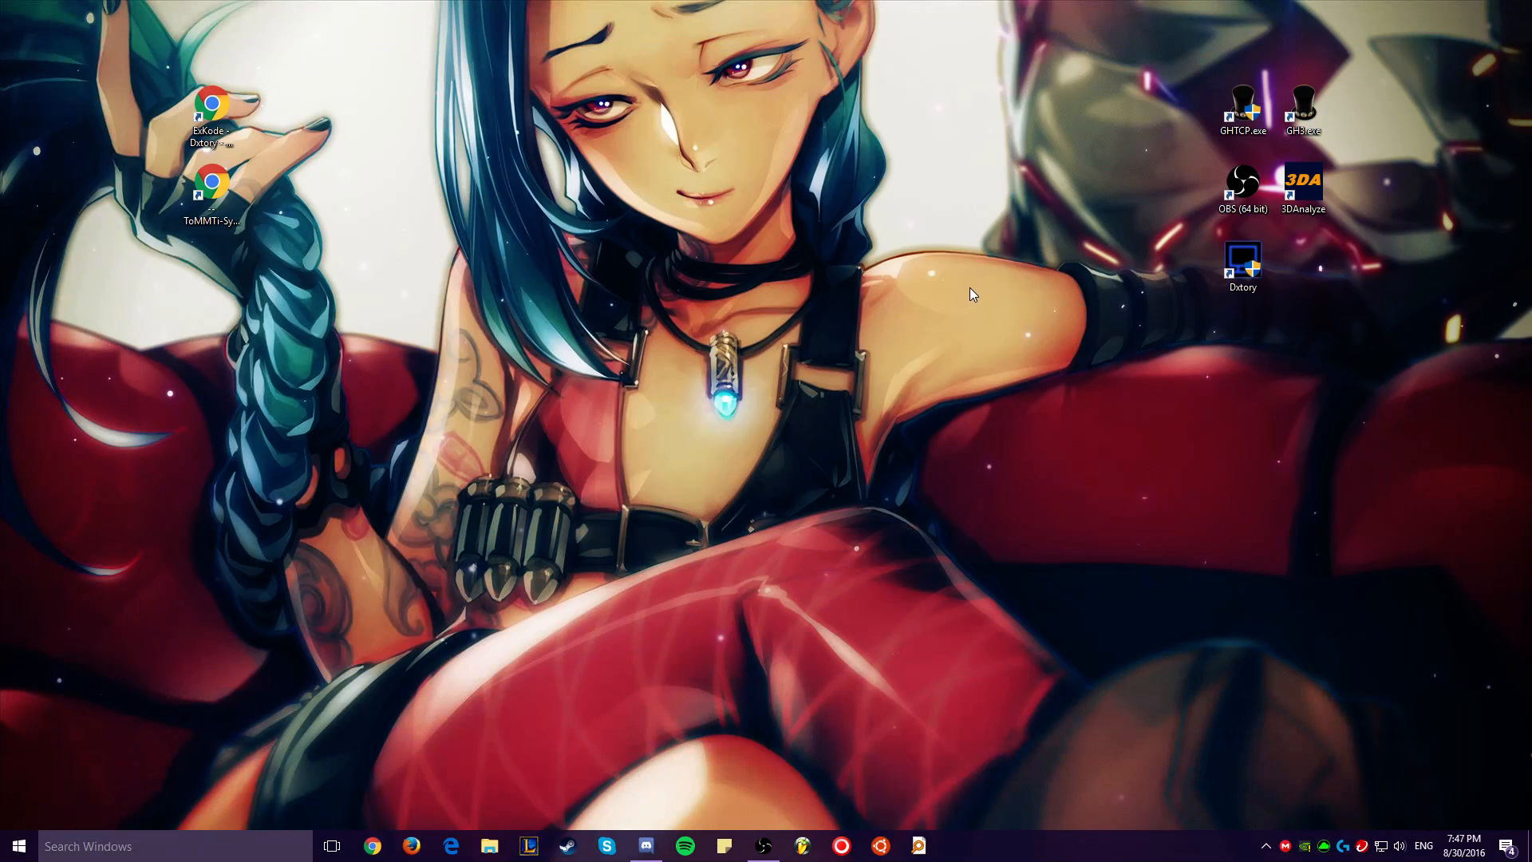
mouse_move(926, 307)
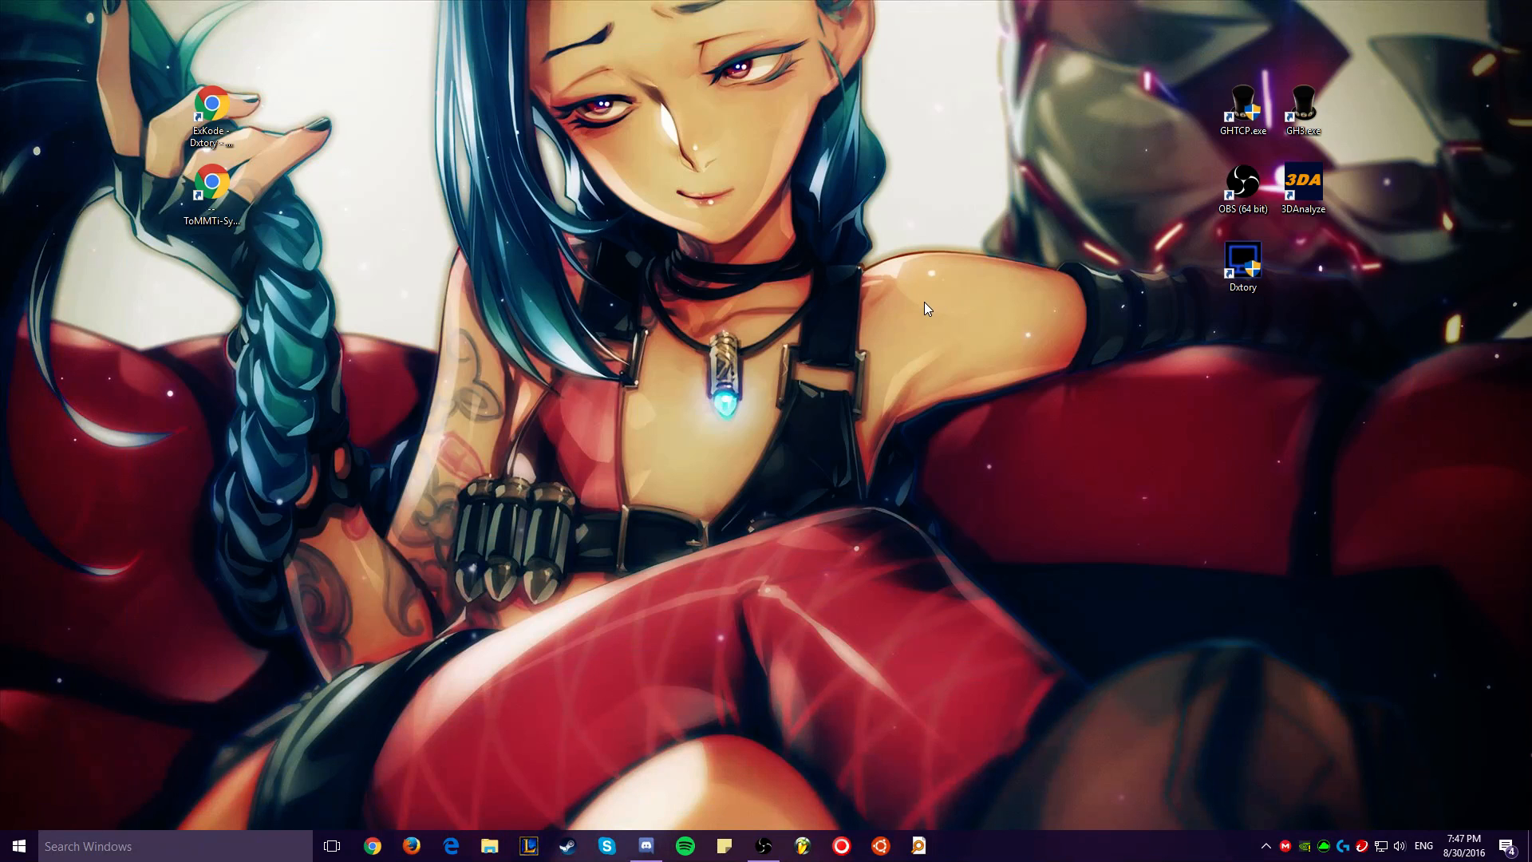
mouse_move(942, 204)
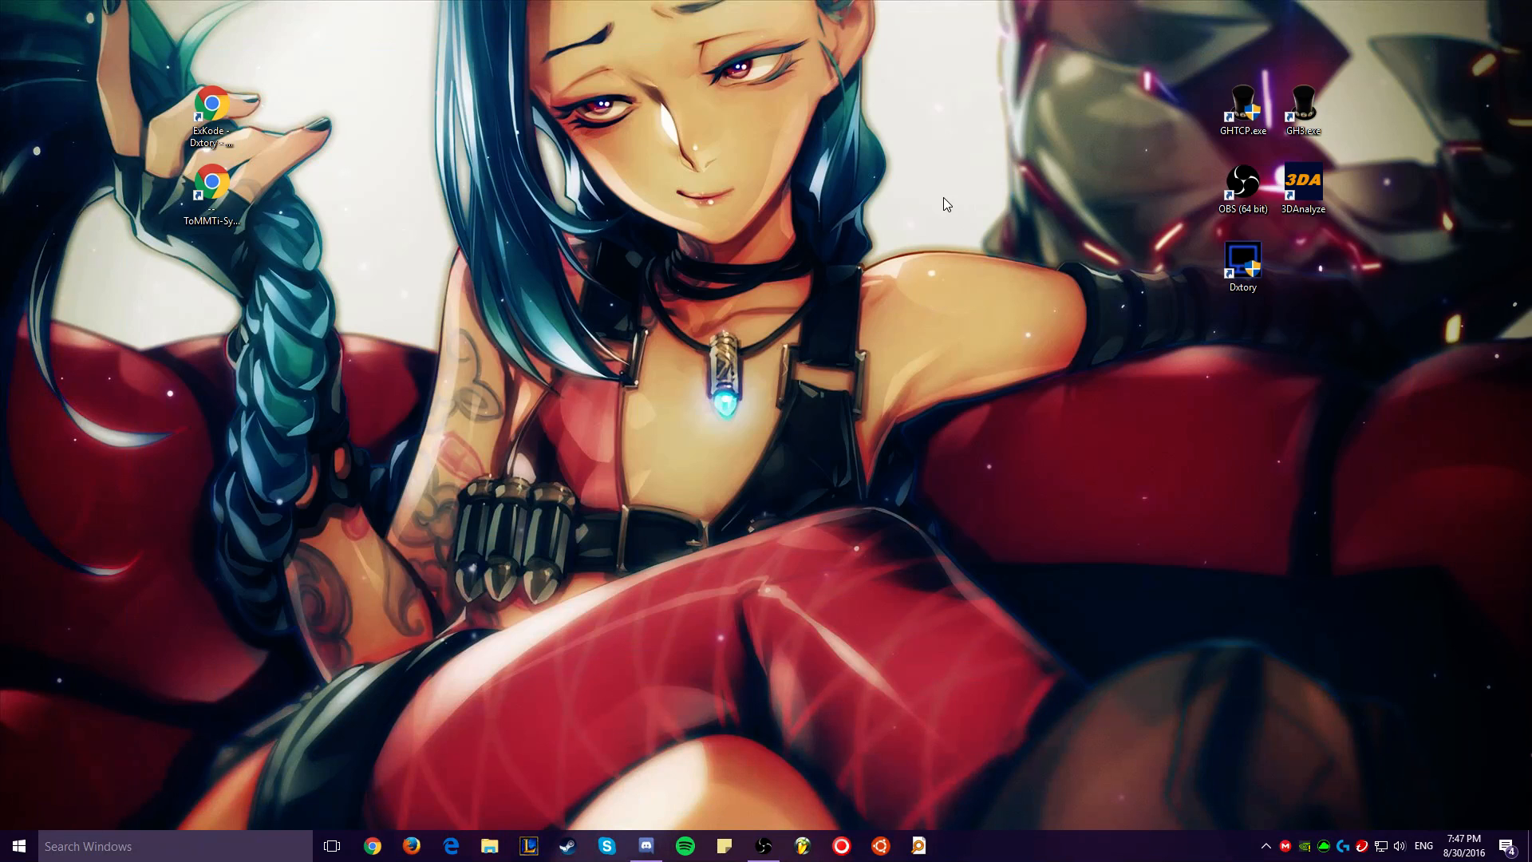
mouse_move(1315, 458)
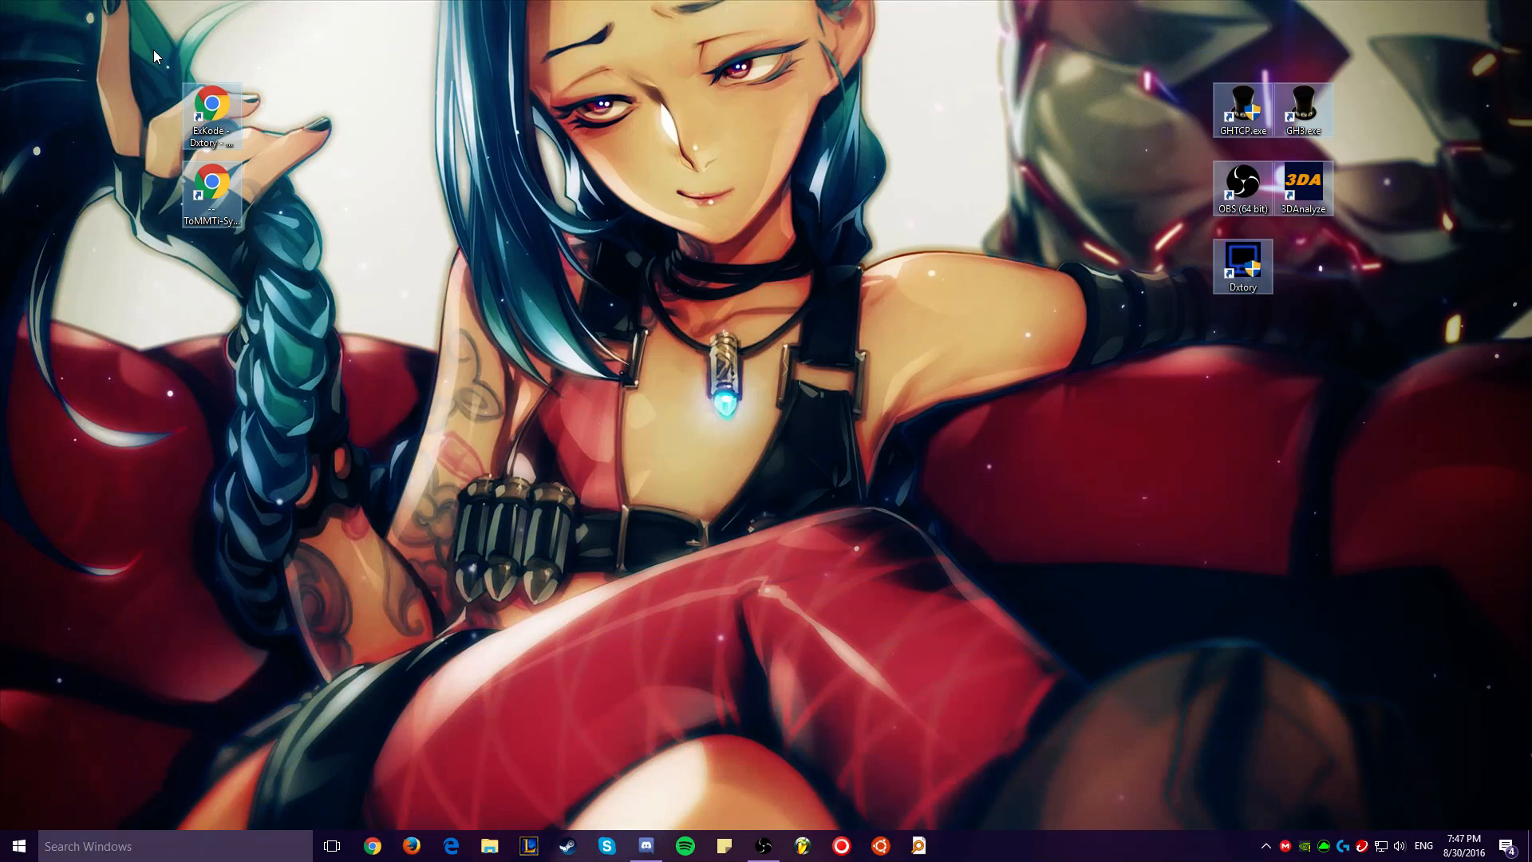
left_click_drag(151, 59, 1373, 584)
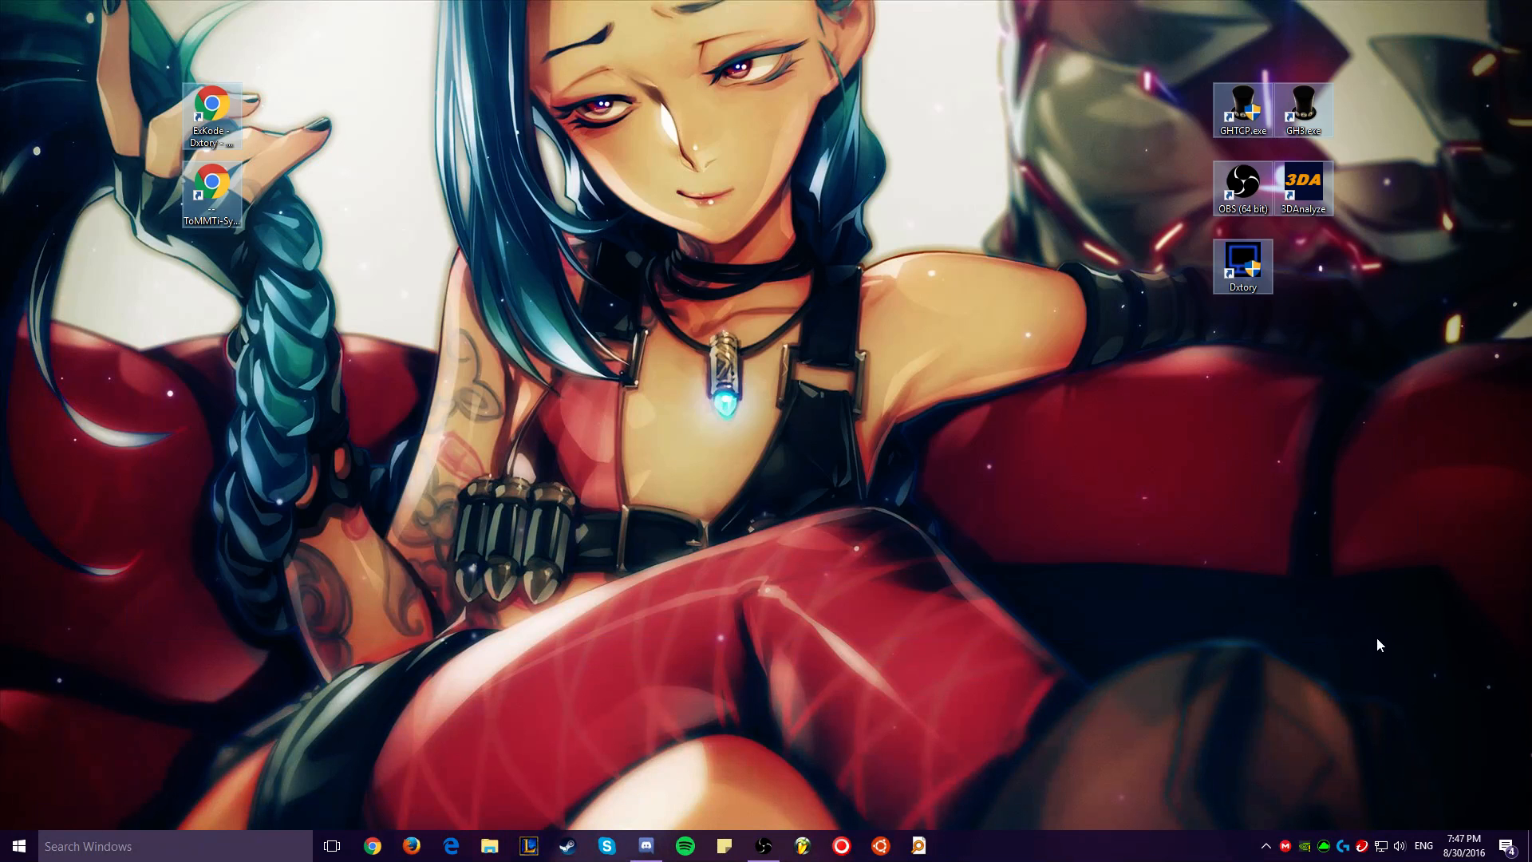
mouse_move(1328, 661)
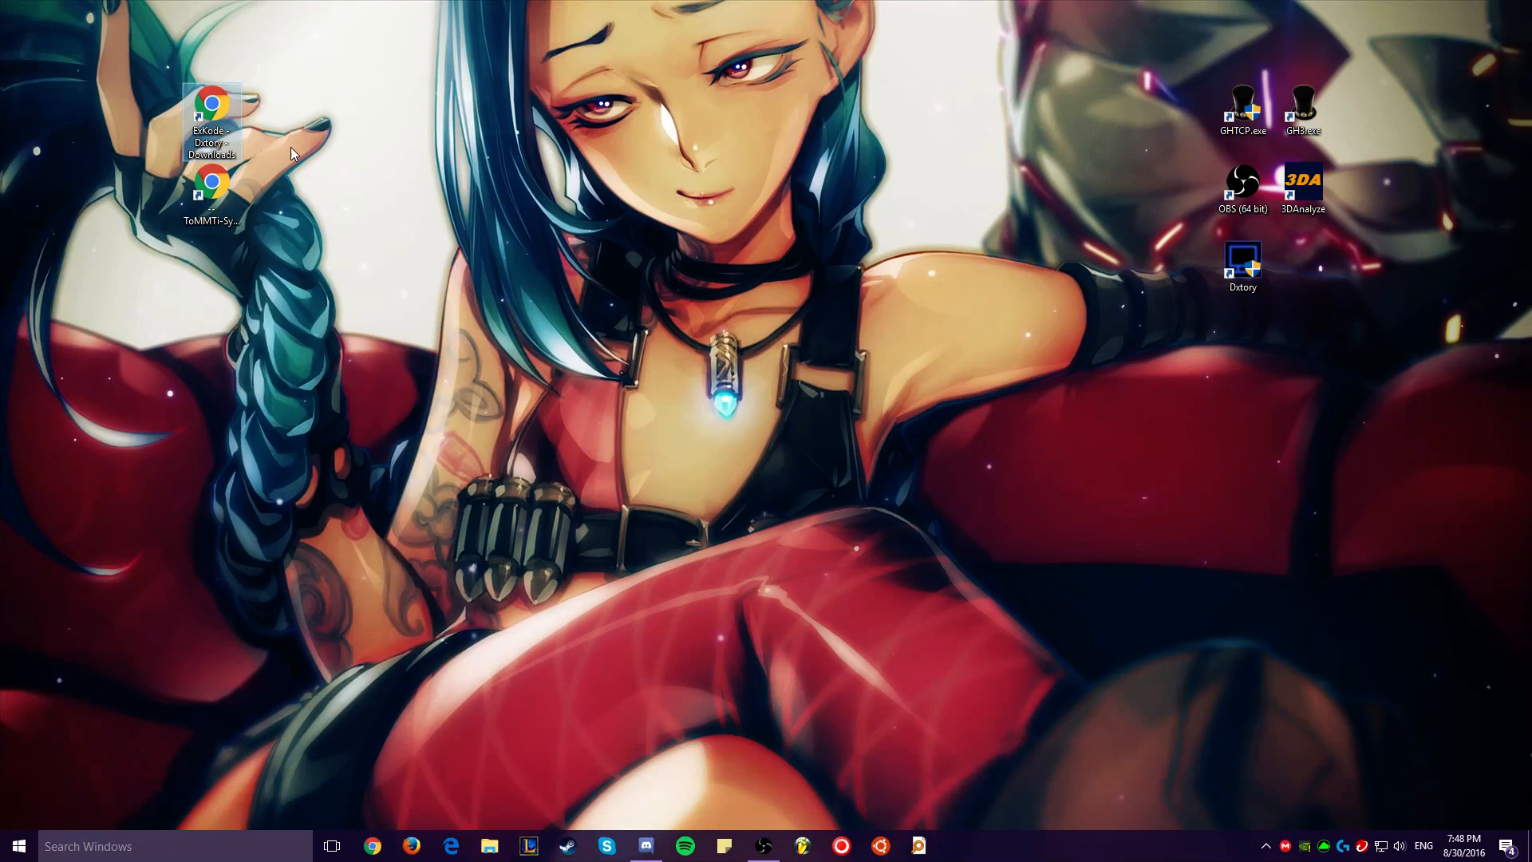
double_click(213, 102)
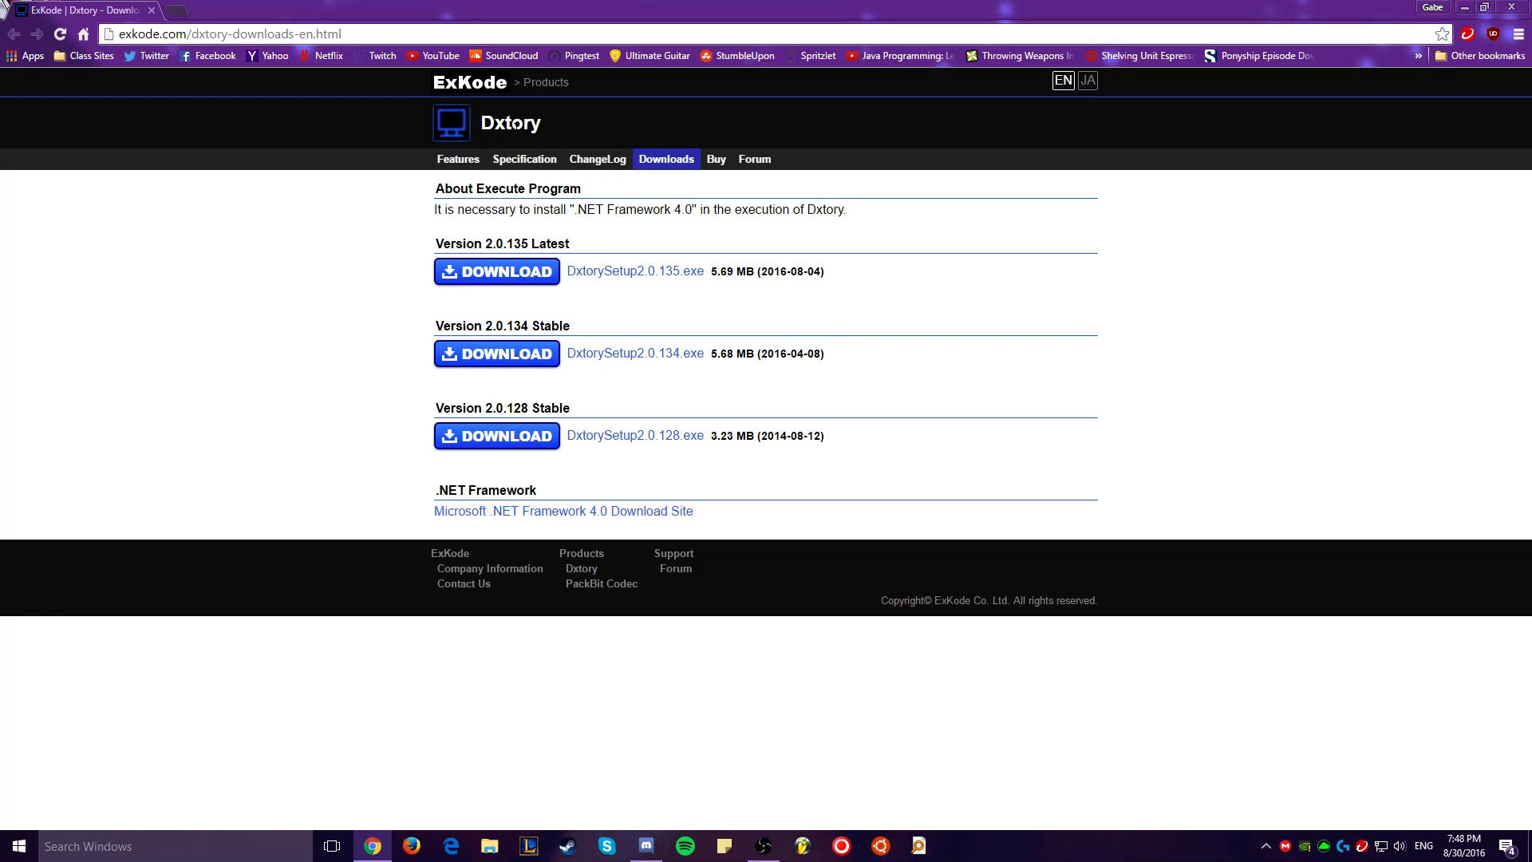
mouse_move(672, 118)
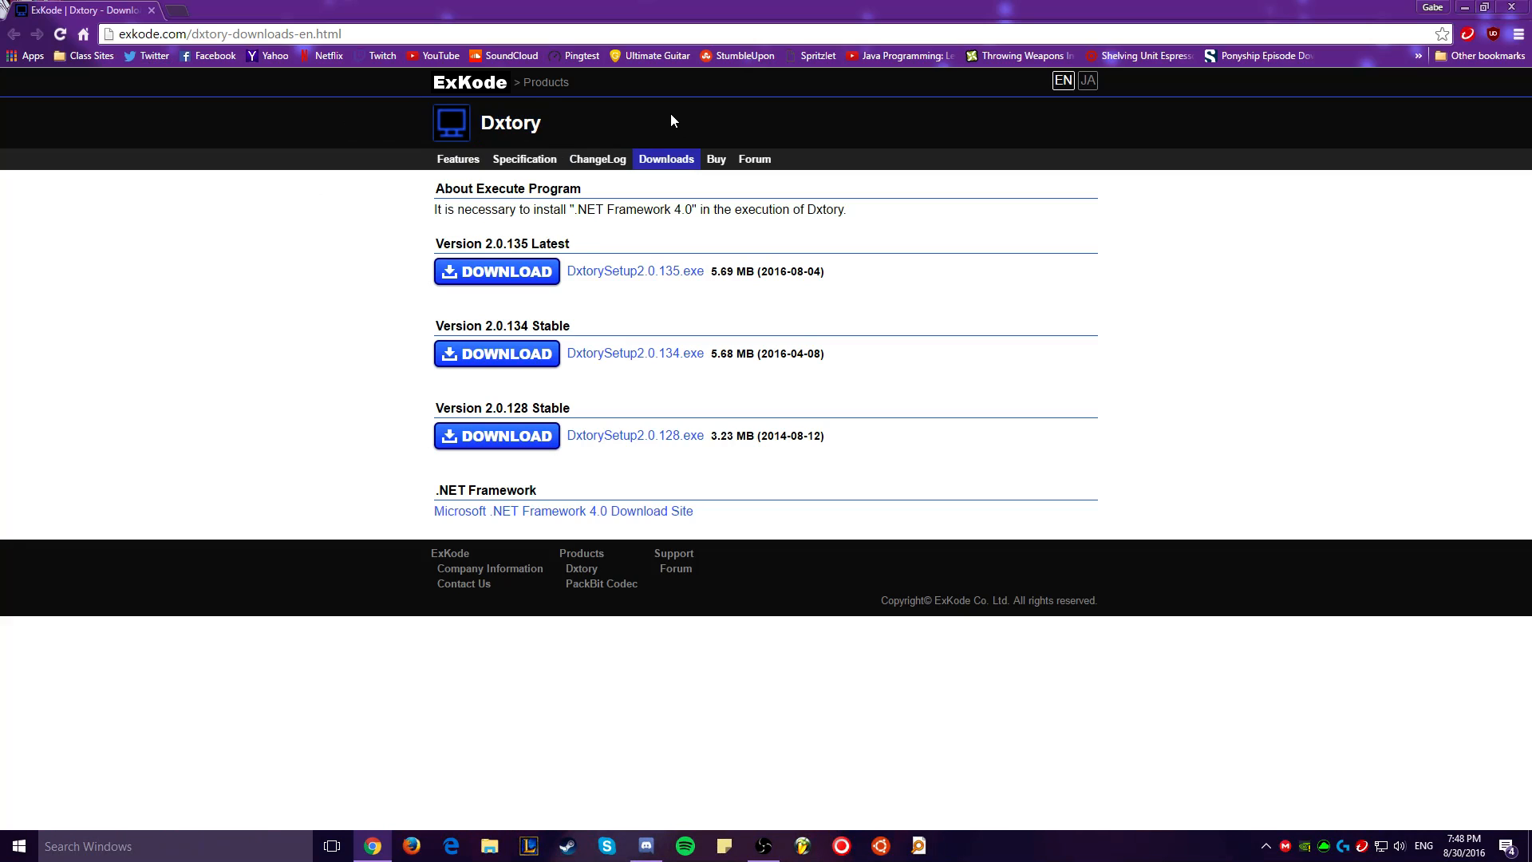
mouse_move(670, 144)
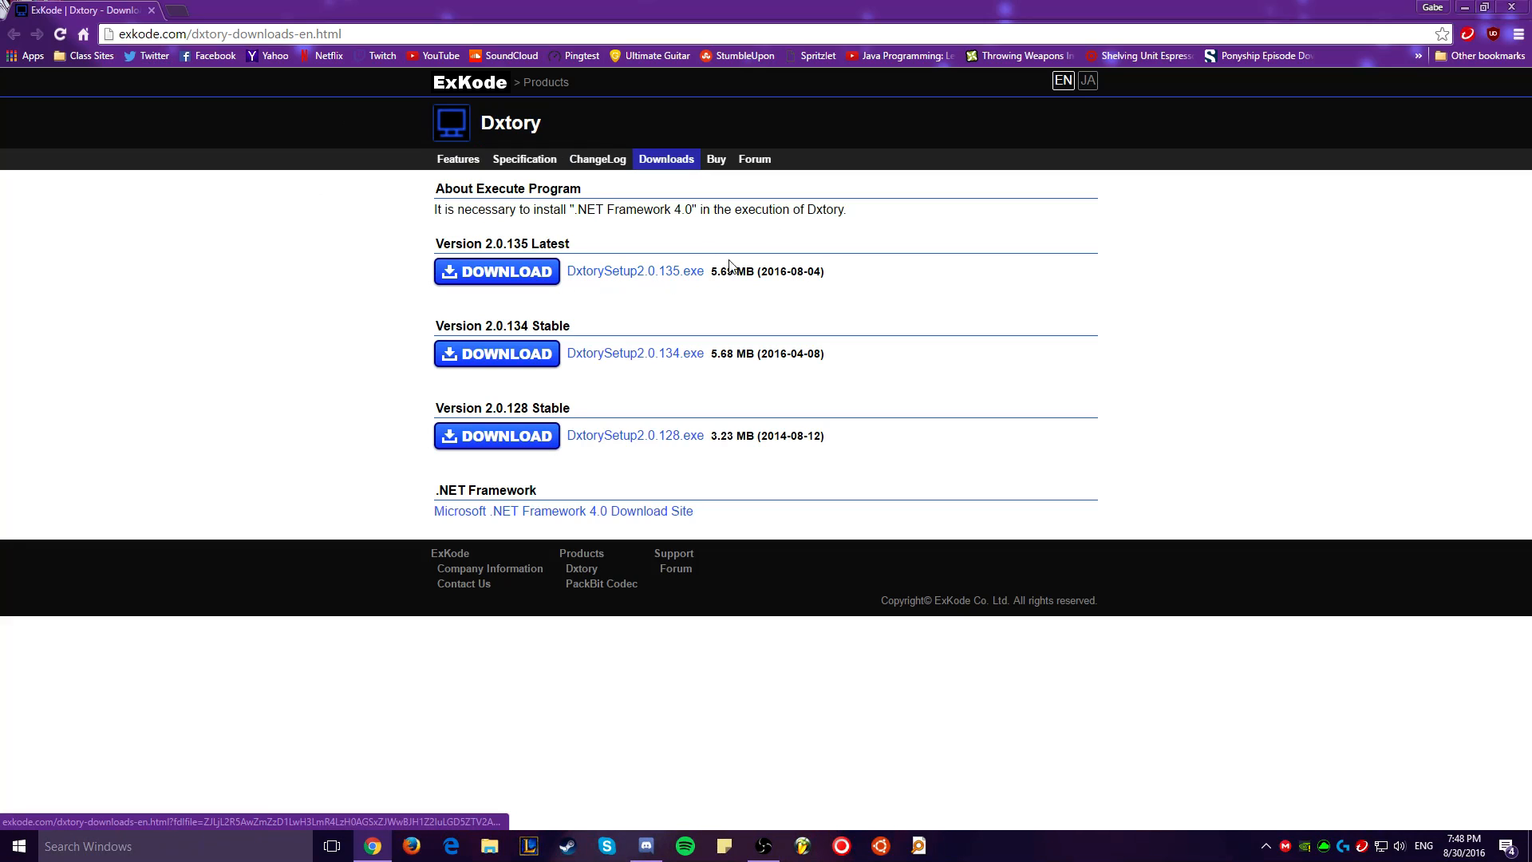
left_click_drag(429, 243, 825, 271)
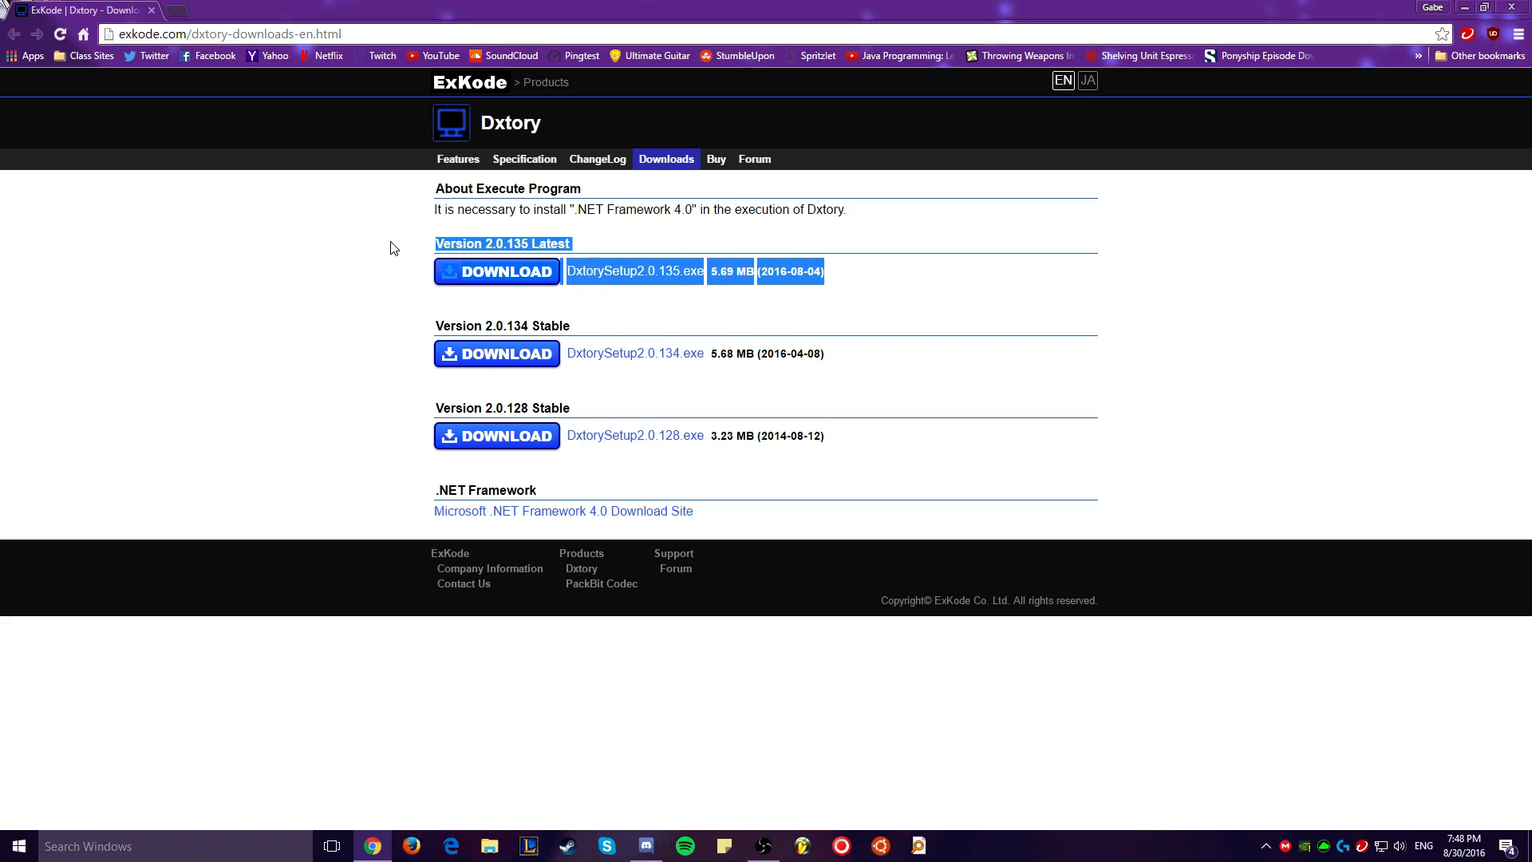
mouse_move(353, 245)
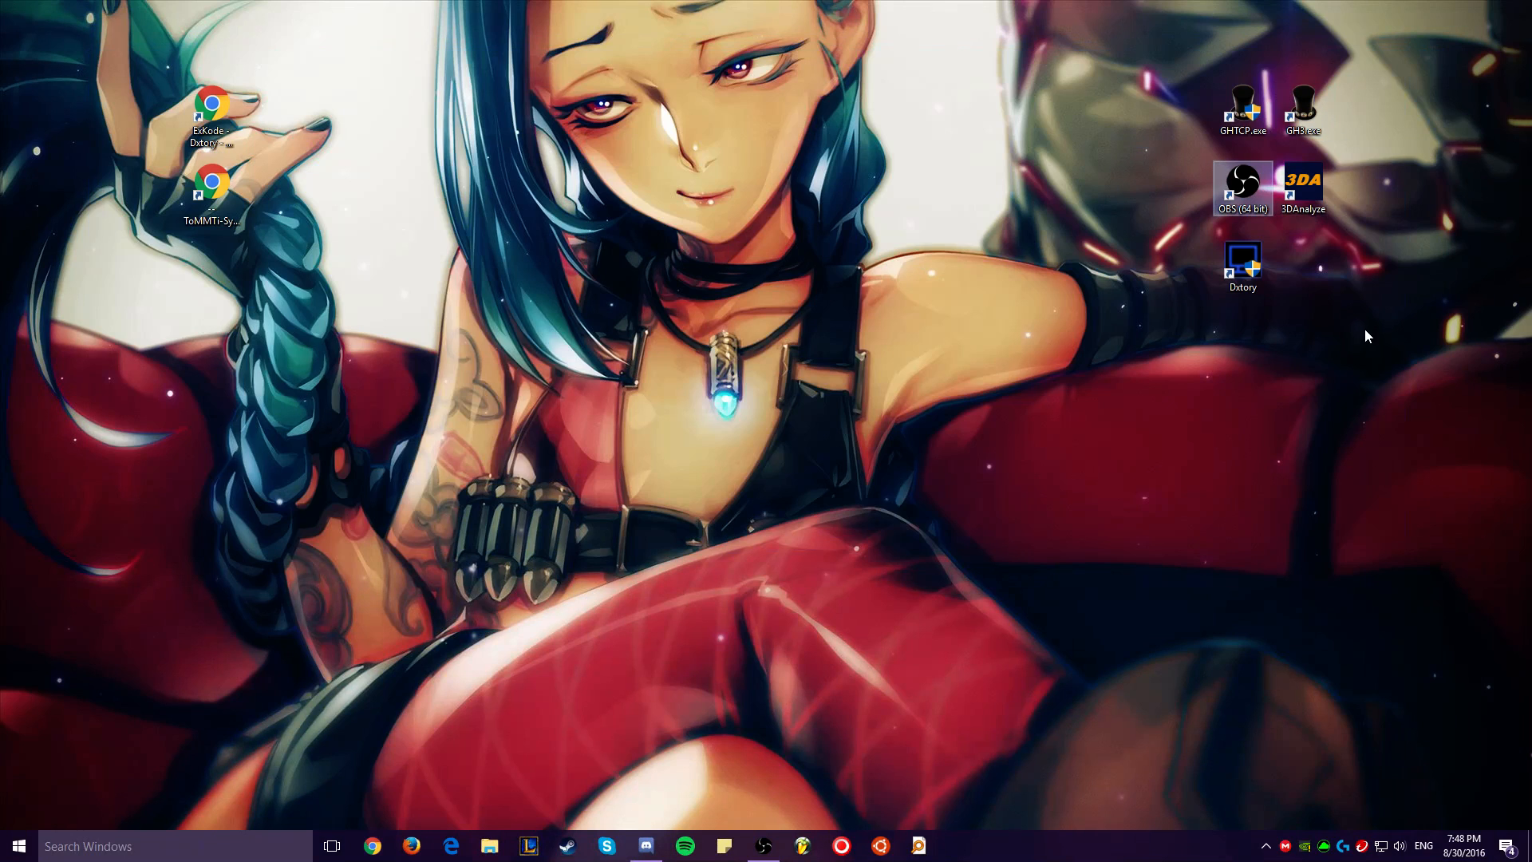
mouse_move(1252, 475)
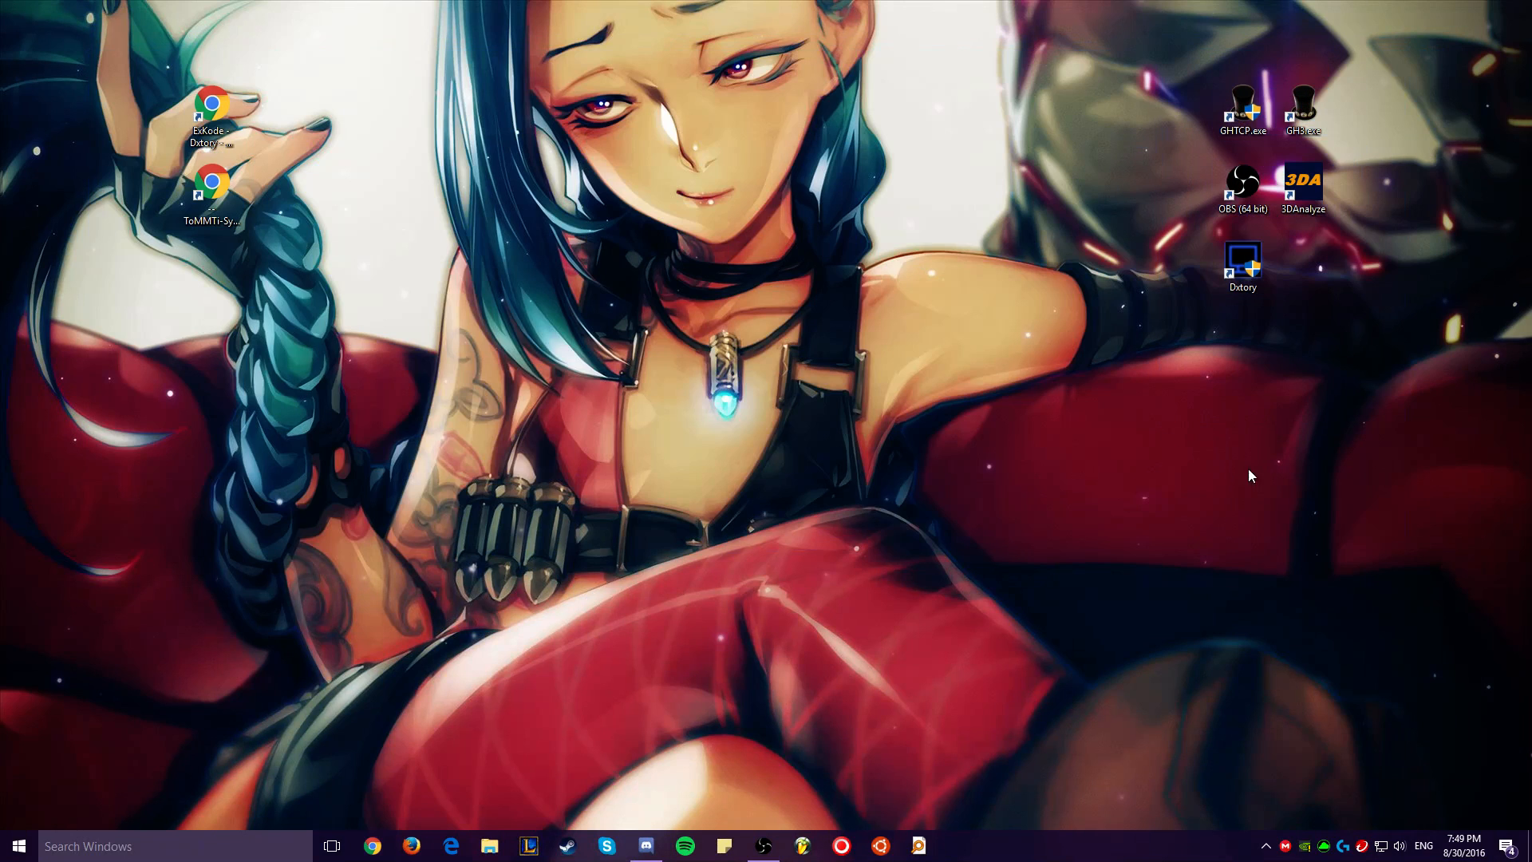
mouse_move(1163, 242)
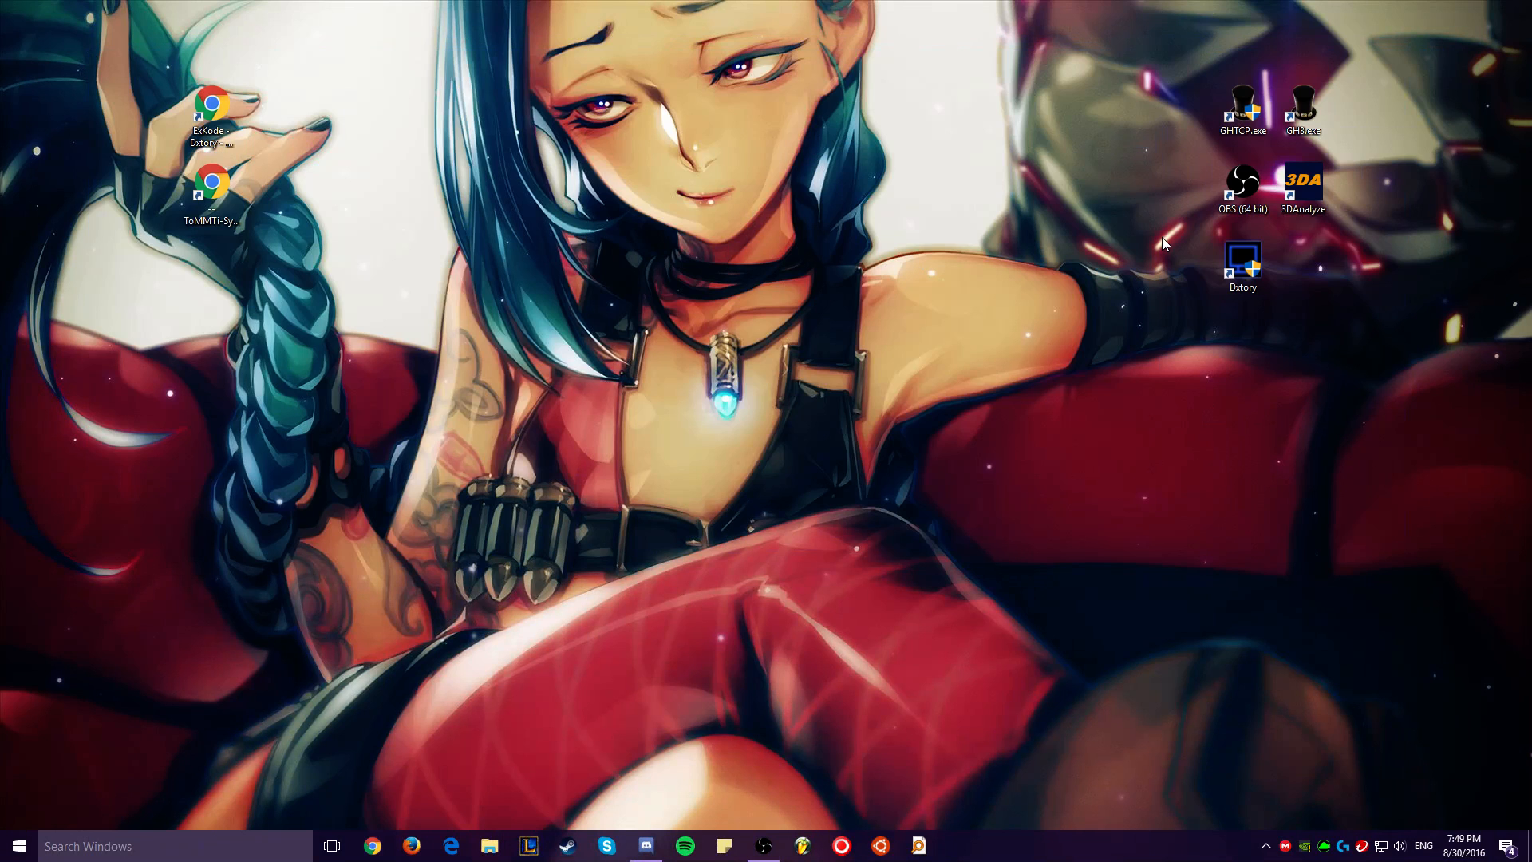
Step: Launch Dxtory 2.0.127 from its desktop shortcut
double_click(1241, 258)
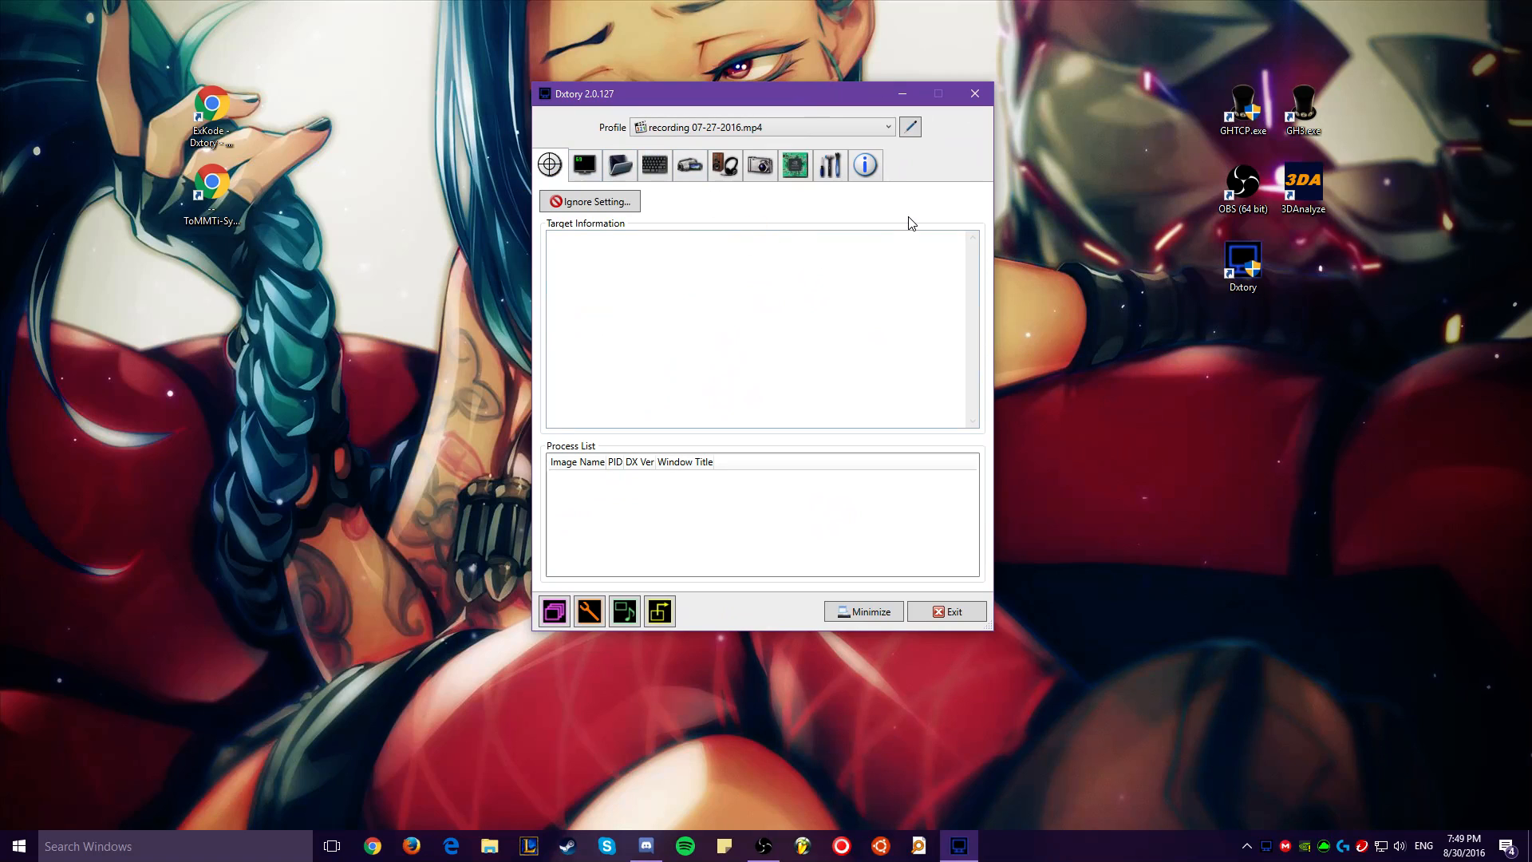
Step: Switch to the Guitar Hero III: Legends of Rock profile and show its Advanced Setting page
left_click(888, 128)
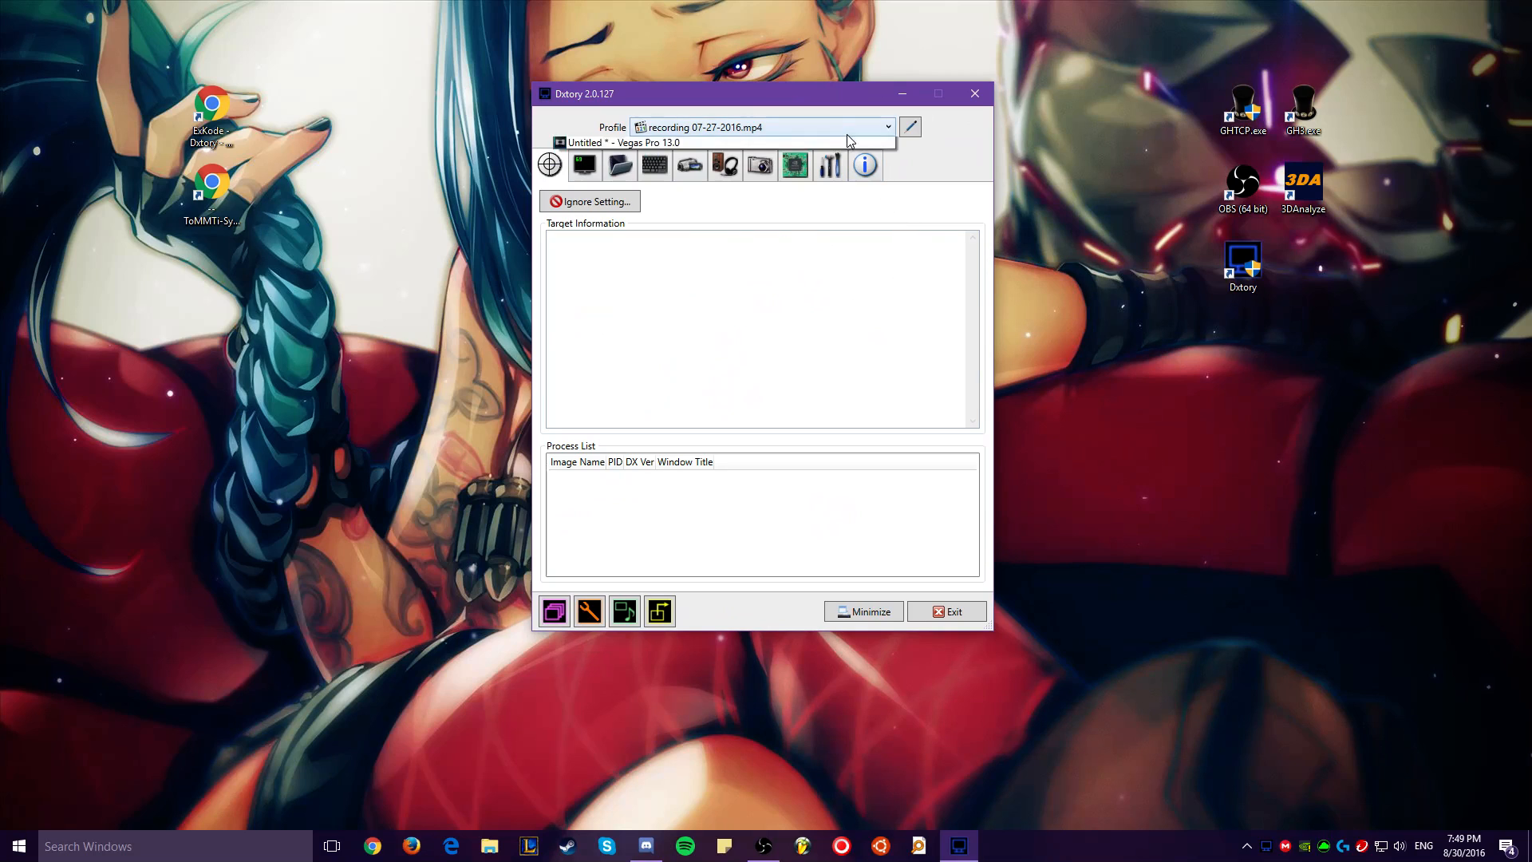
left_click(886, 127)
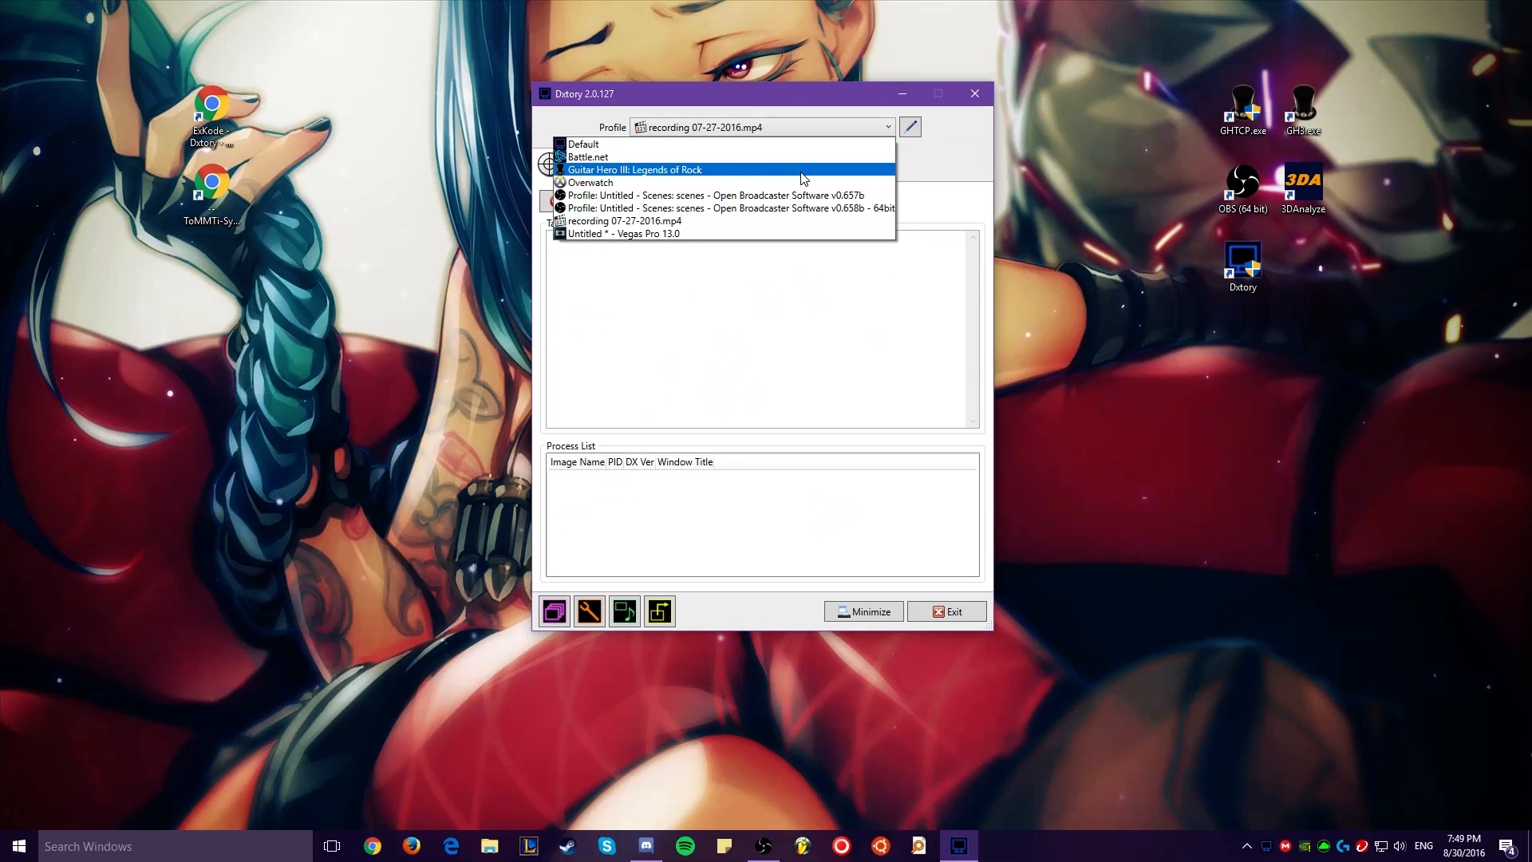
left_click(637, 169)
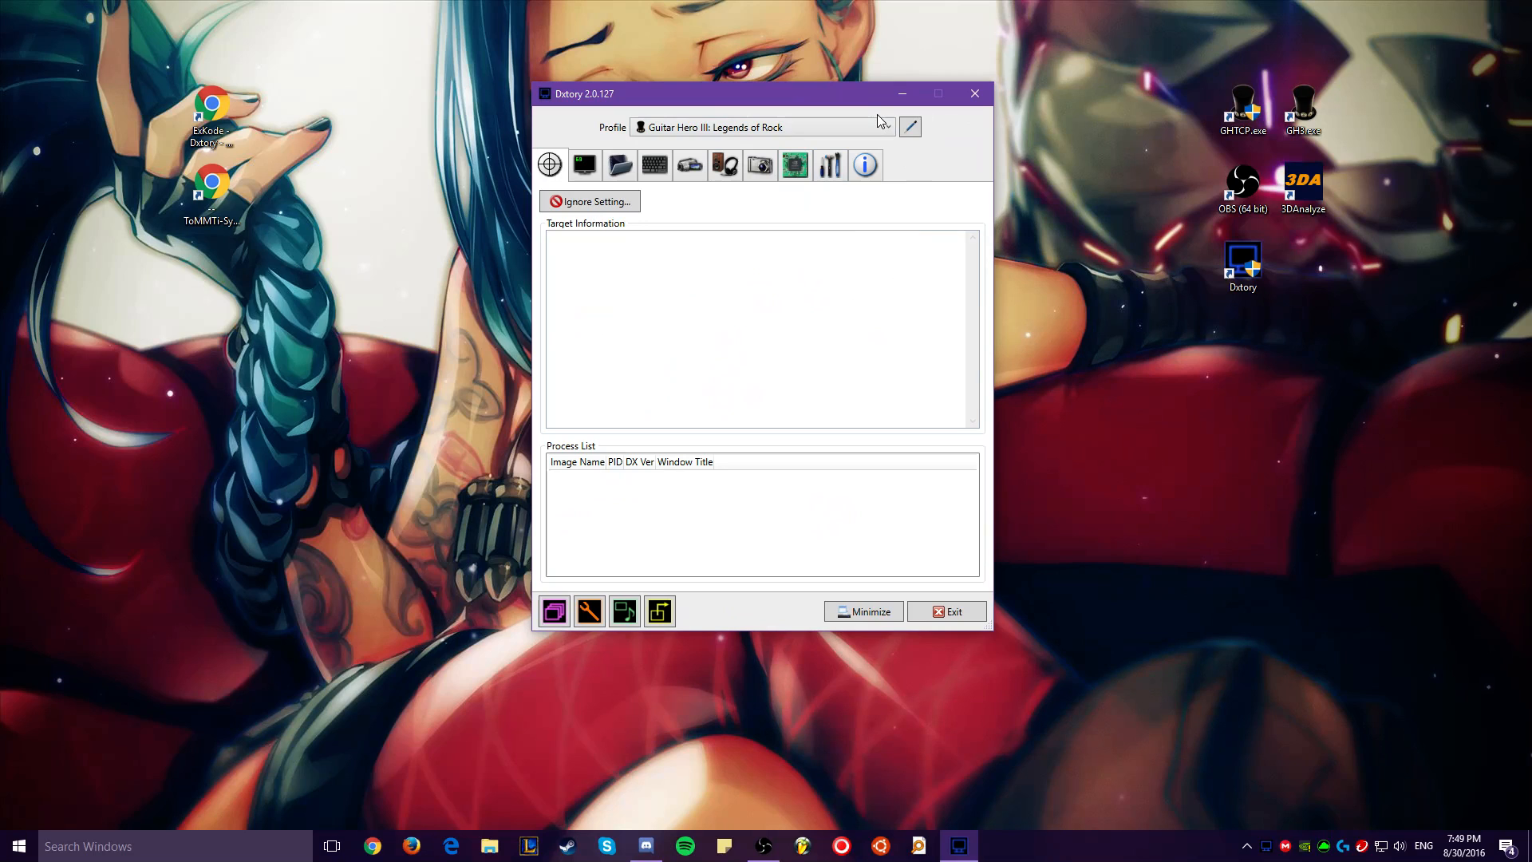
left_click(884, 128)
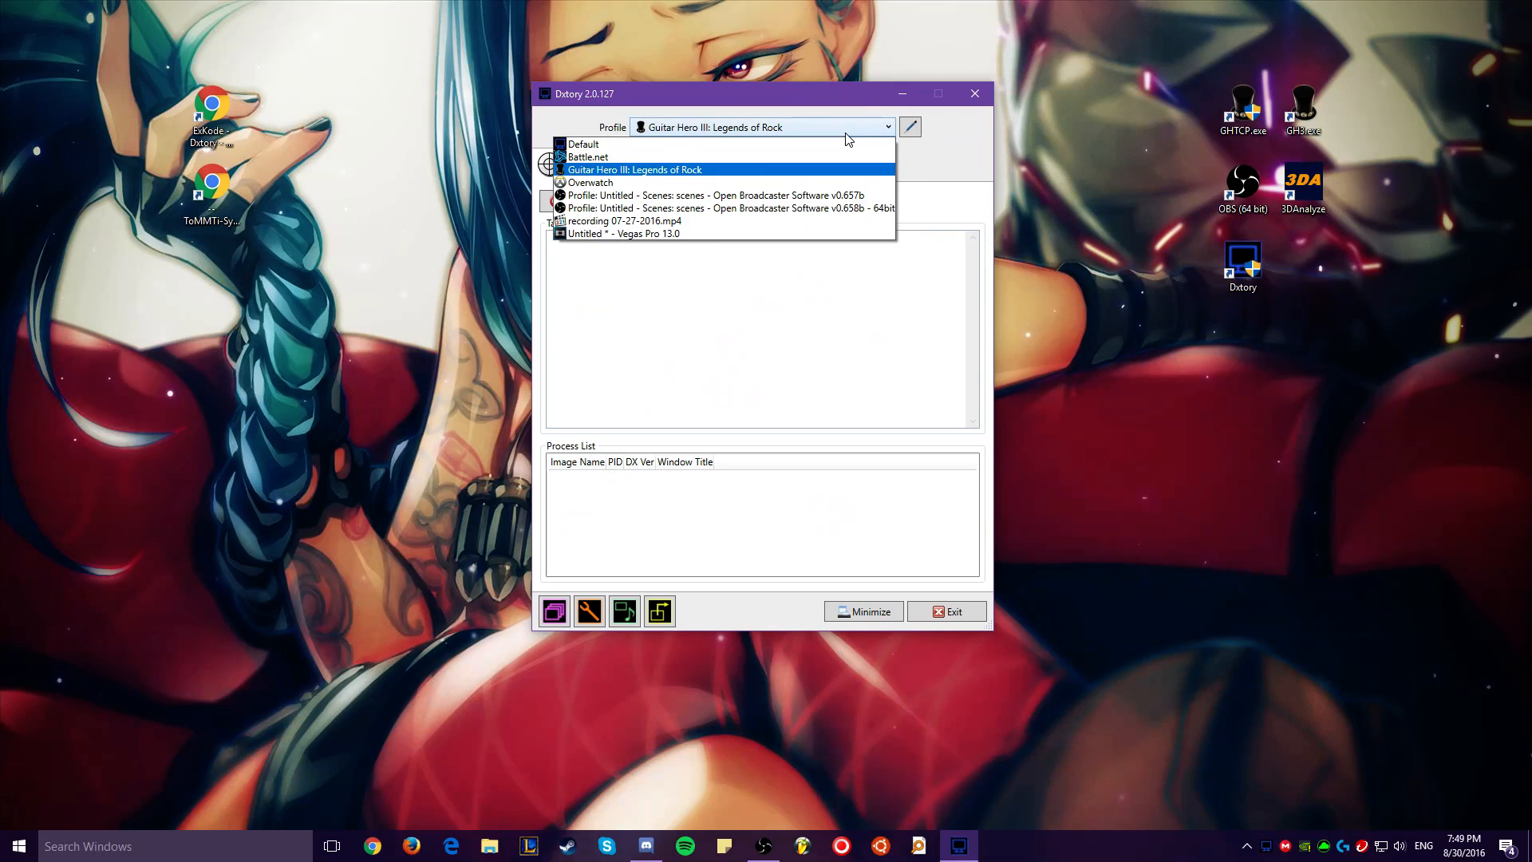
left_click(637, 169)
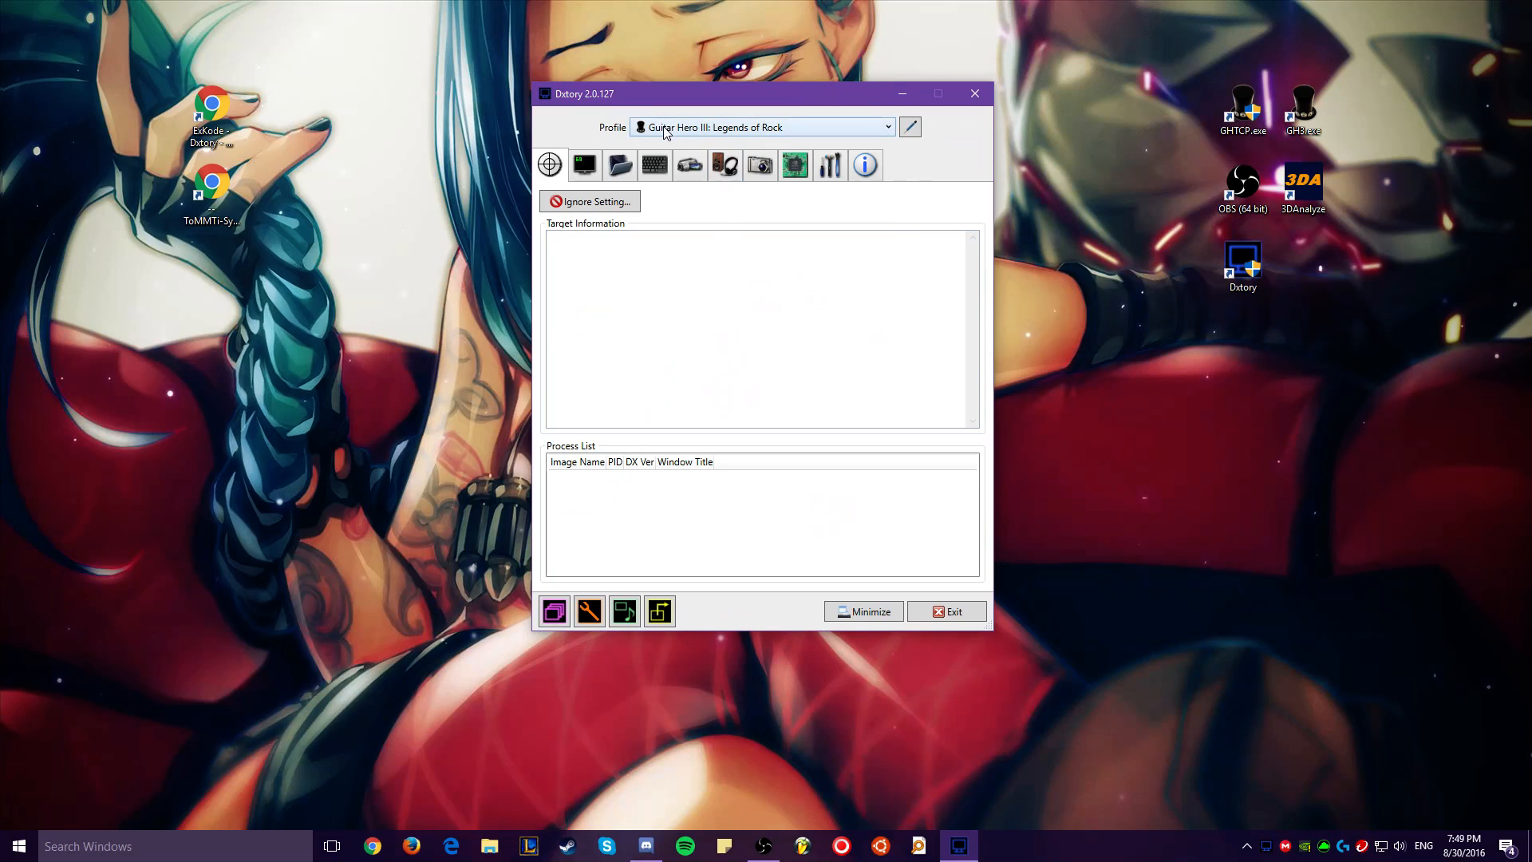
left_click(884, 127)
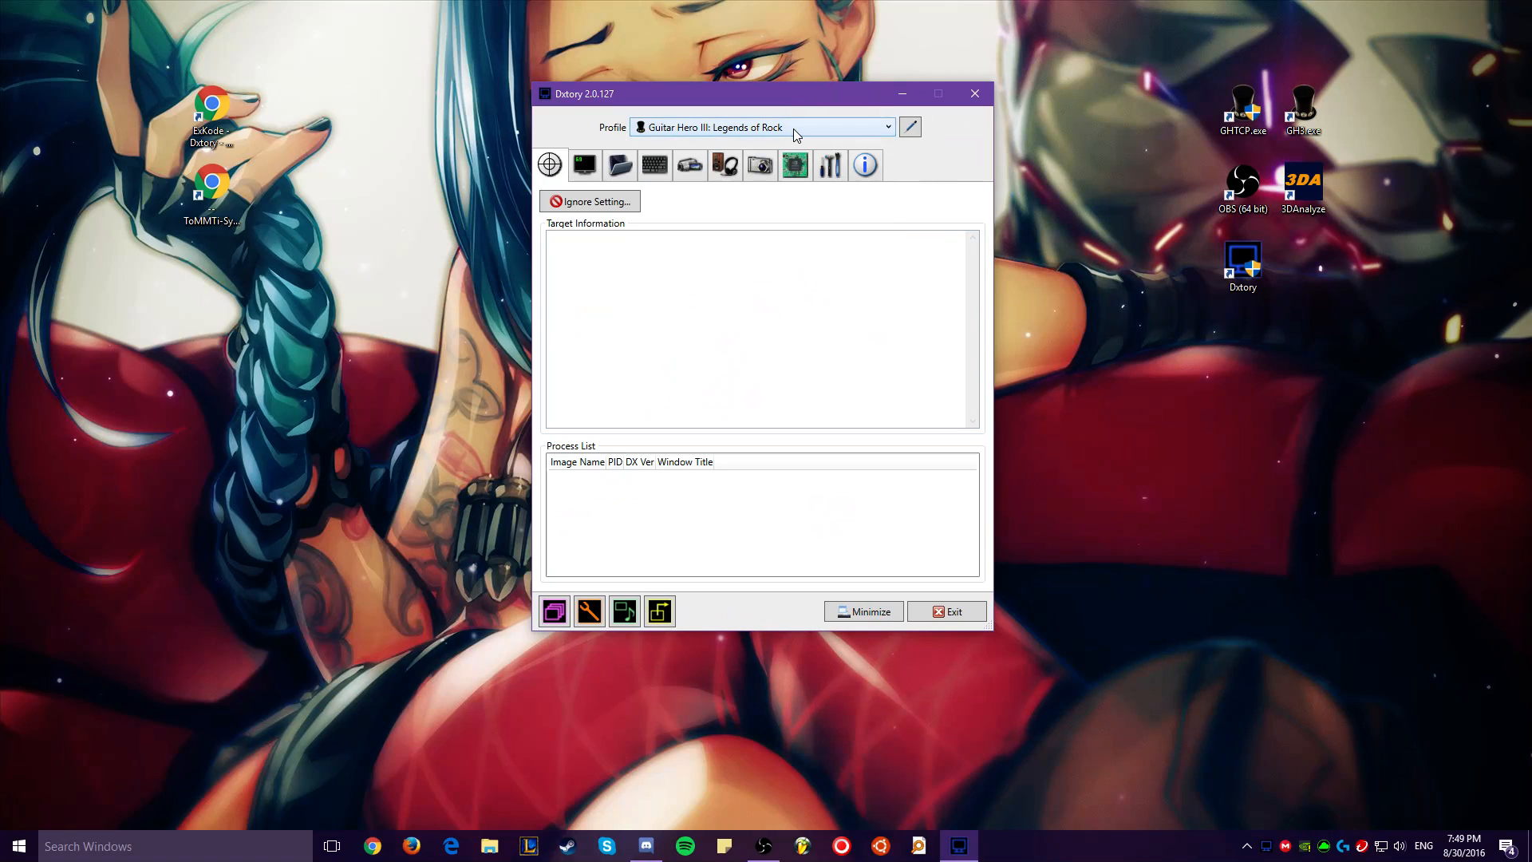
left_click(794, 164)
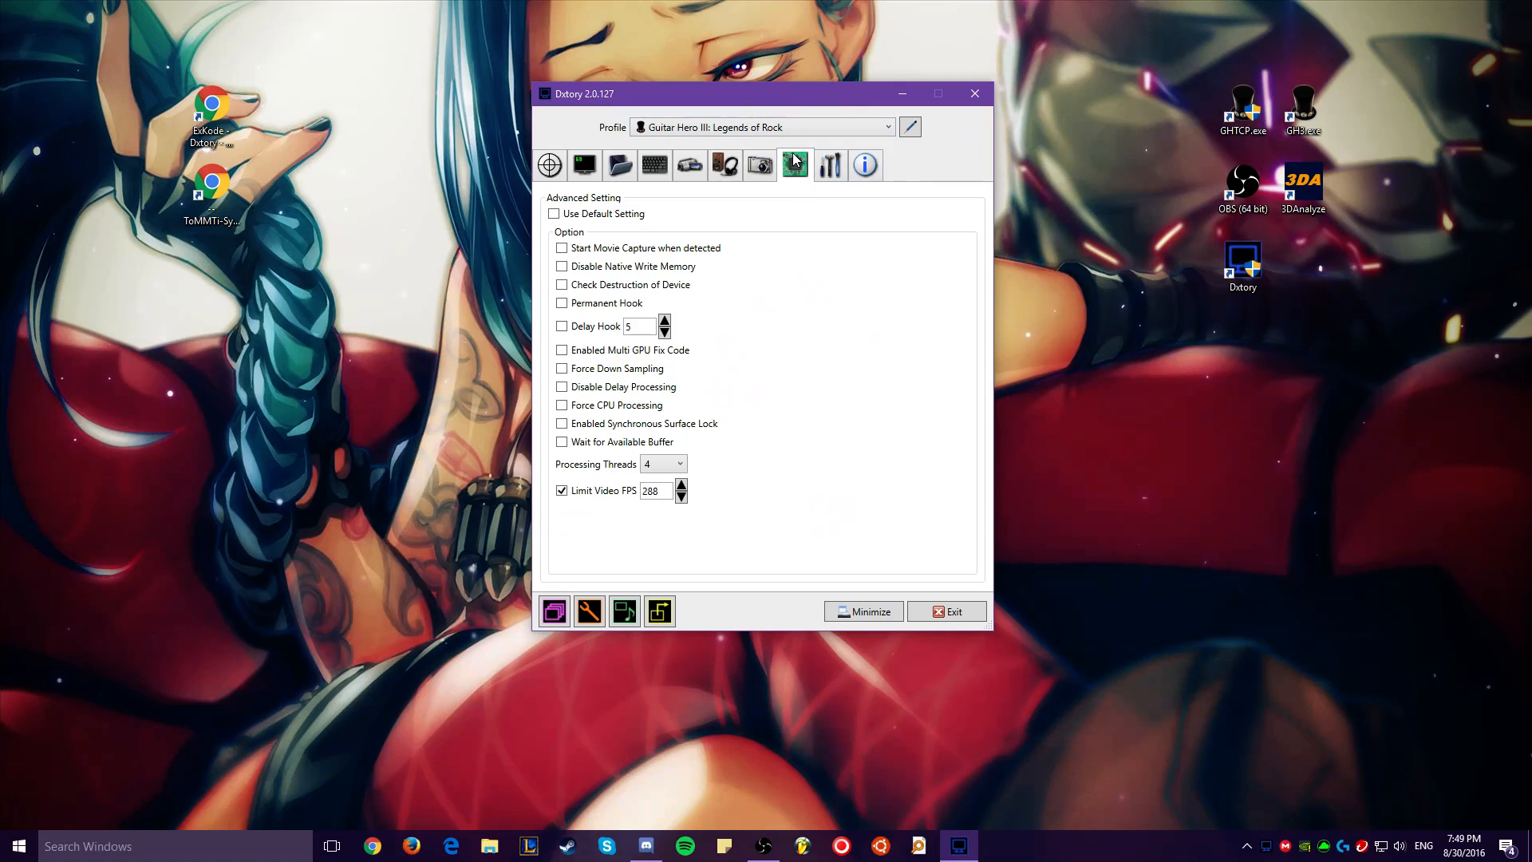
mouse_move(804, 194)
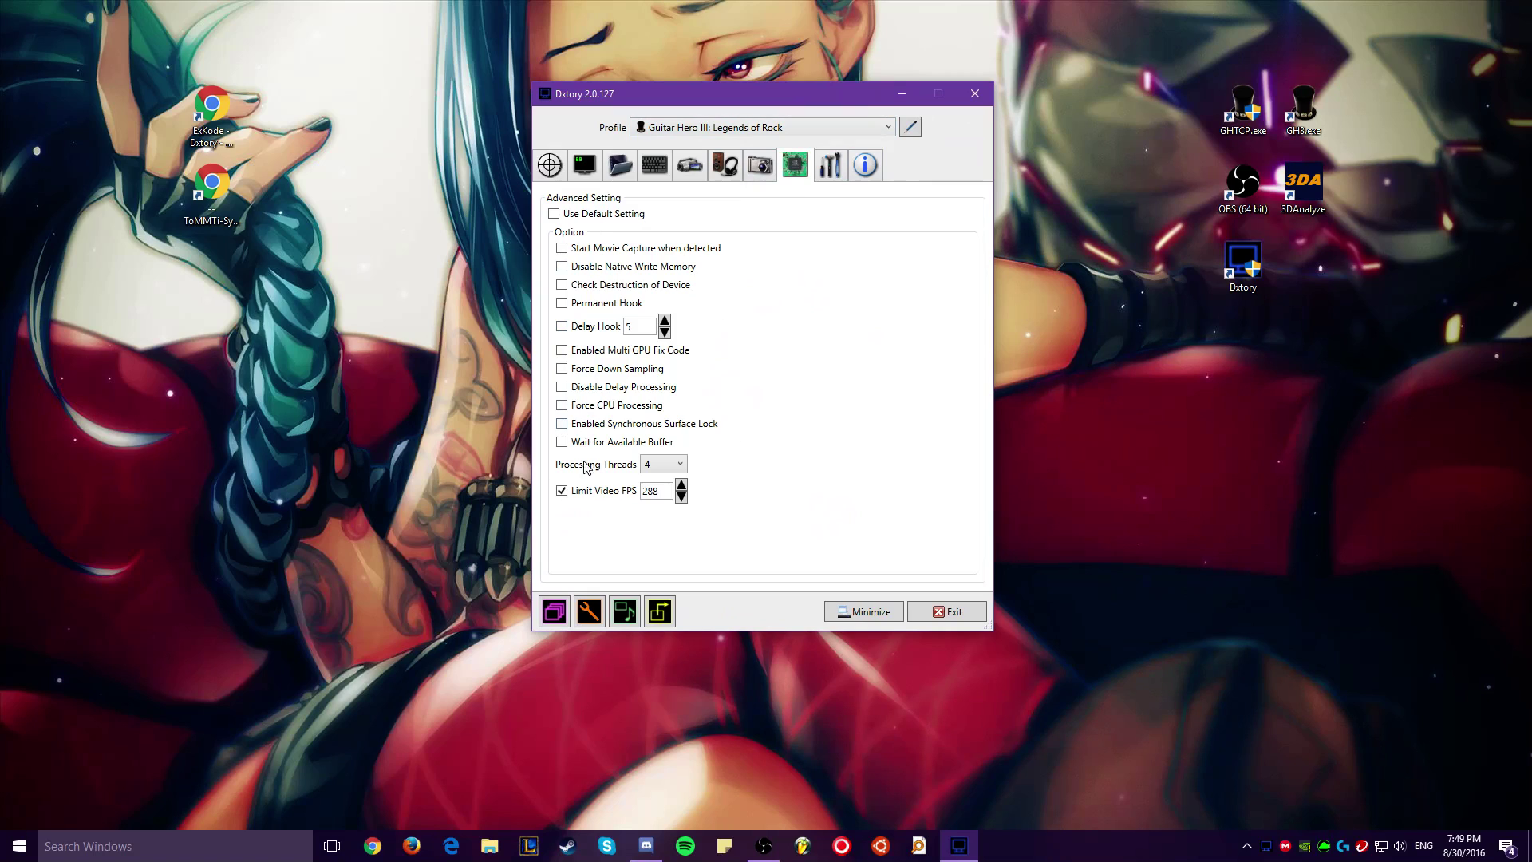
mouse_move(565, 493)
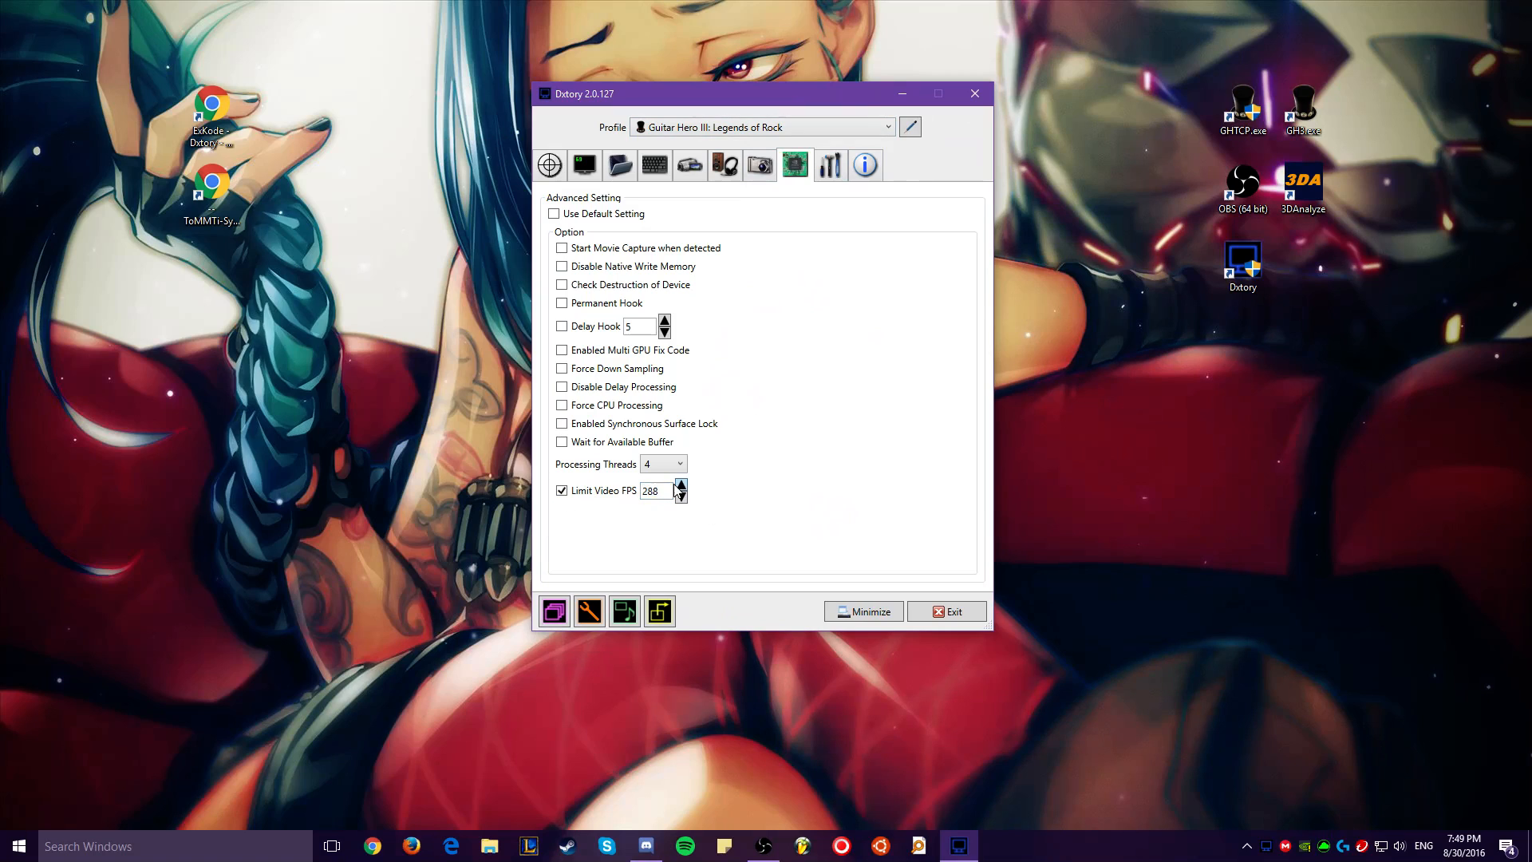
Step: Keep Limit Video FPS at 288 for the profile, then minimize Dxtory
triple_click(656, 490)
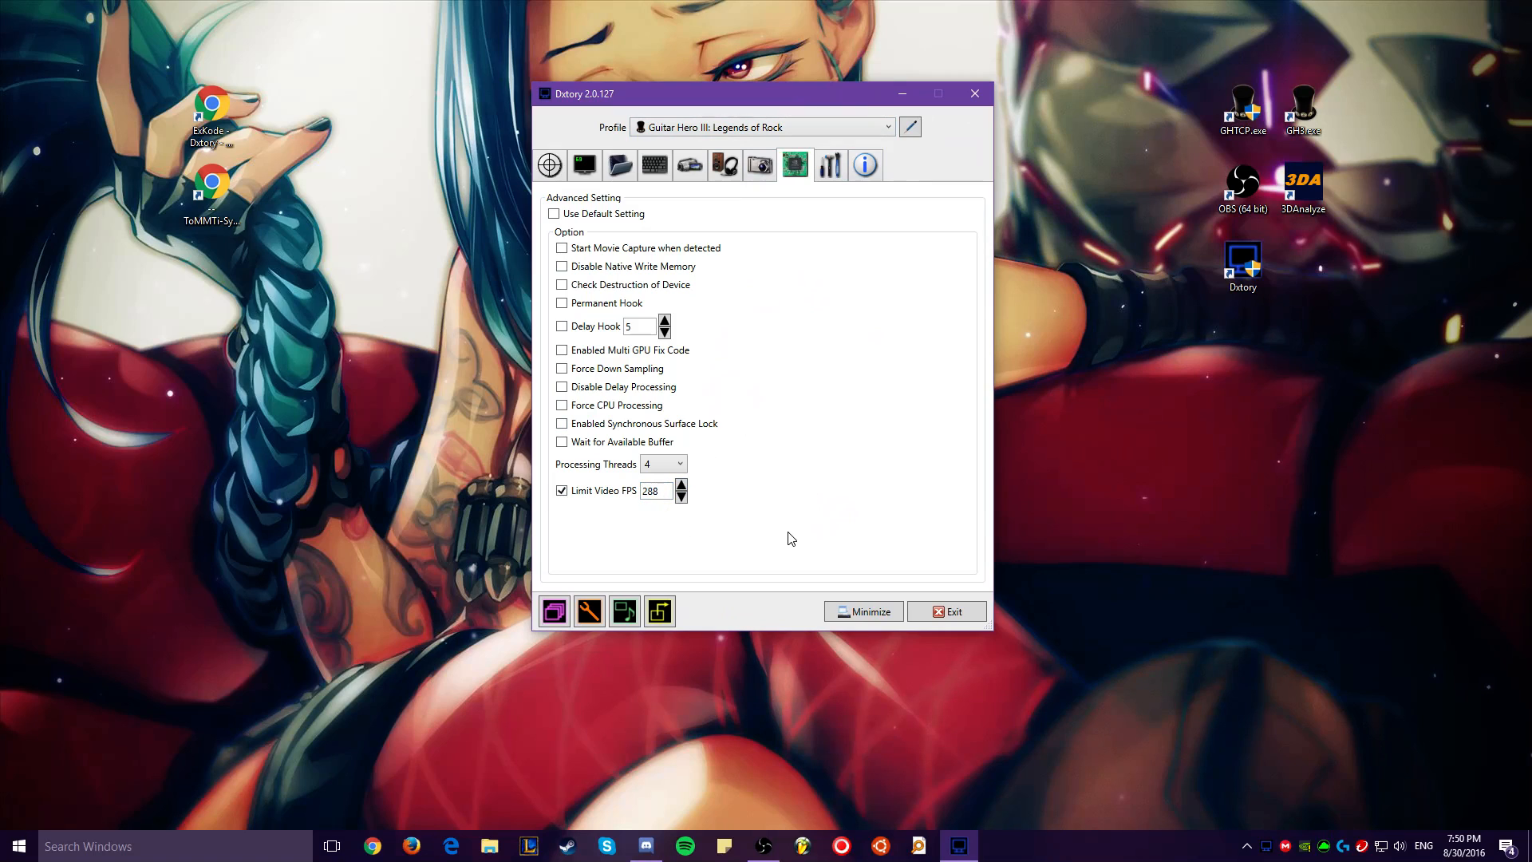
mouse_move(780, 488)
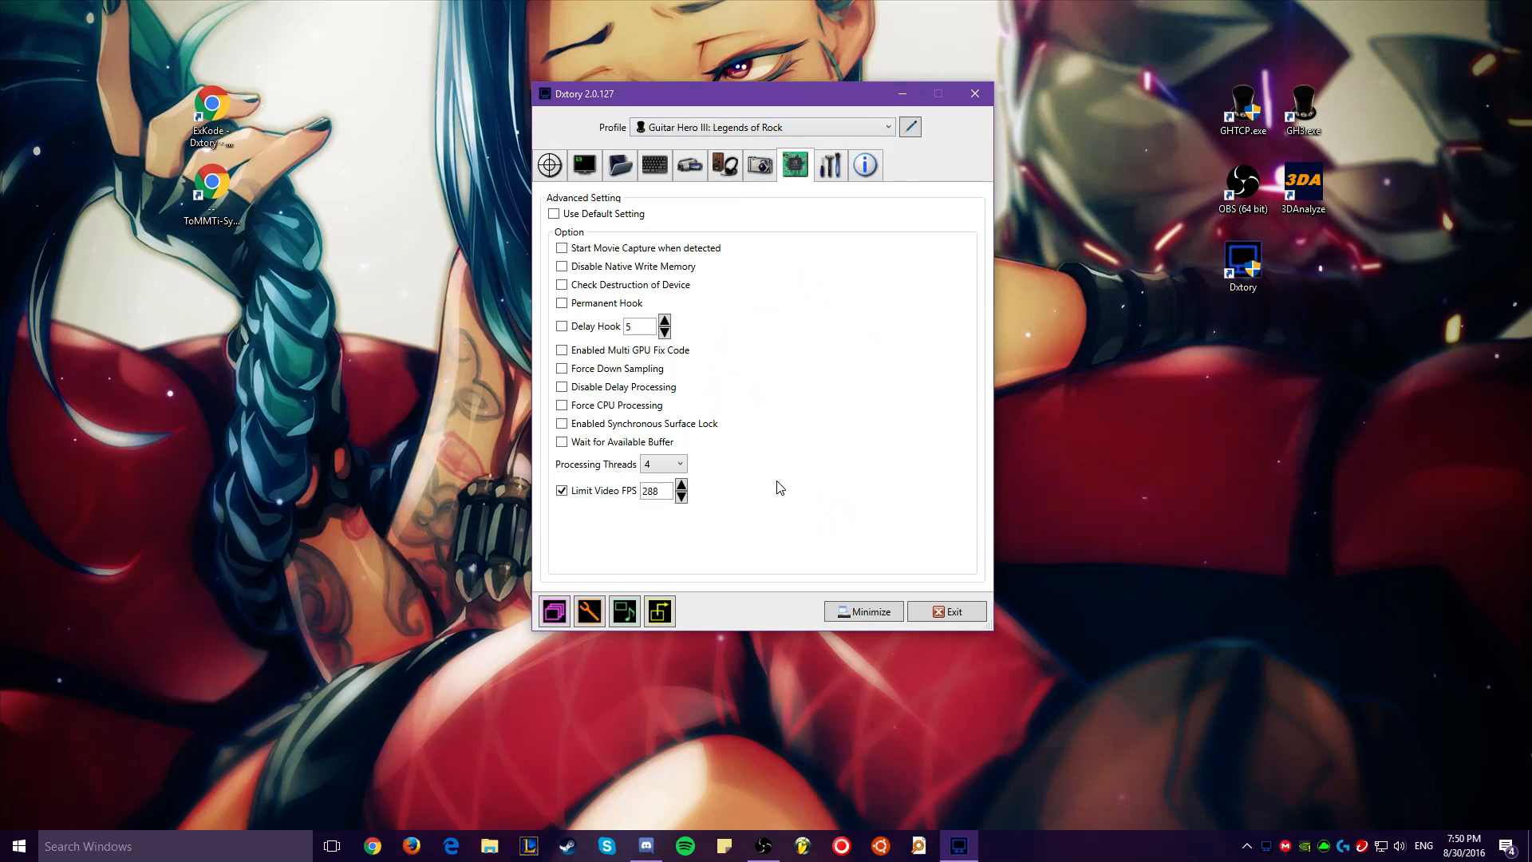
triple_click(656, 490)
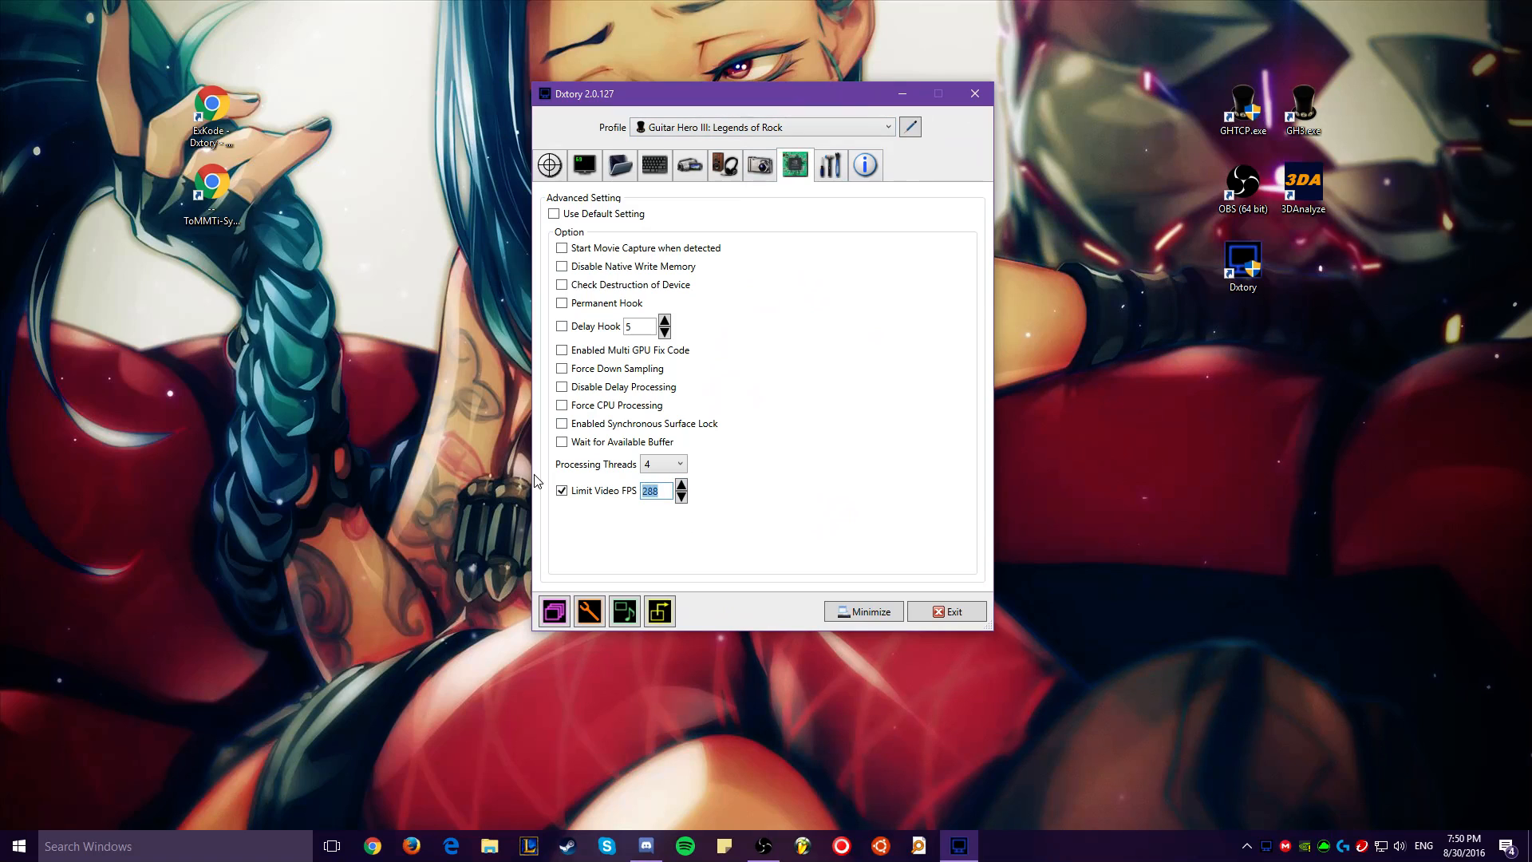
mouse_move(732, 522)
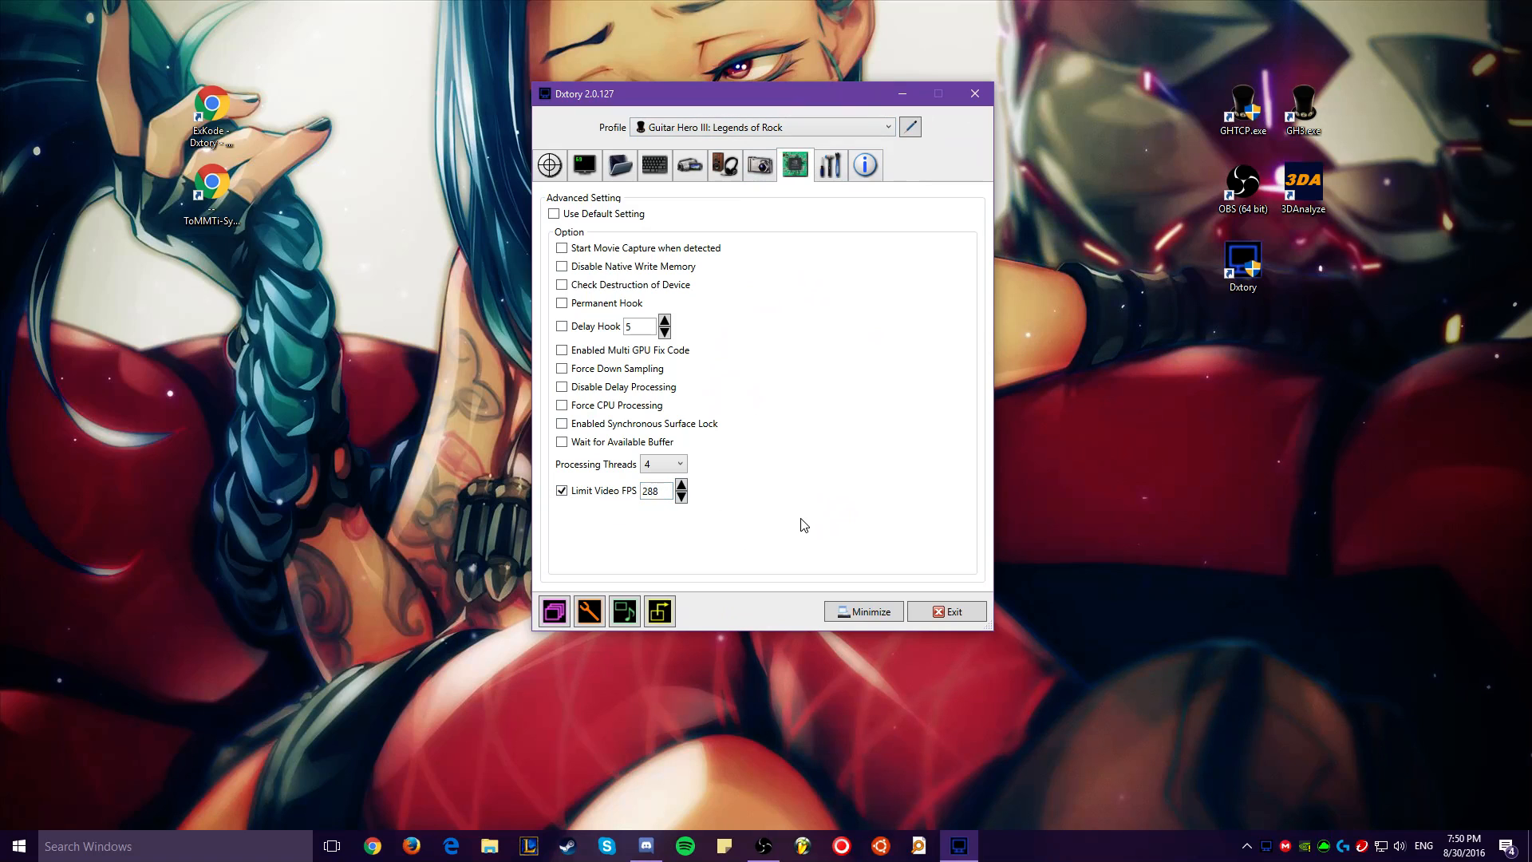
left_click(656, 492)
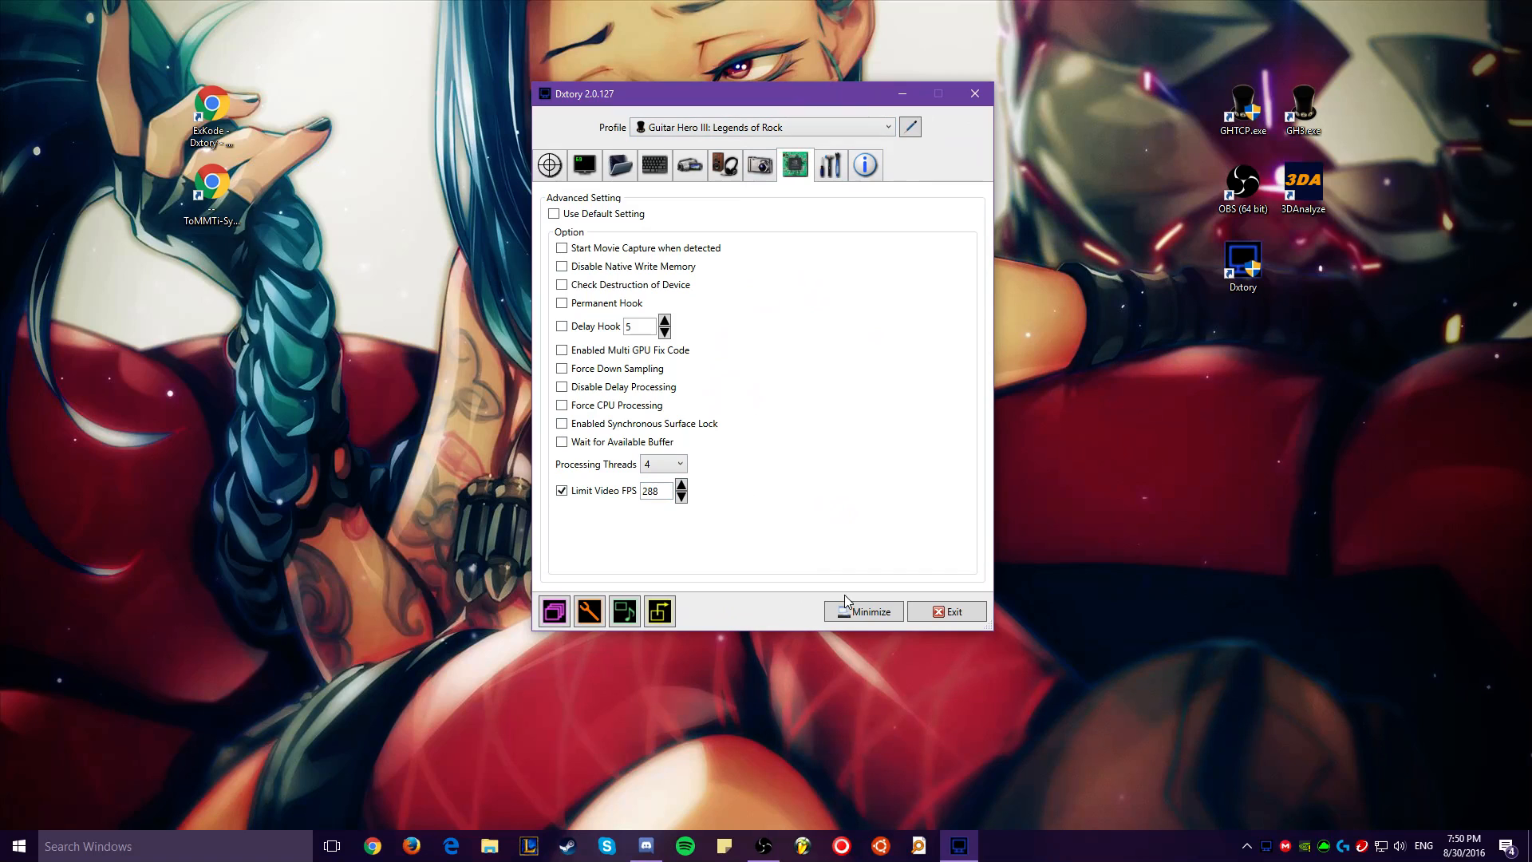
mouse_move(753, 493)
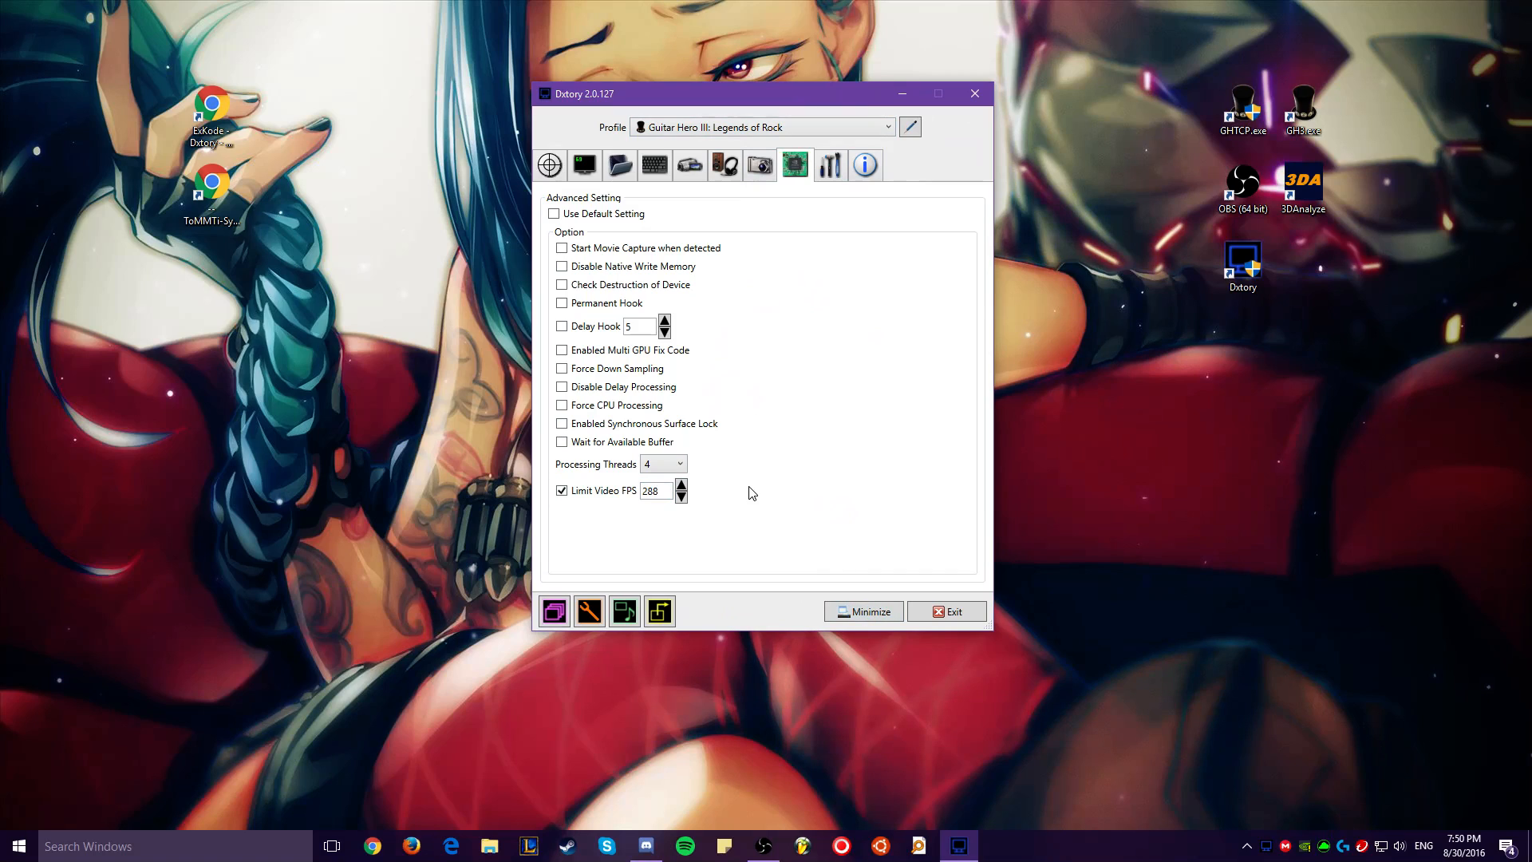
left_click(654, 490)
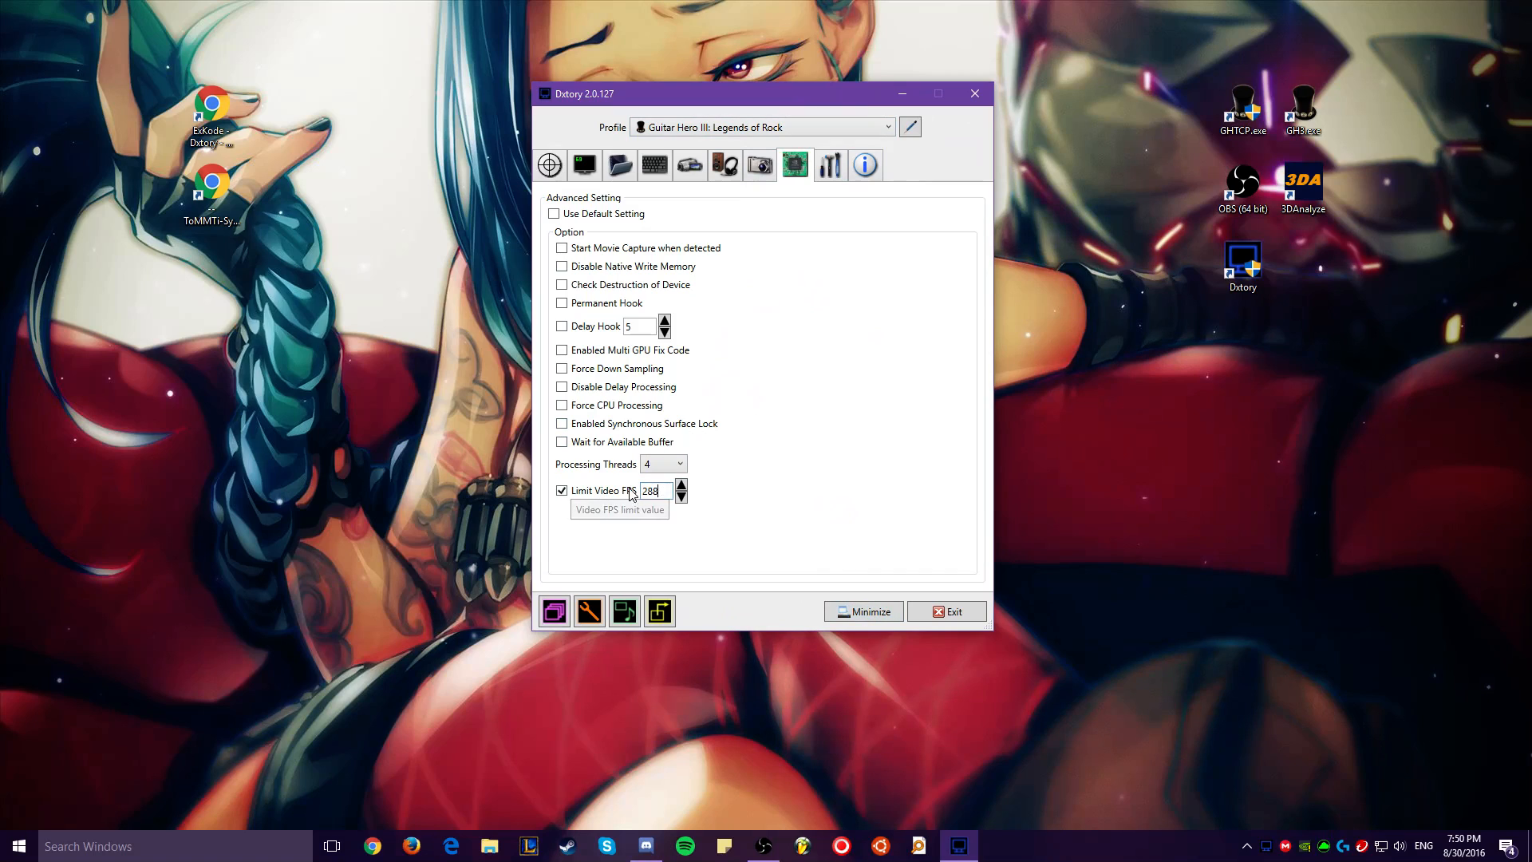
left_click(812, 480)
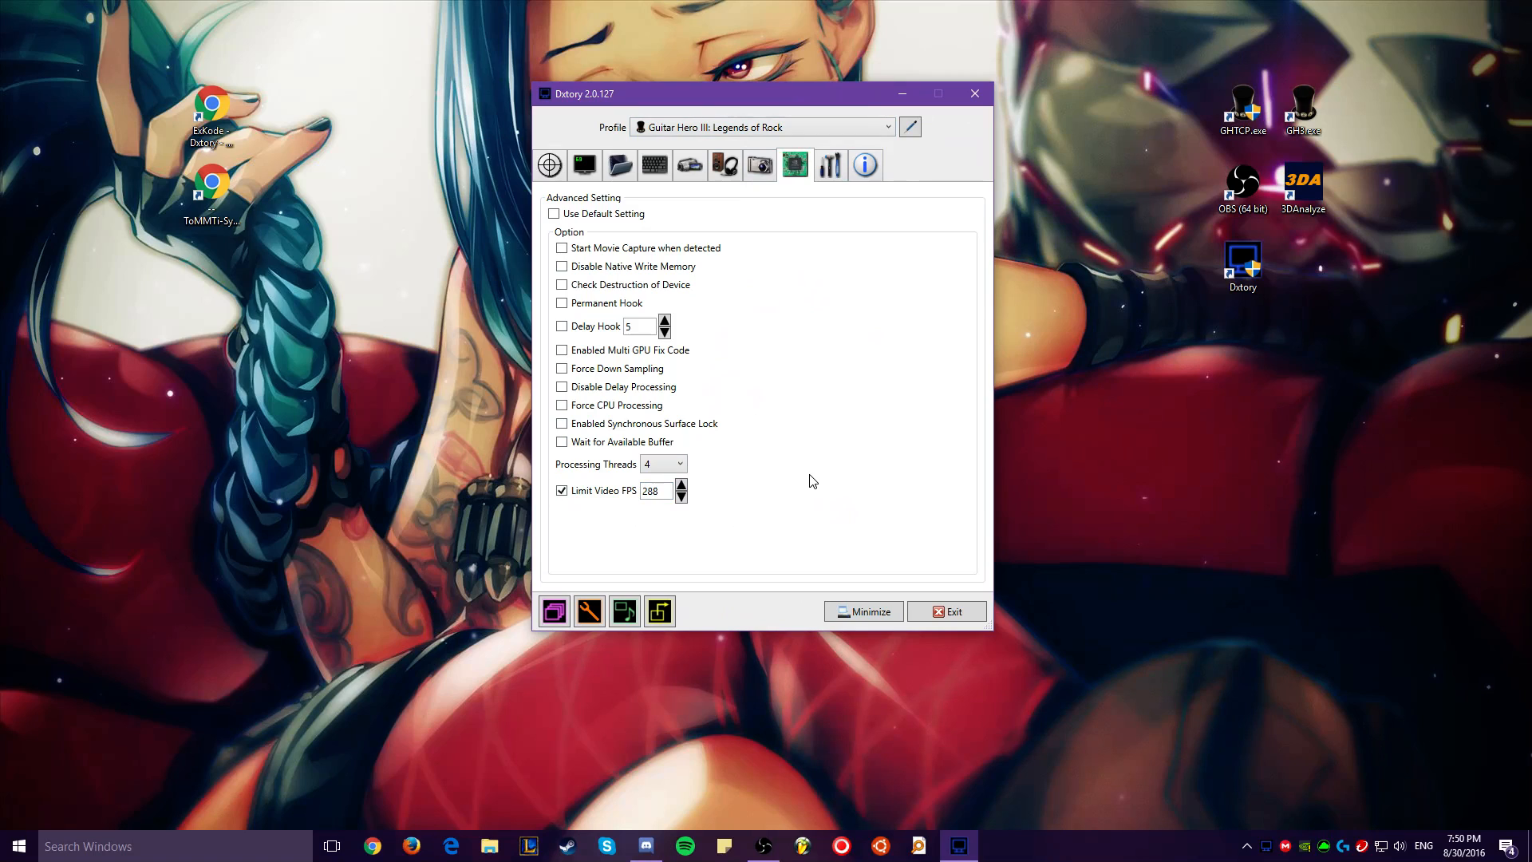
mouse_move(836, 425)
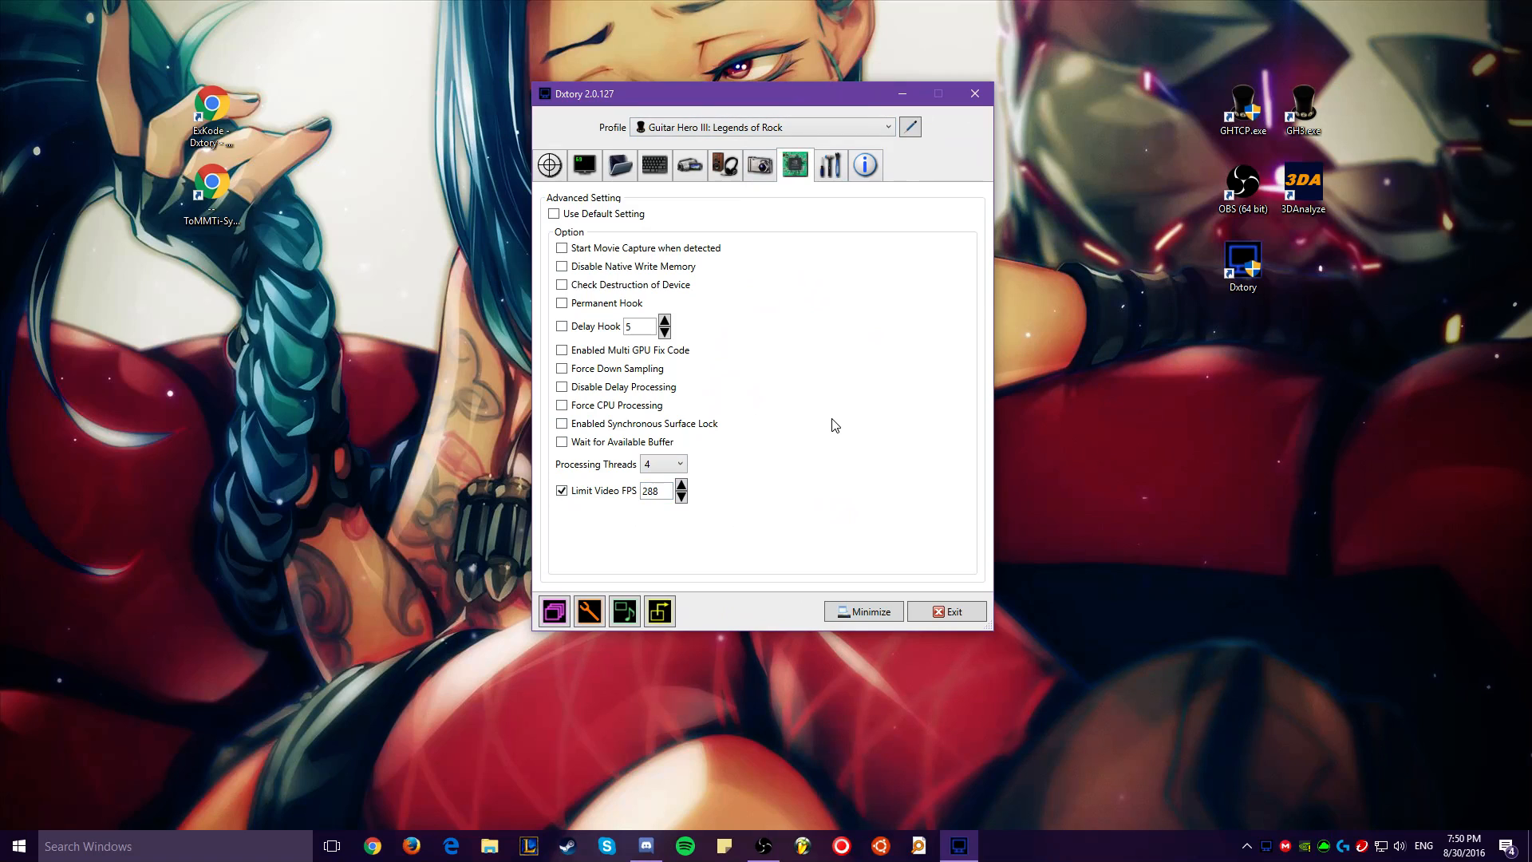
mouse_move(757, 308)
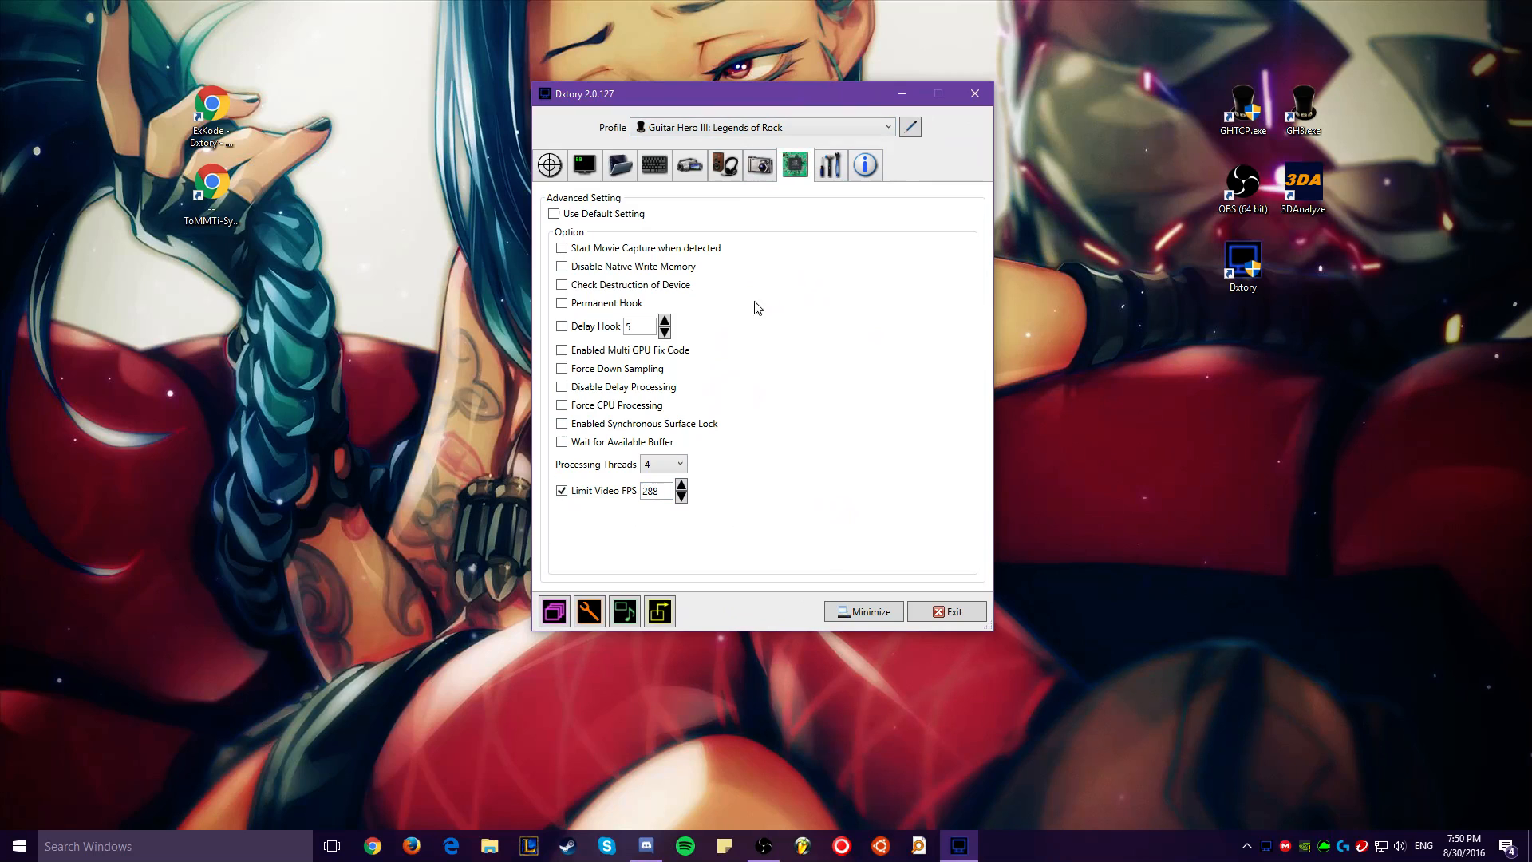
mouse_move(890, 301)
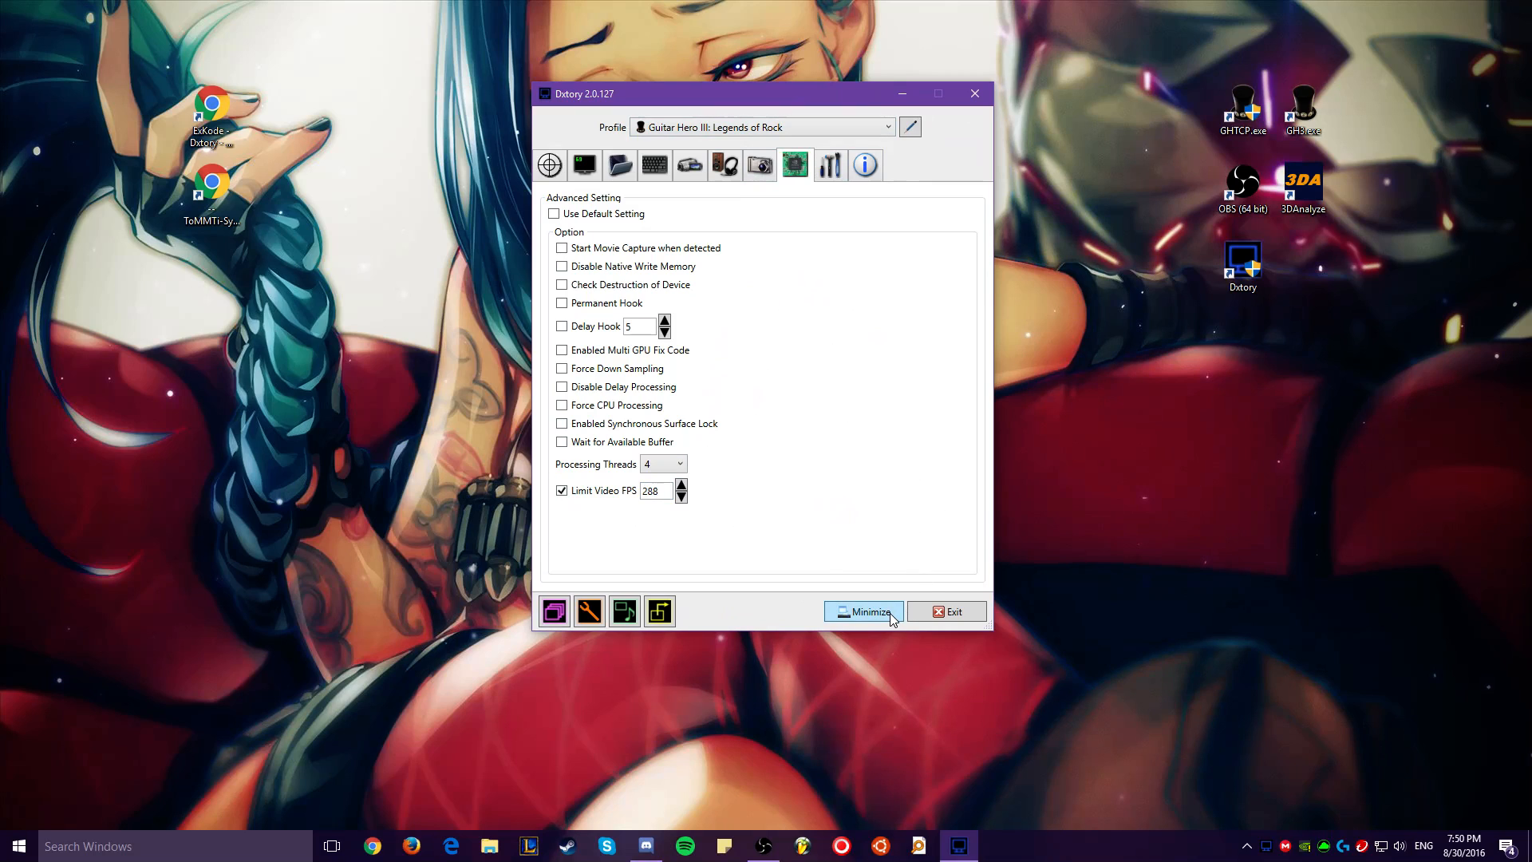
left_click(863, 612)
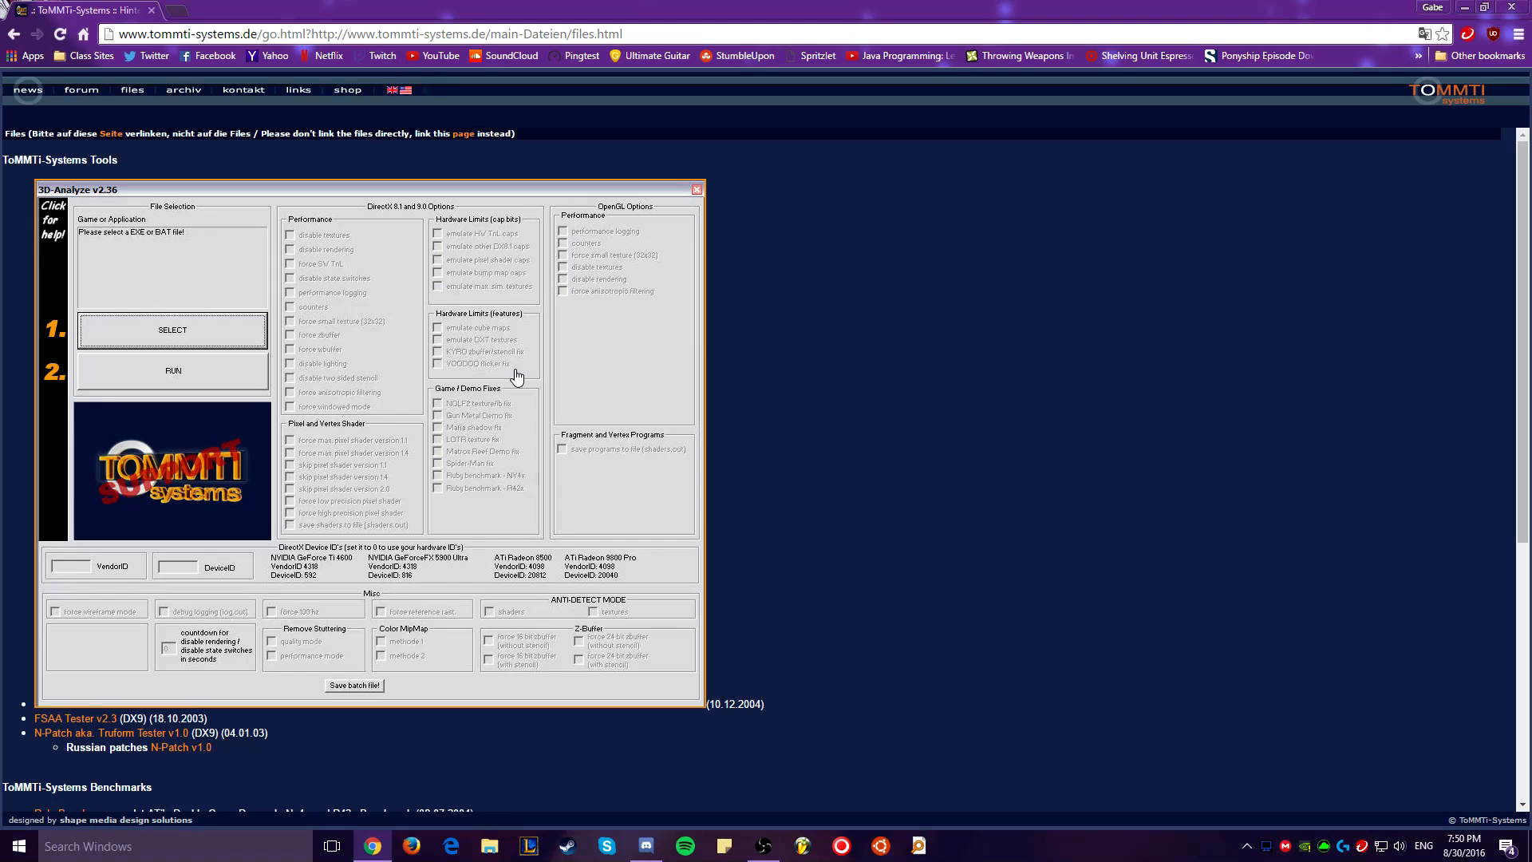
mouse_move(815, 447)
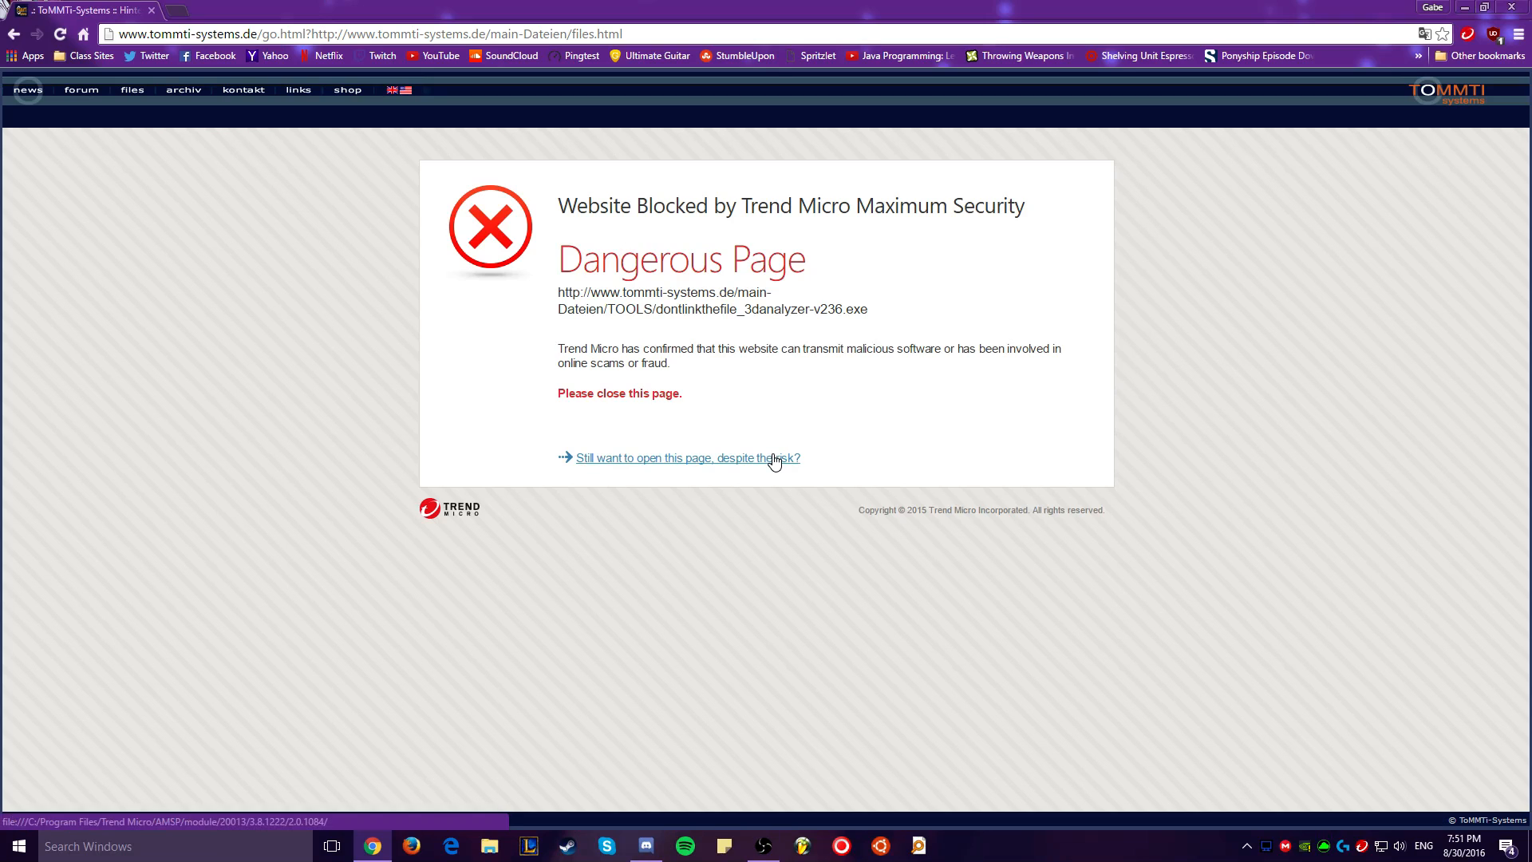
mouse_move(888, 313)
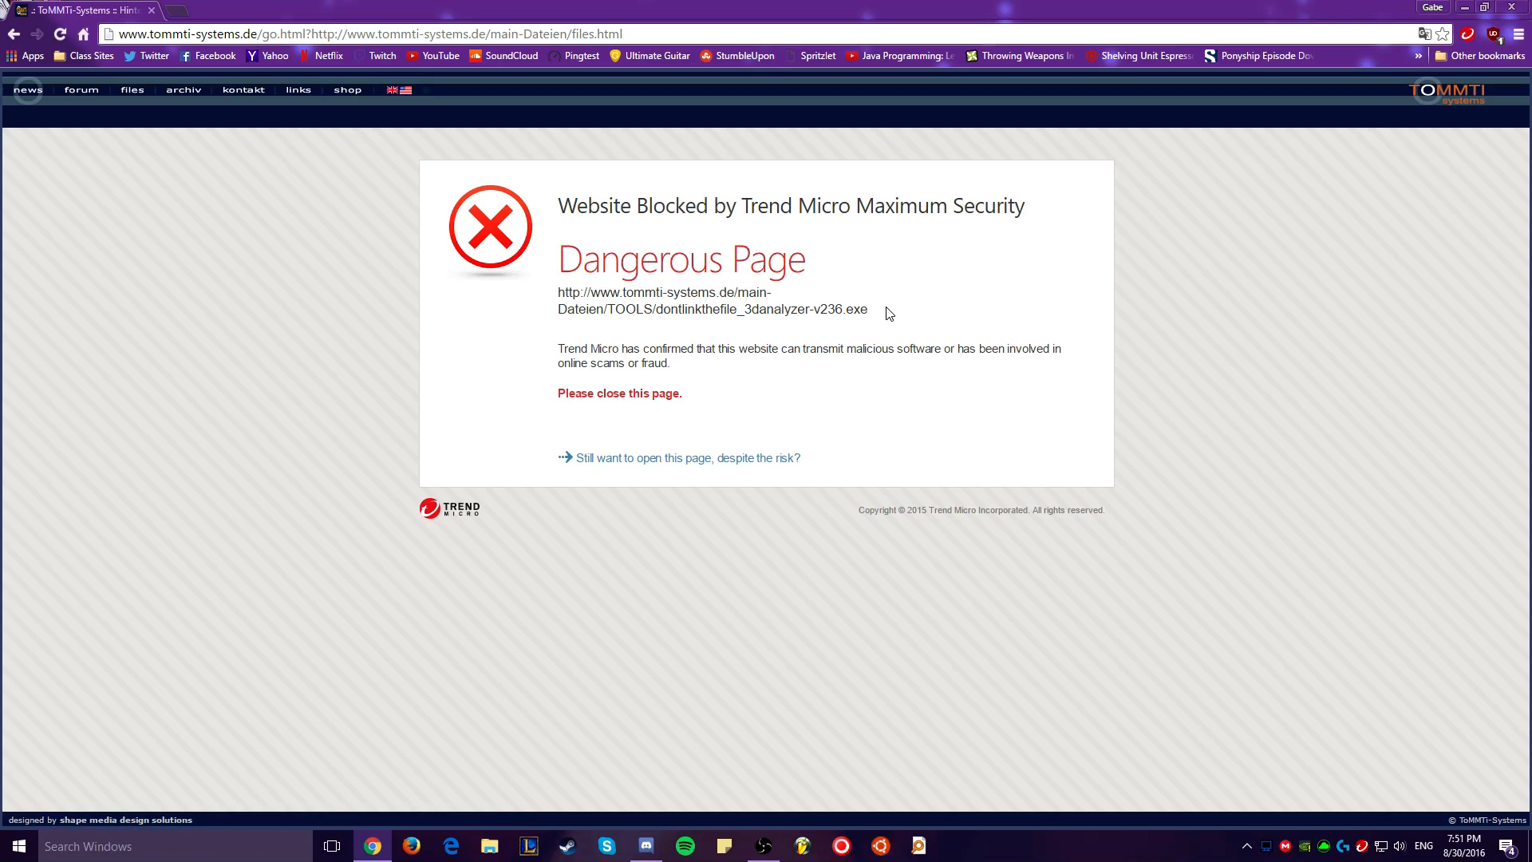
Step: Continue past Trend Micro's dangerous-page block to the 3D-Analyze v2.36 download
left_click(687, 458)
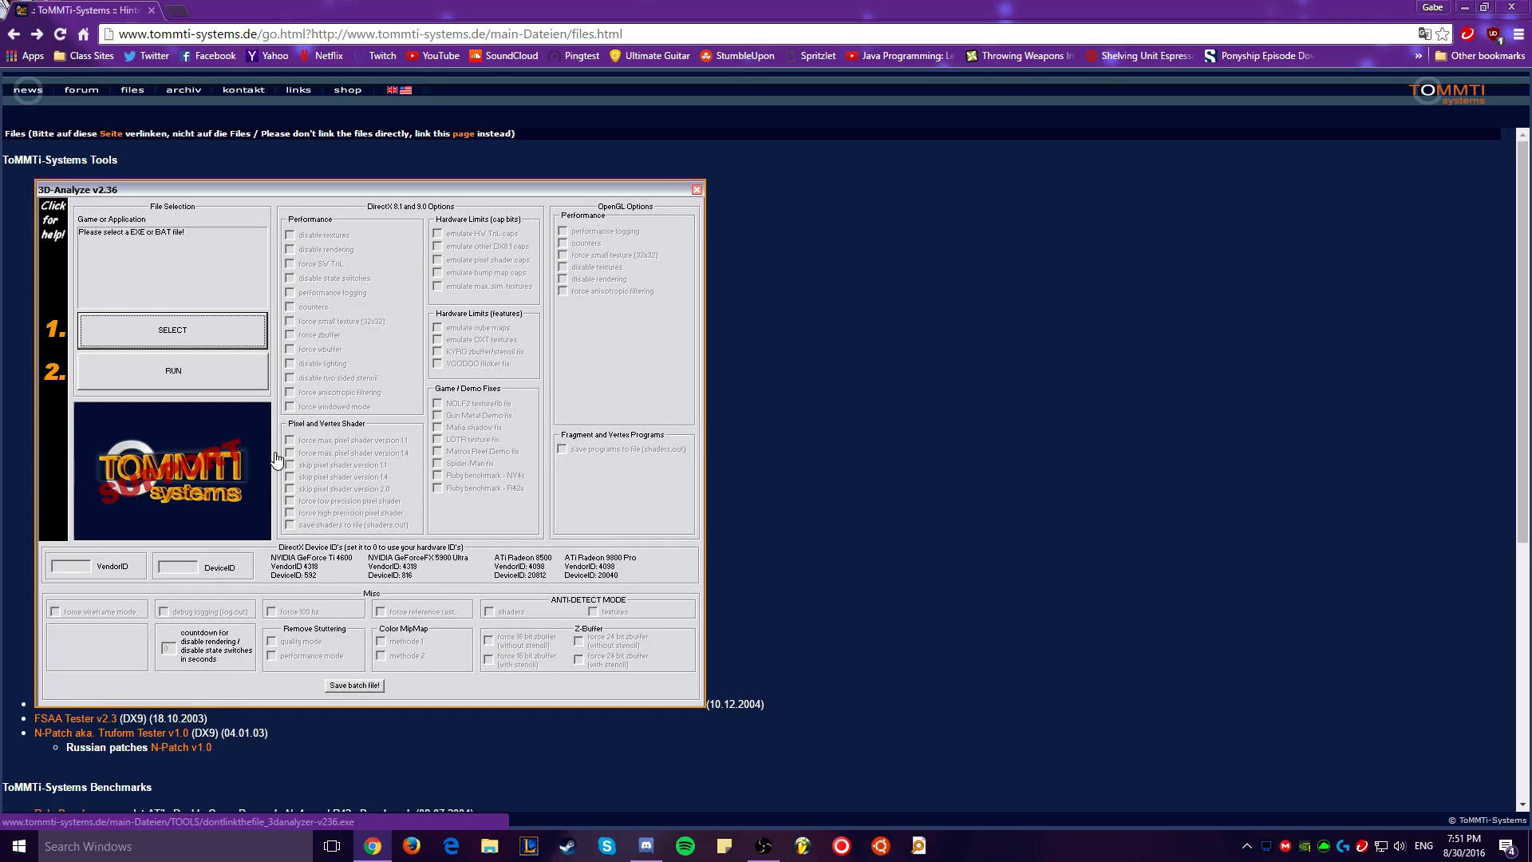
mouse_move(843, 222)
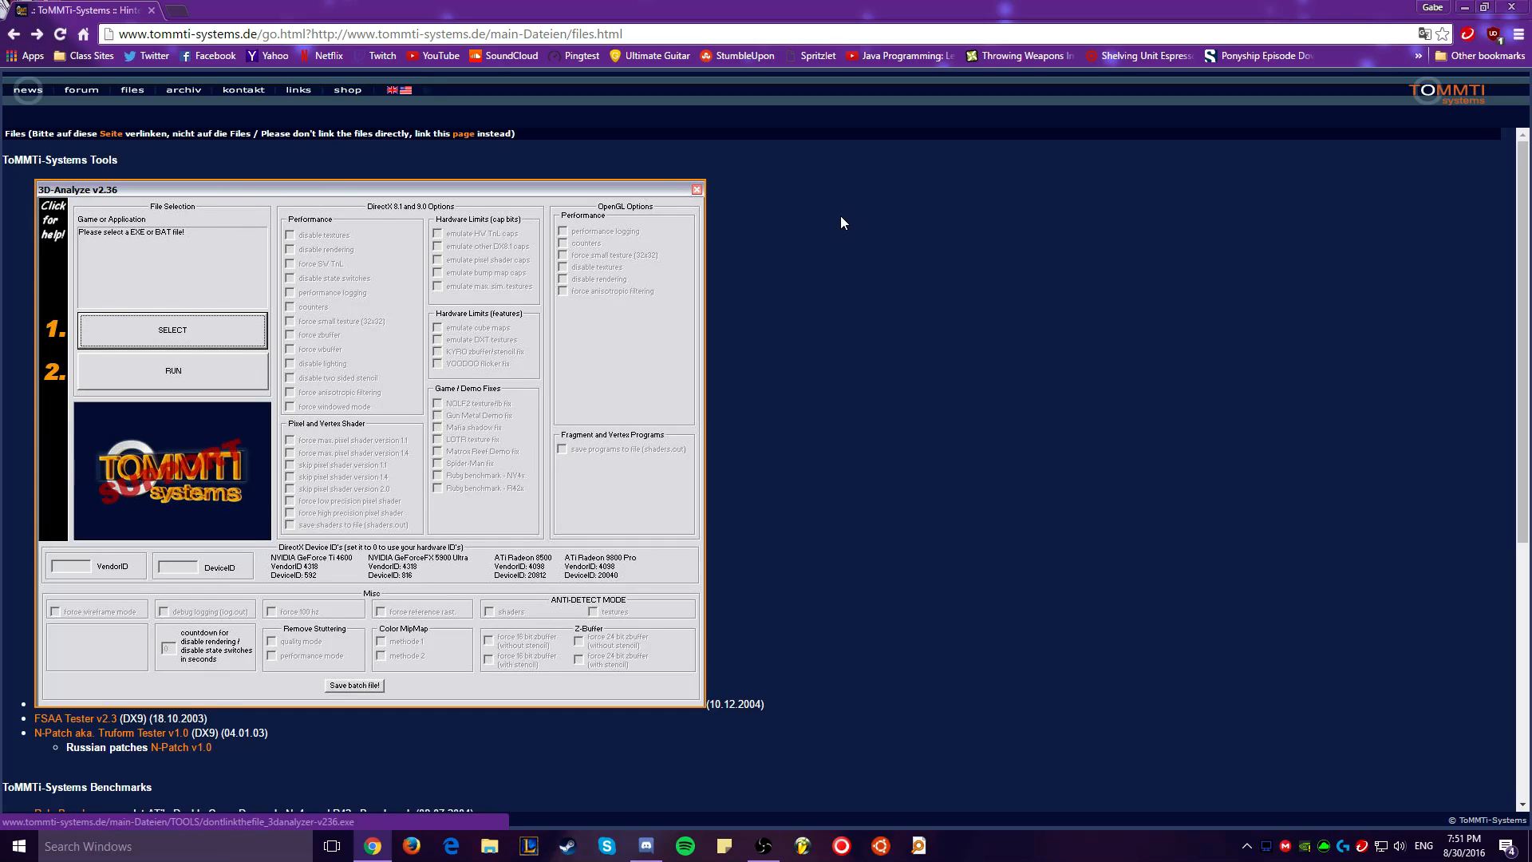
mouse_move(1240, 270)
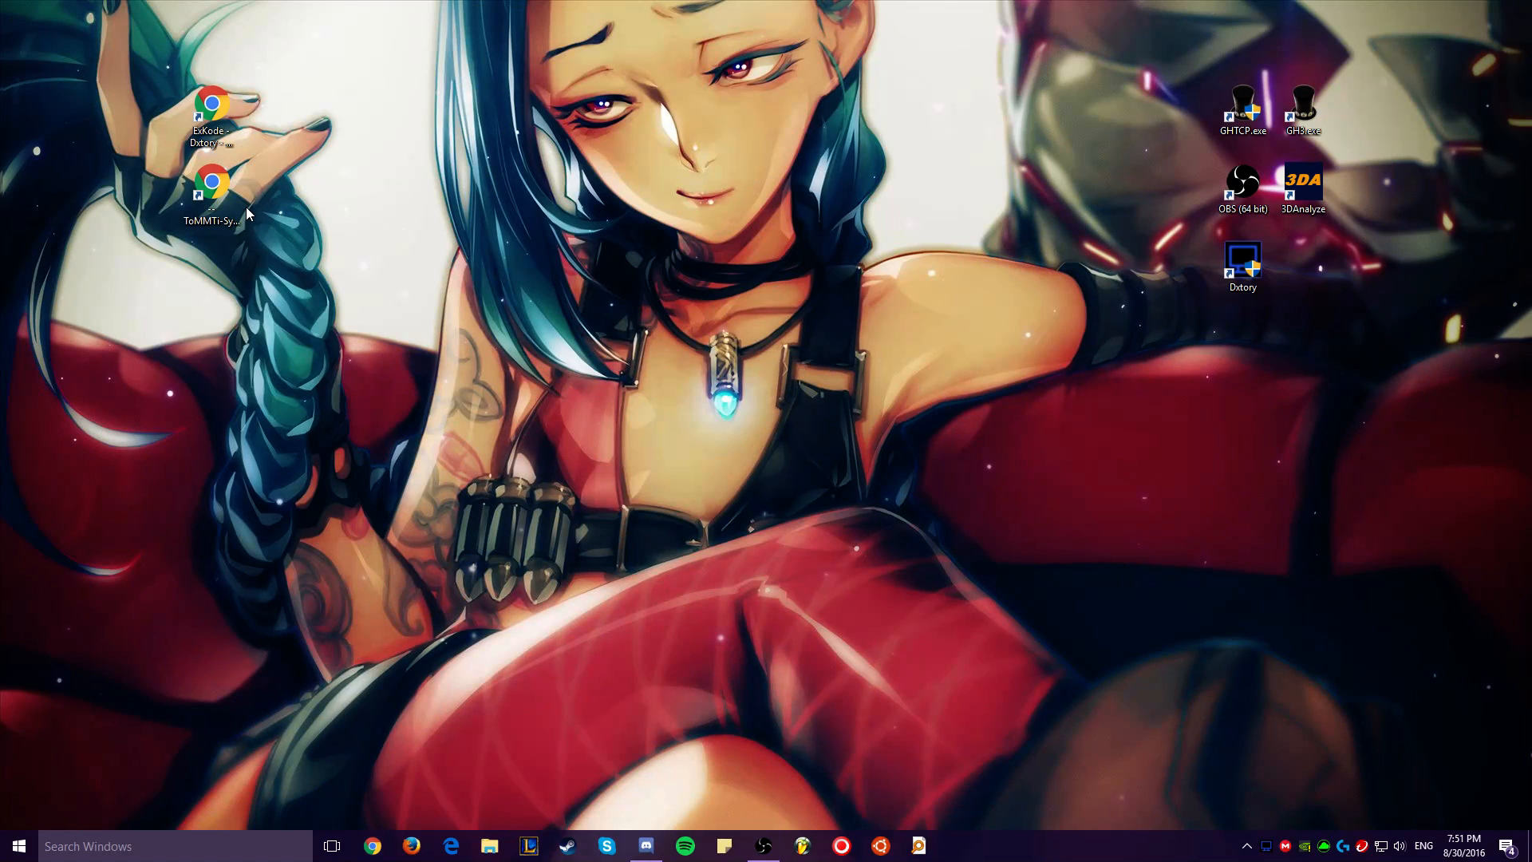
mouse_move(1360, 239)
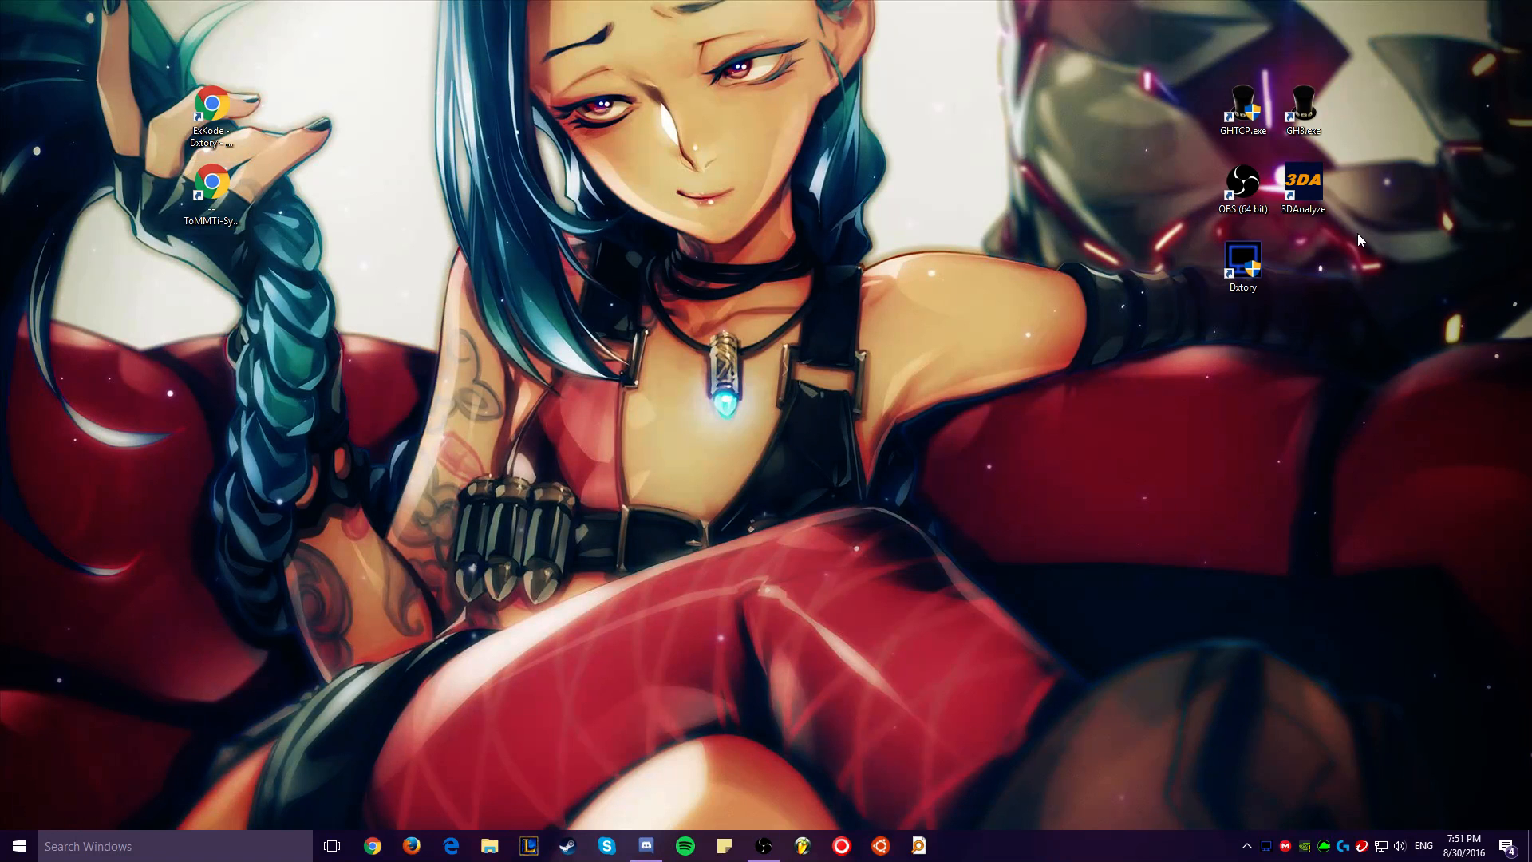
Step: Launch 3D-Analyze and load GH3.exe from D:\Program Files\Guitar Hero III as the game
double_click(1306, 183)
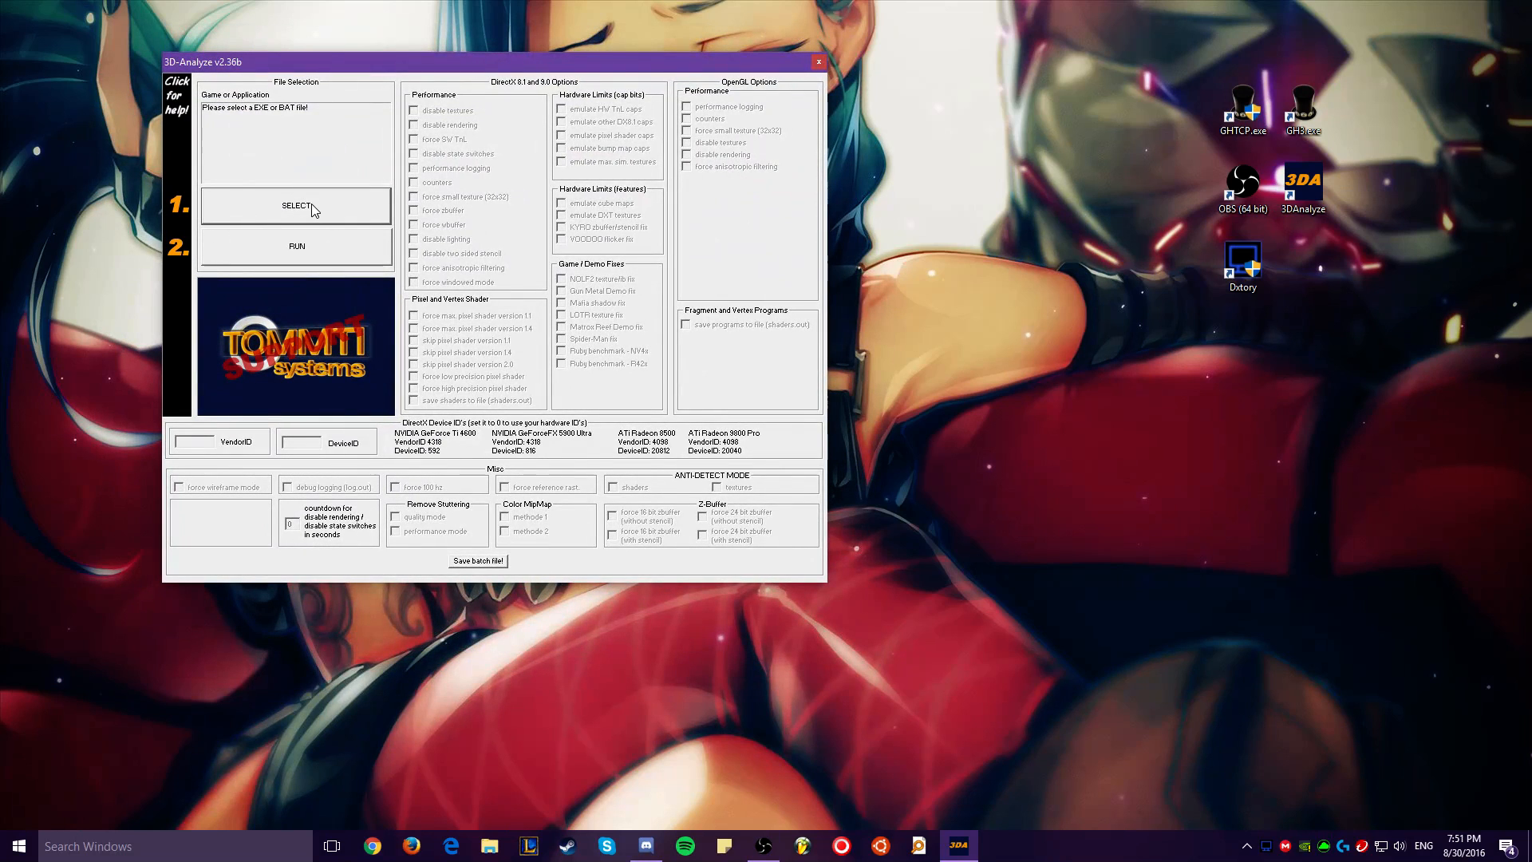
left_click(297, 206)
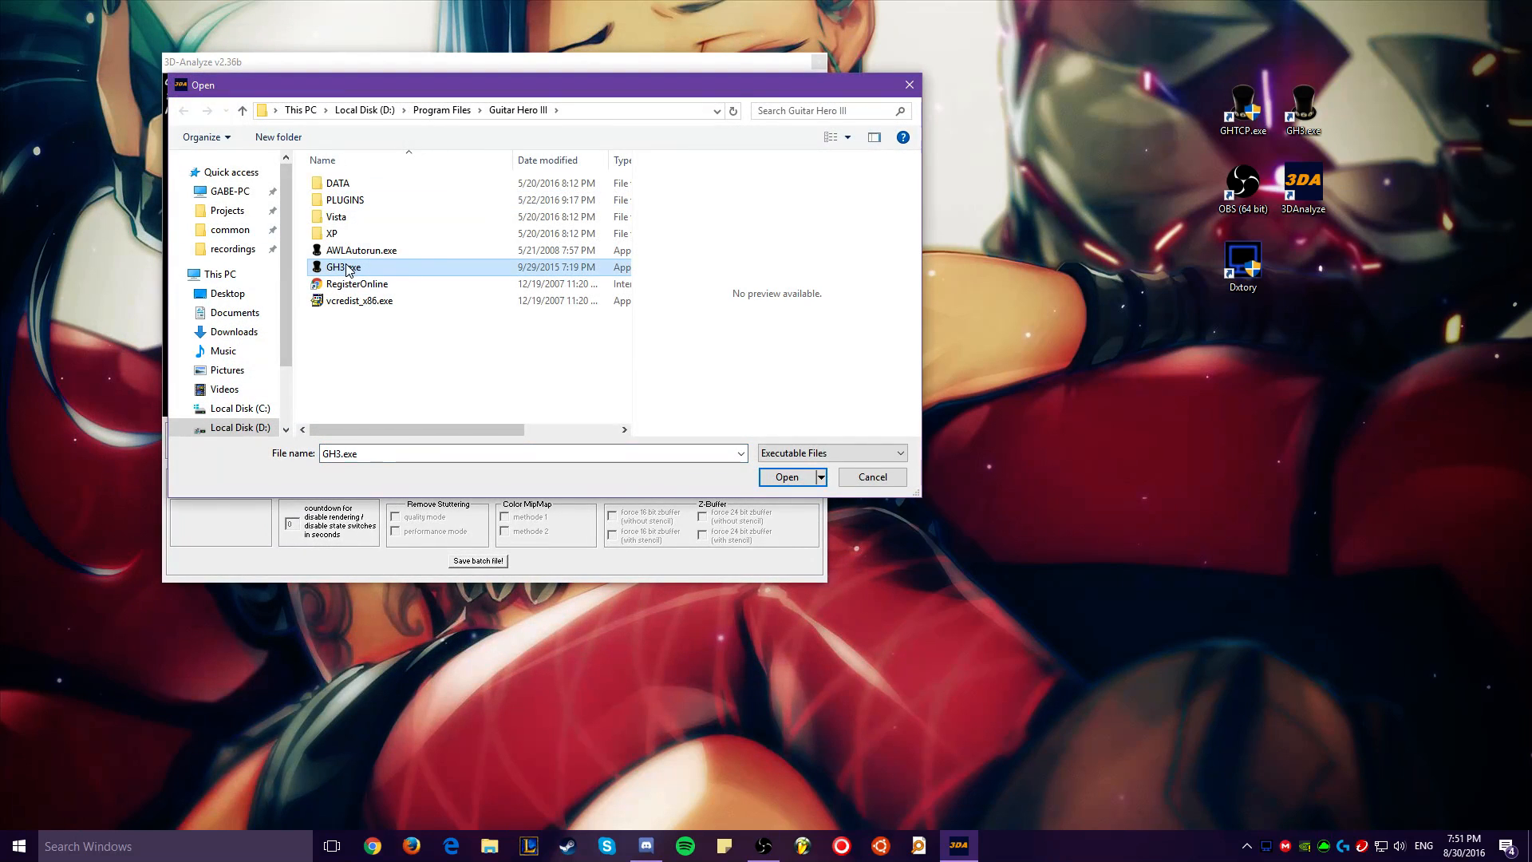
mouse_move(368, 274)
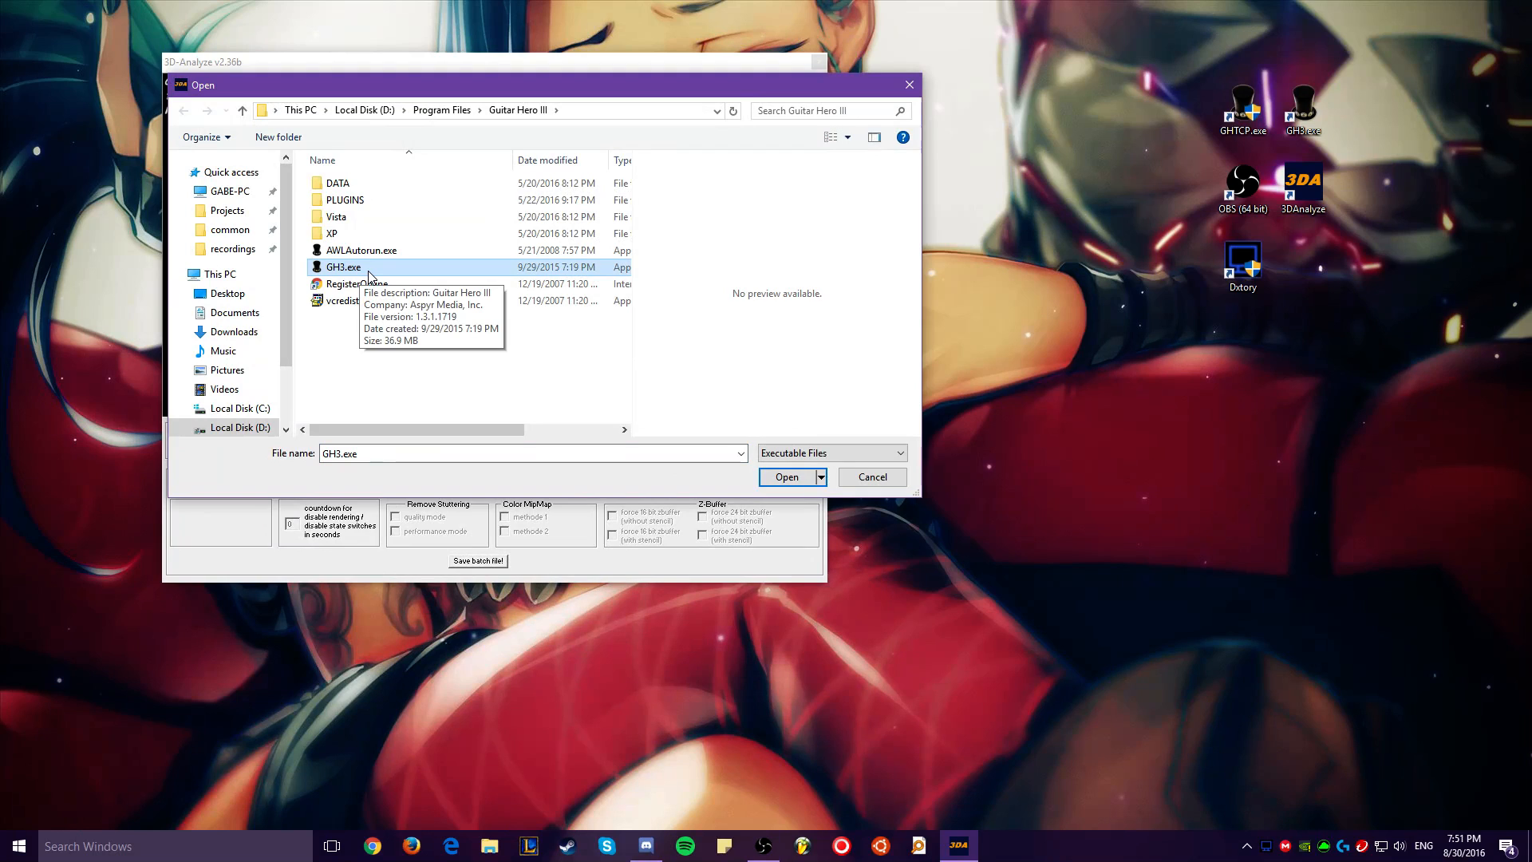
mouse_move(364, 268)
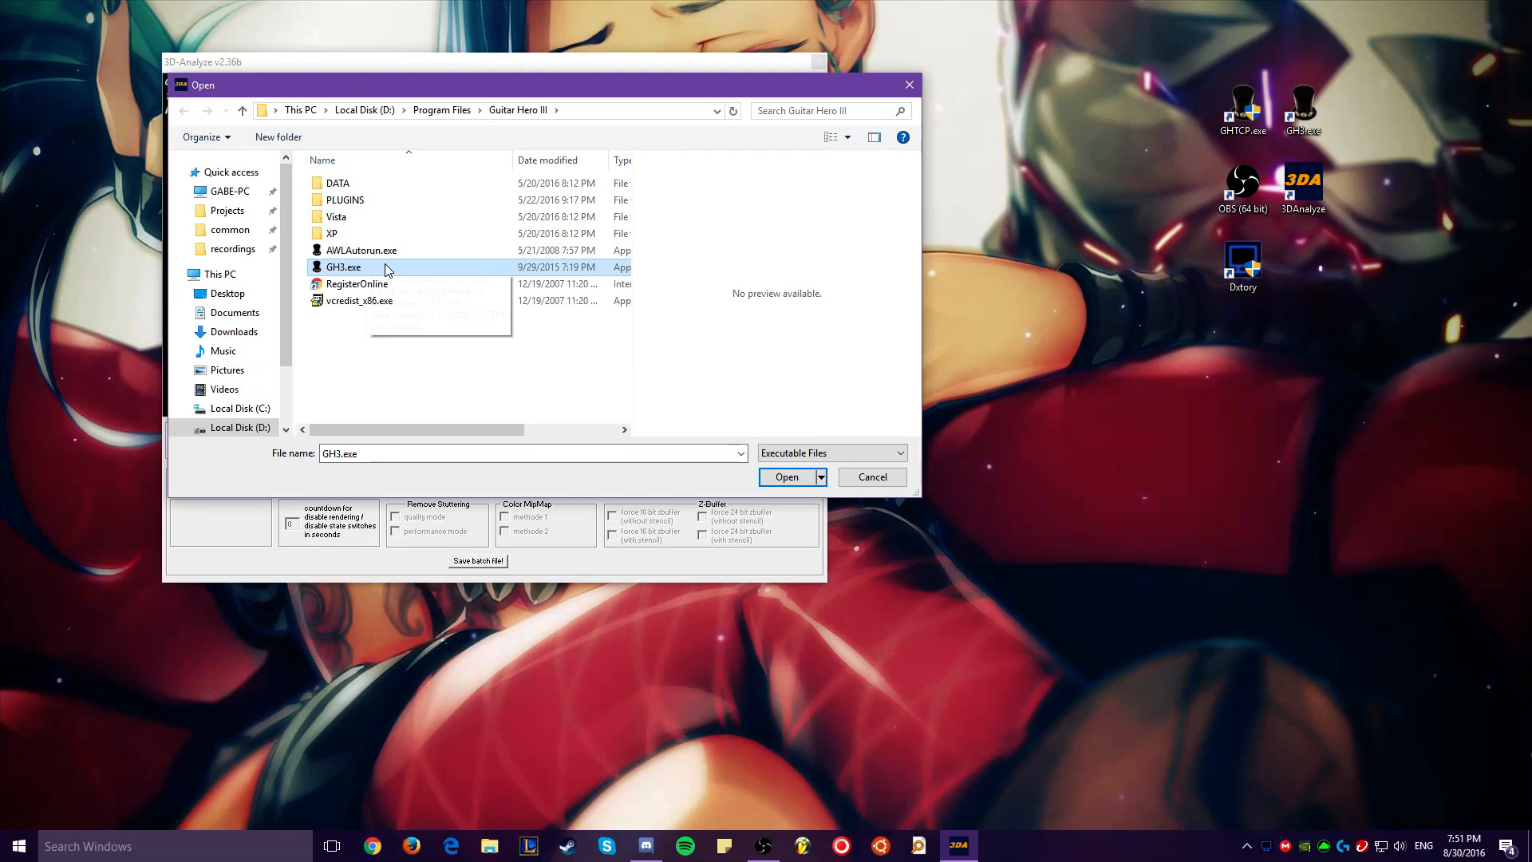
left_click(787, 475)
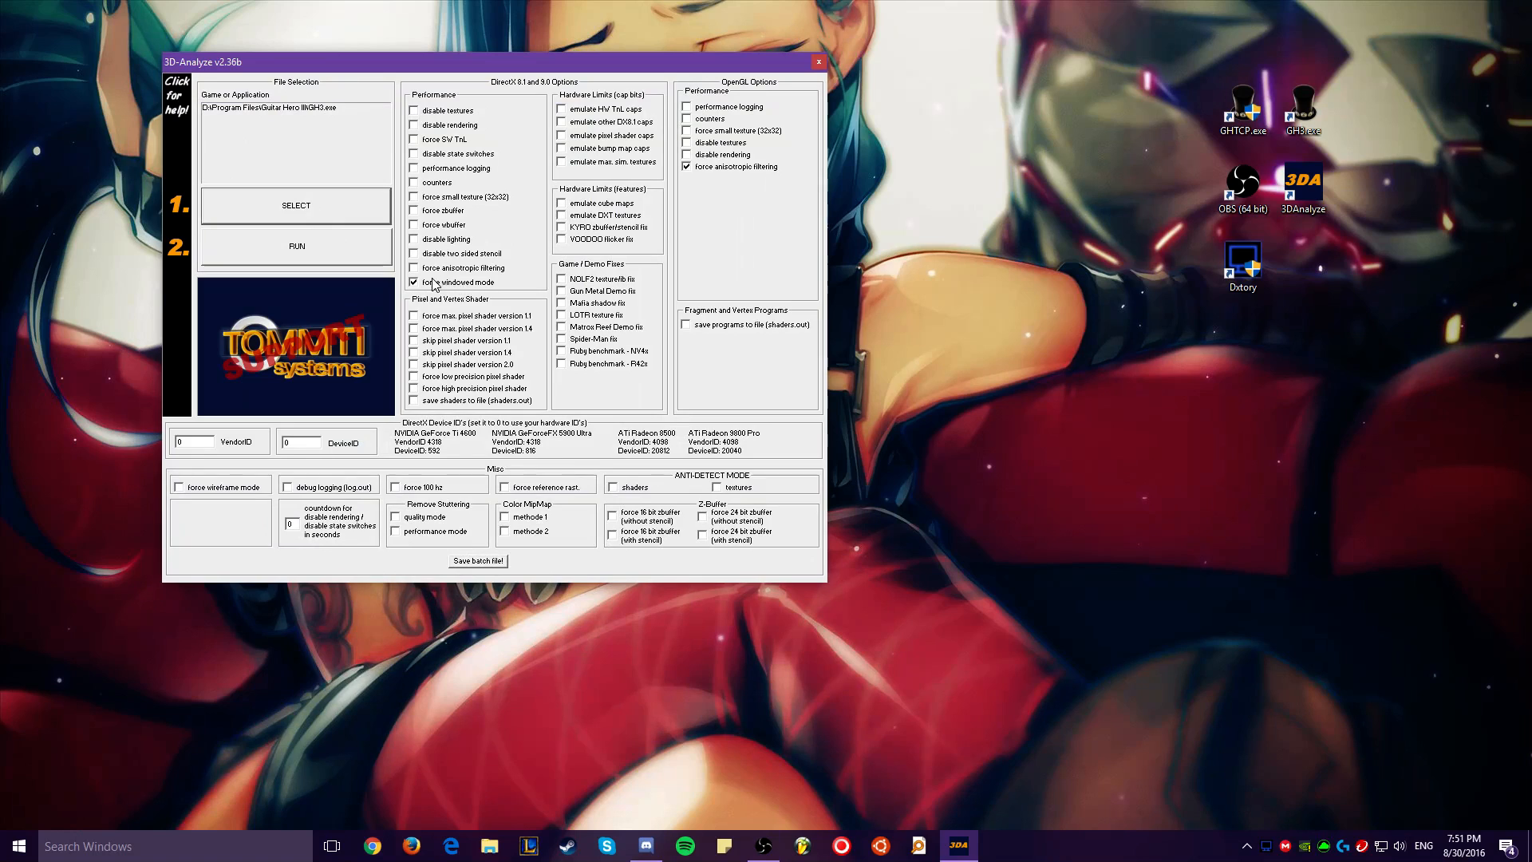
mouse_move(450, 284)
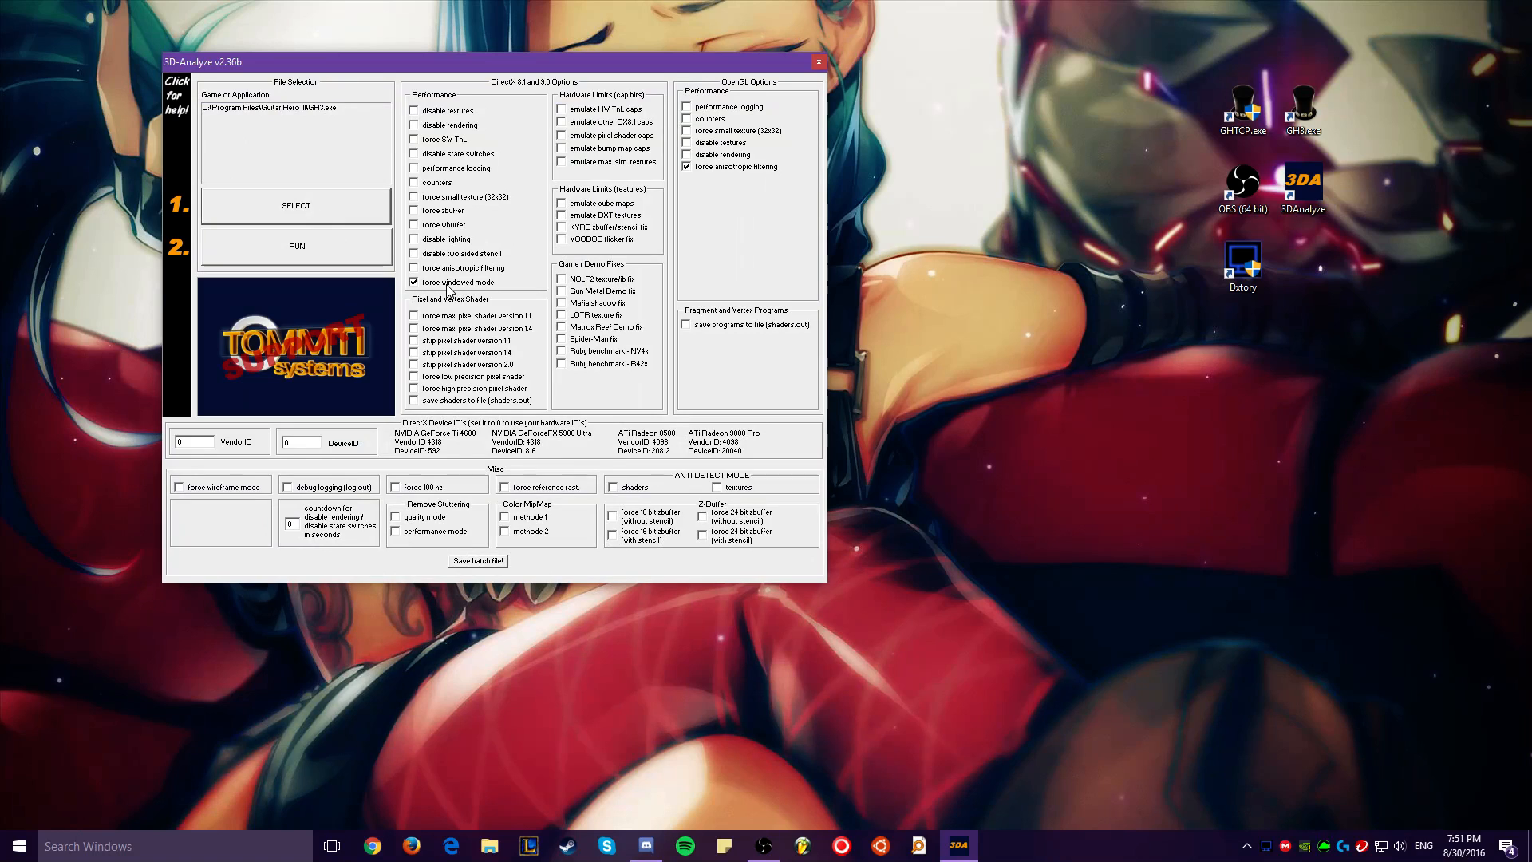
mouse_move(508, 291)
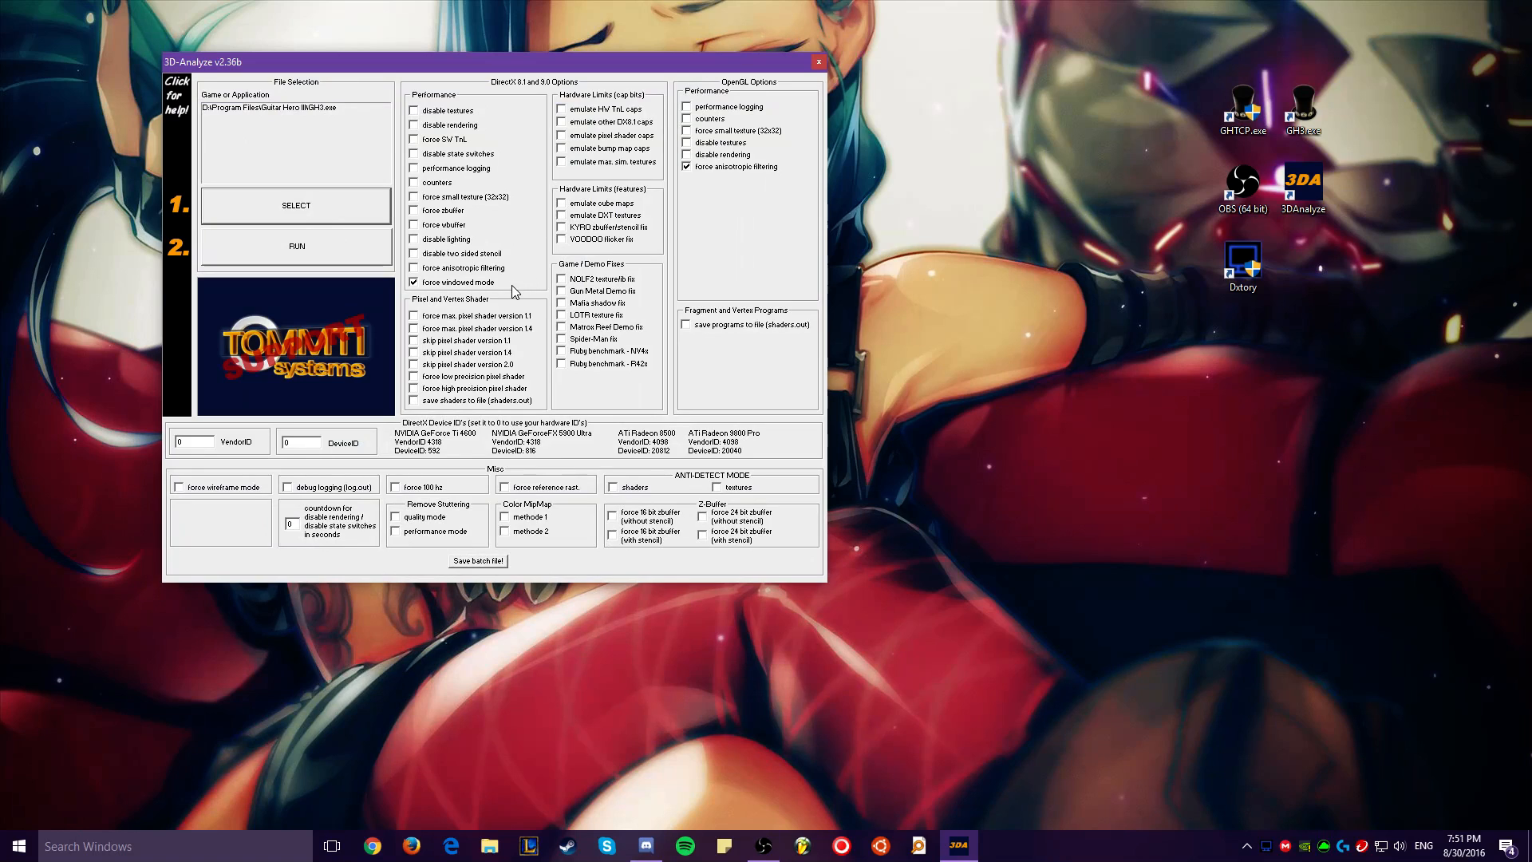
mouse_move(480, 227)
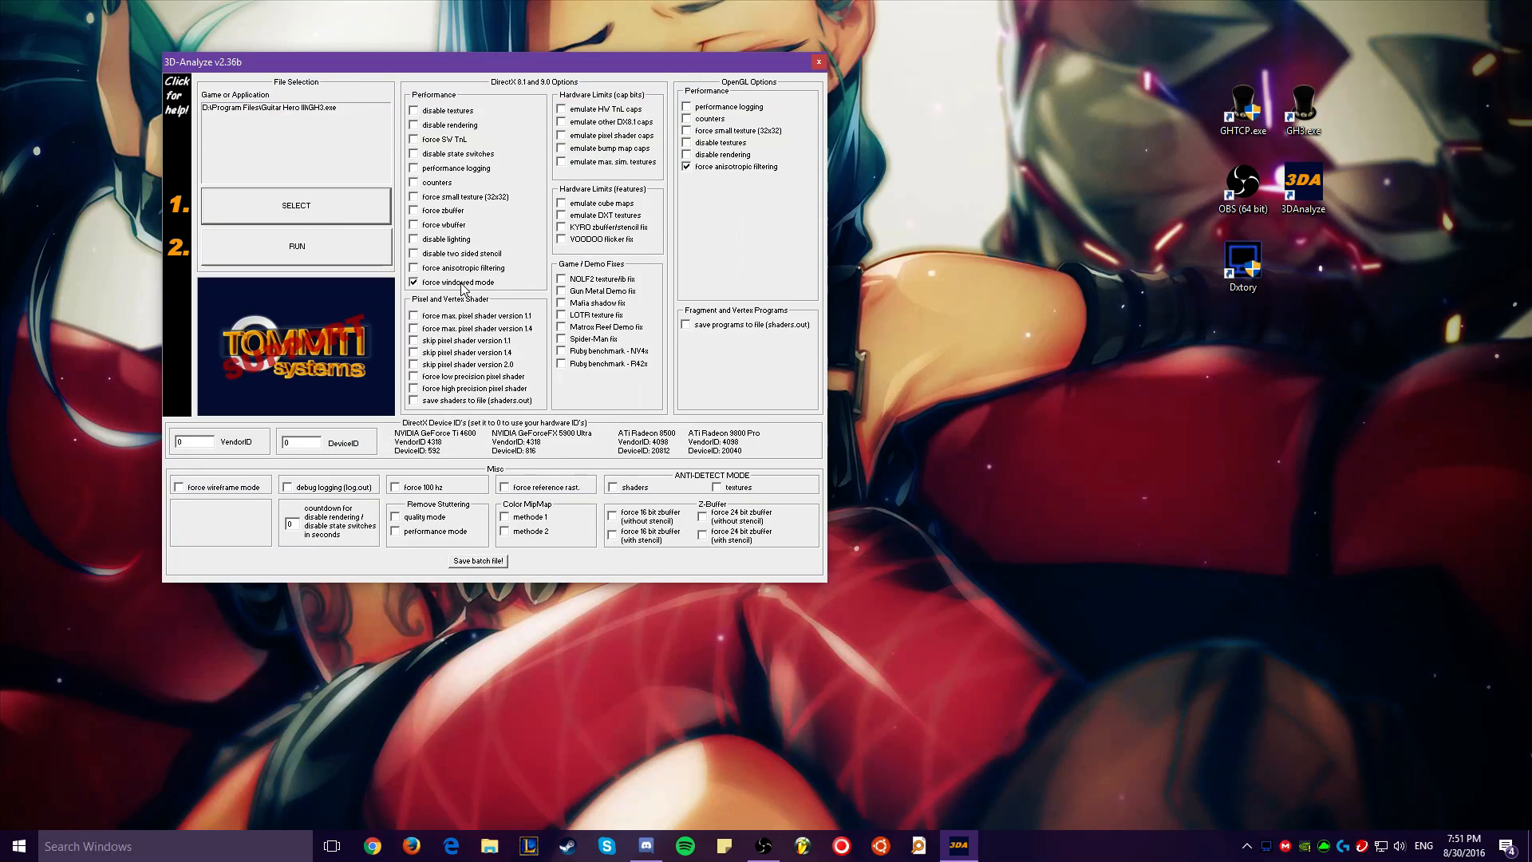
mouse_move(365, 255)
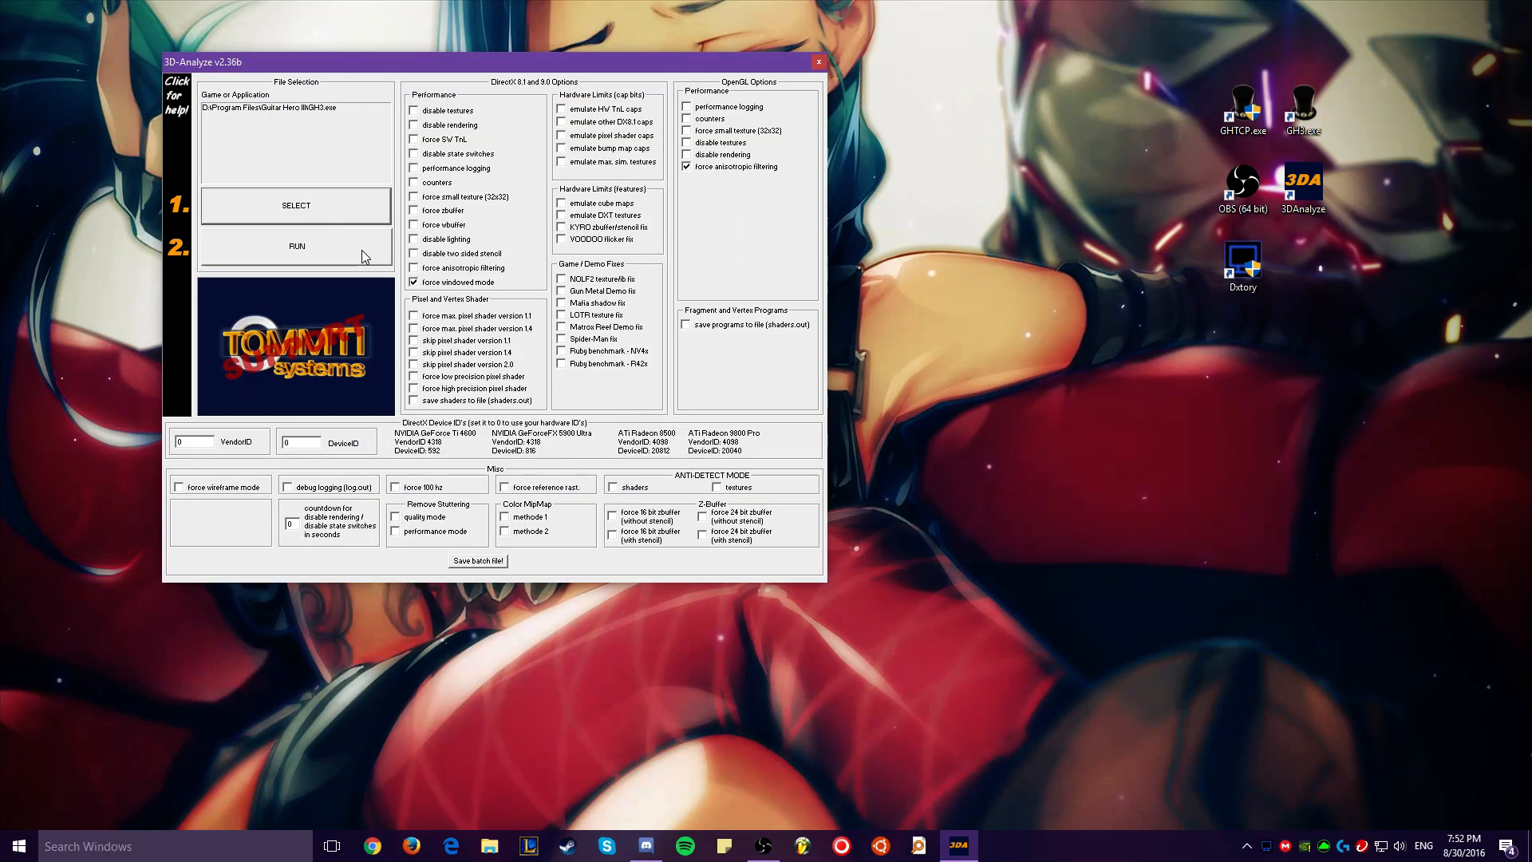
Step: Make the Logitech G930 headset speakers the default playback device and close Sound settings
left_click(296, 245)
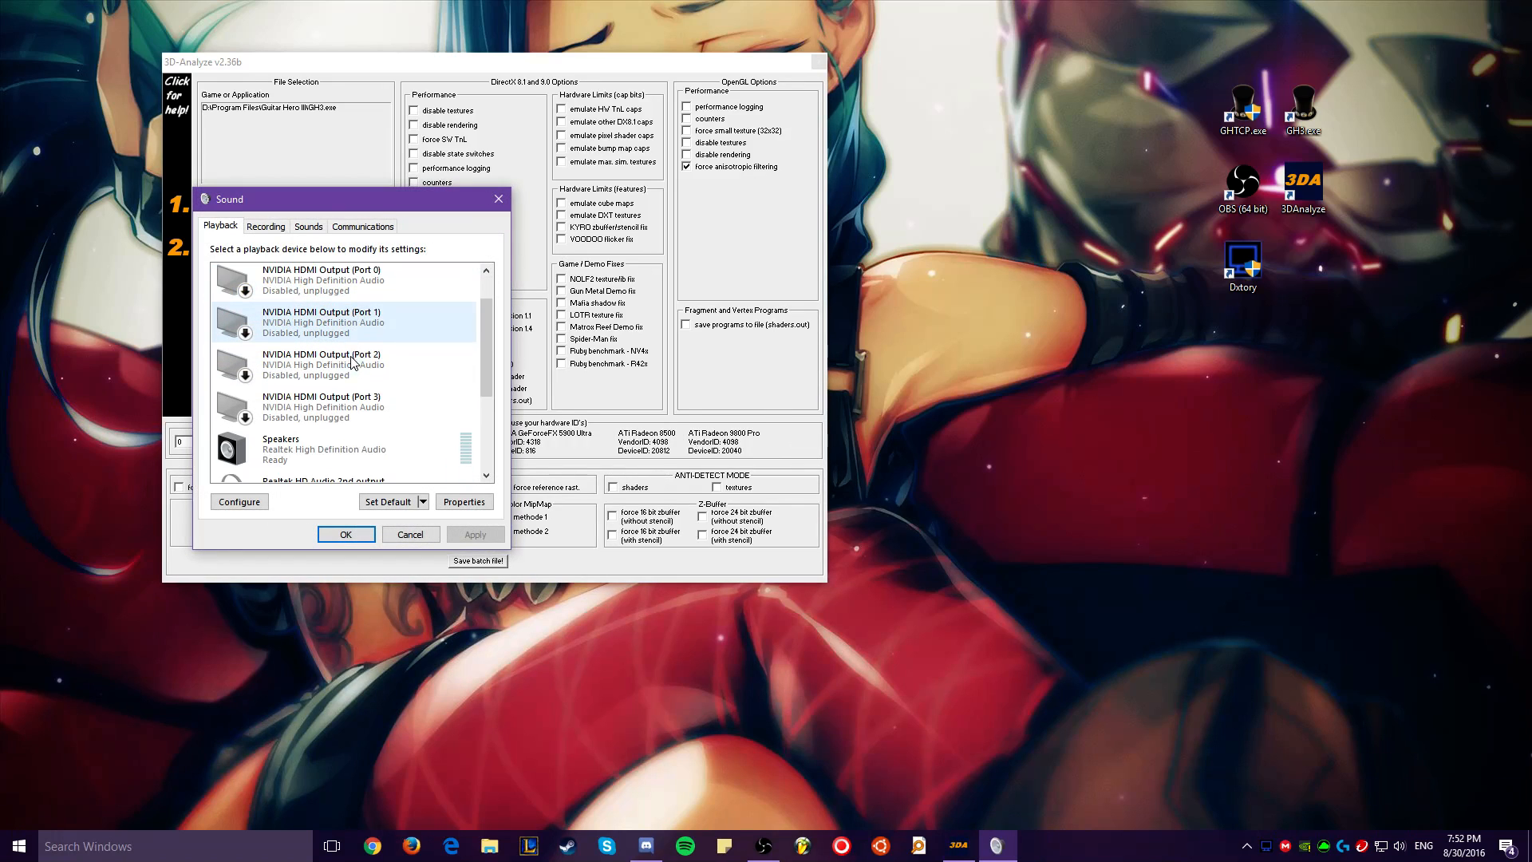
scroll("down", 3)
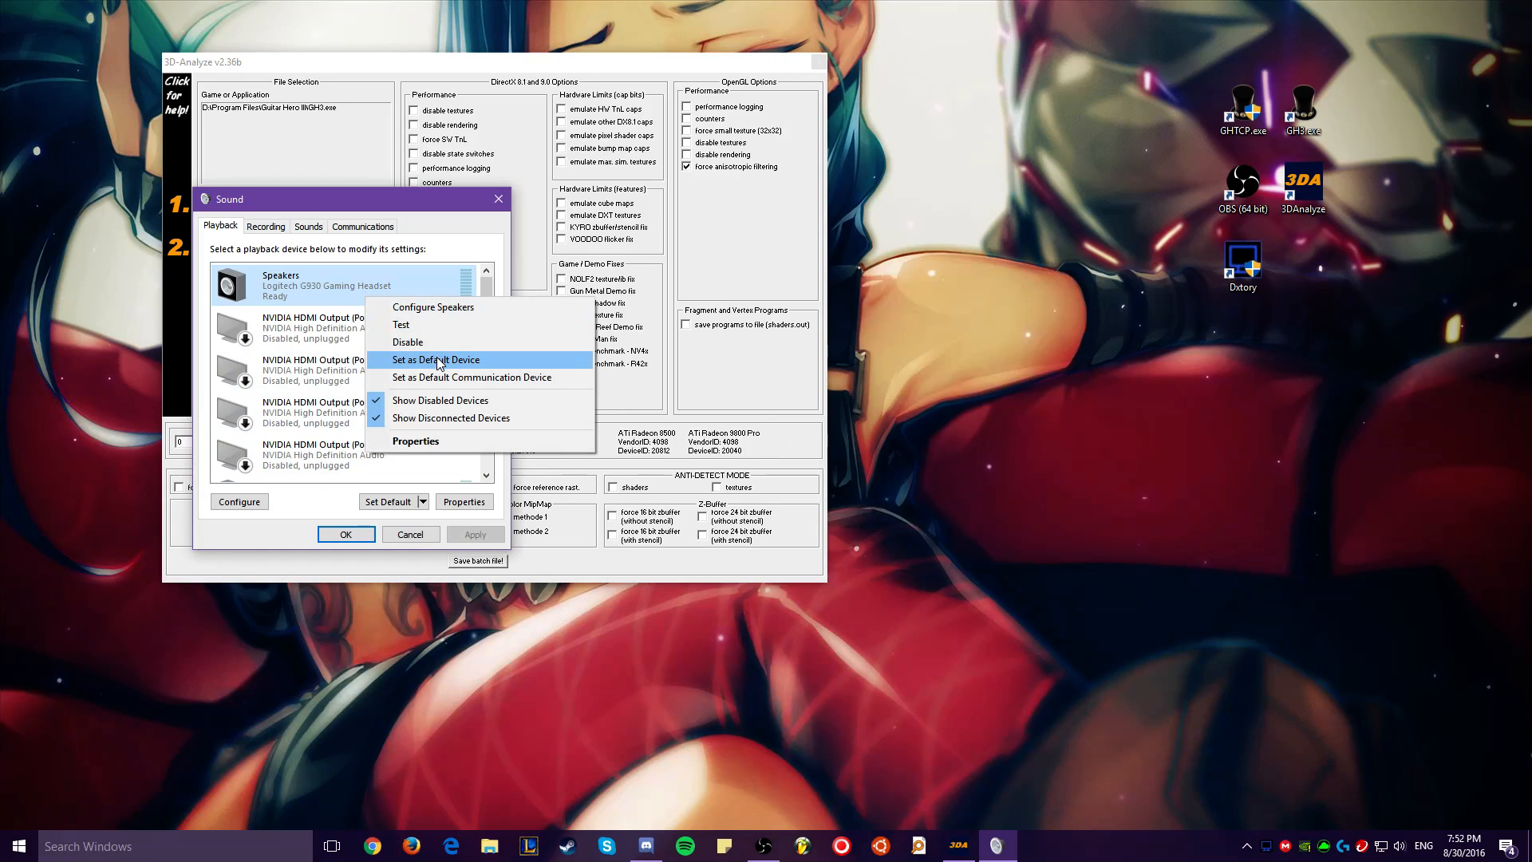
left_click(435, 360)
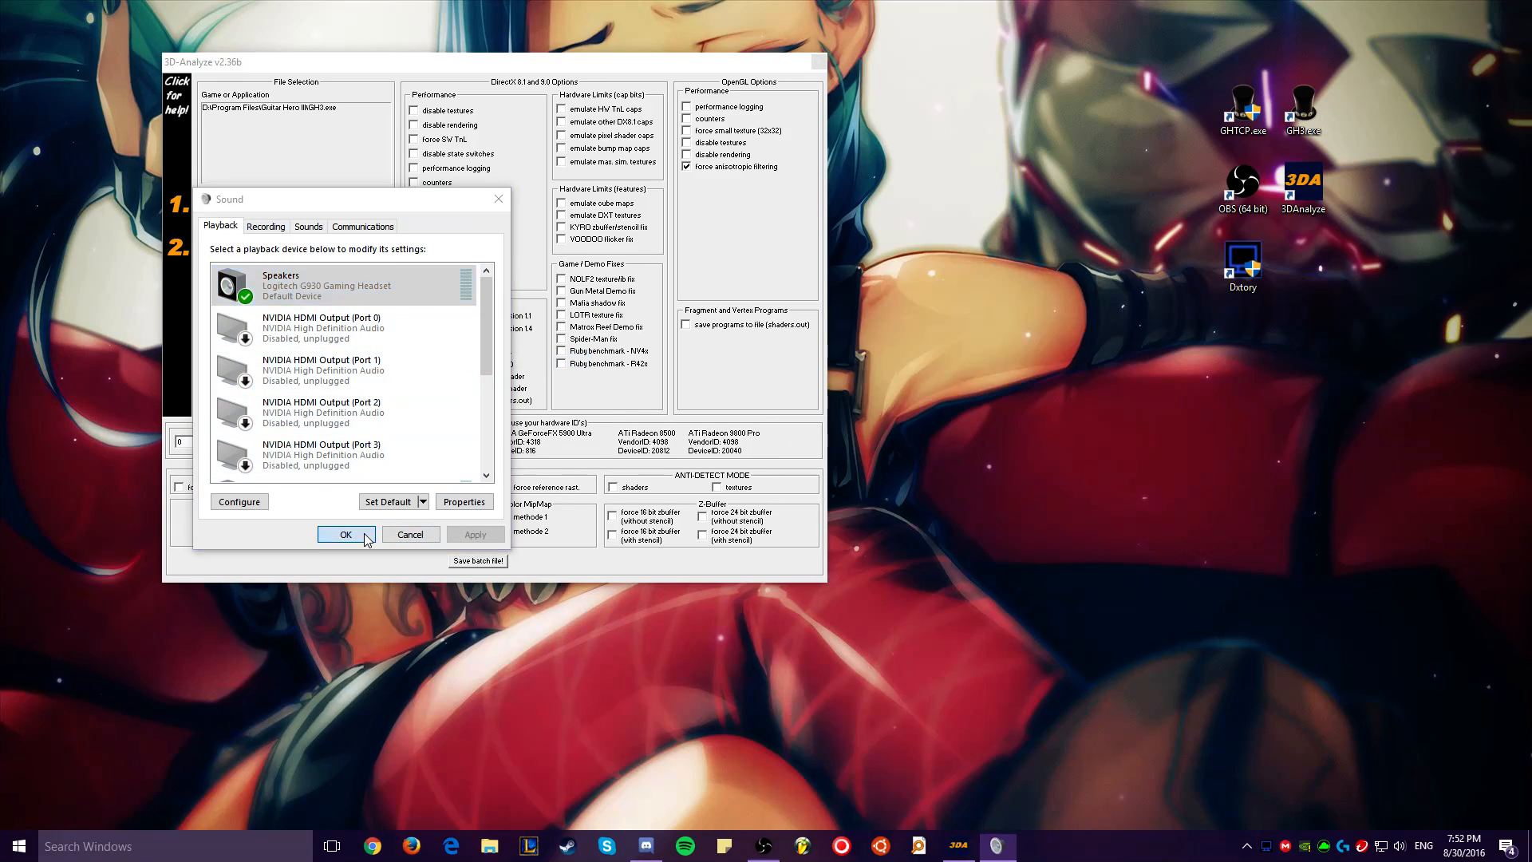
left_click(345, 533)
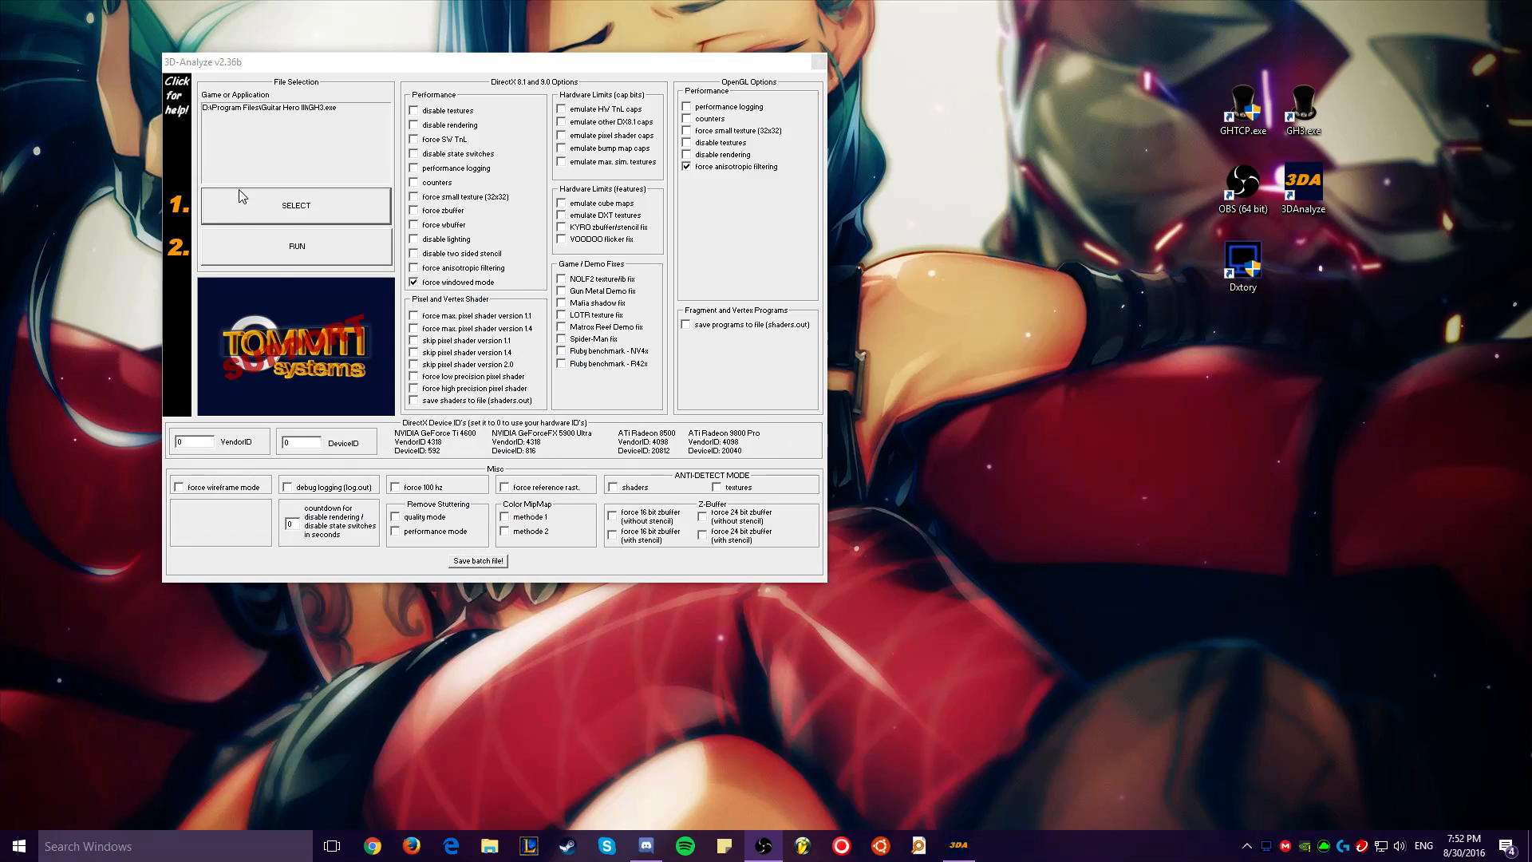
Step: Run Guitar Hero III from 3D-Analyze and go to Options > Cheats, with hyperspeed at 3
left_click(295, 246)
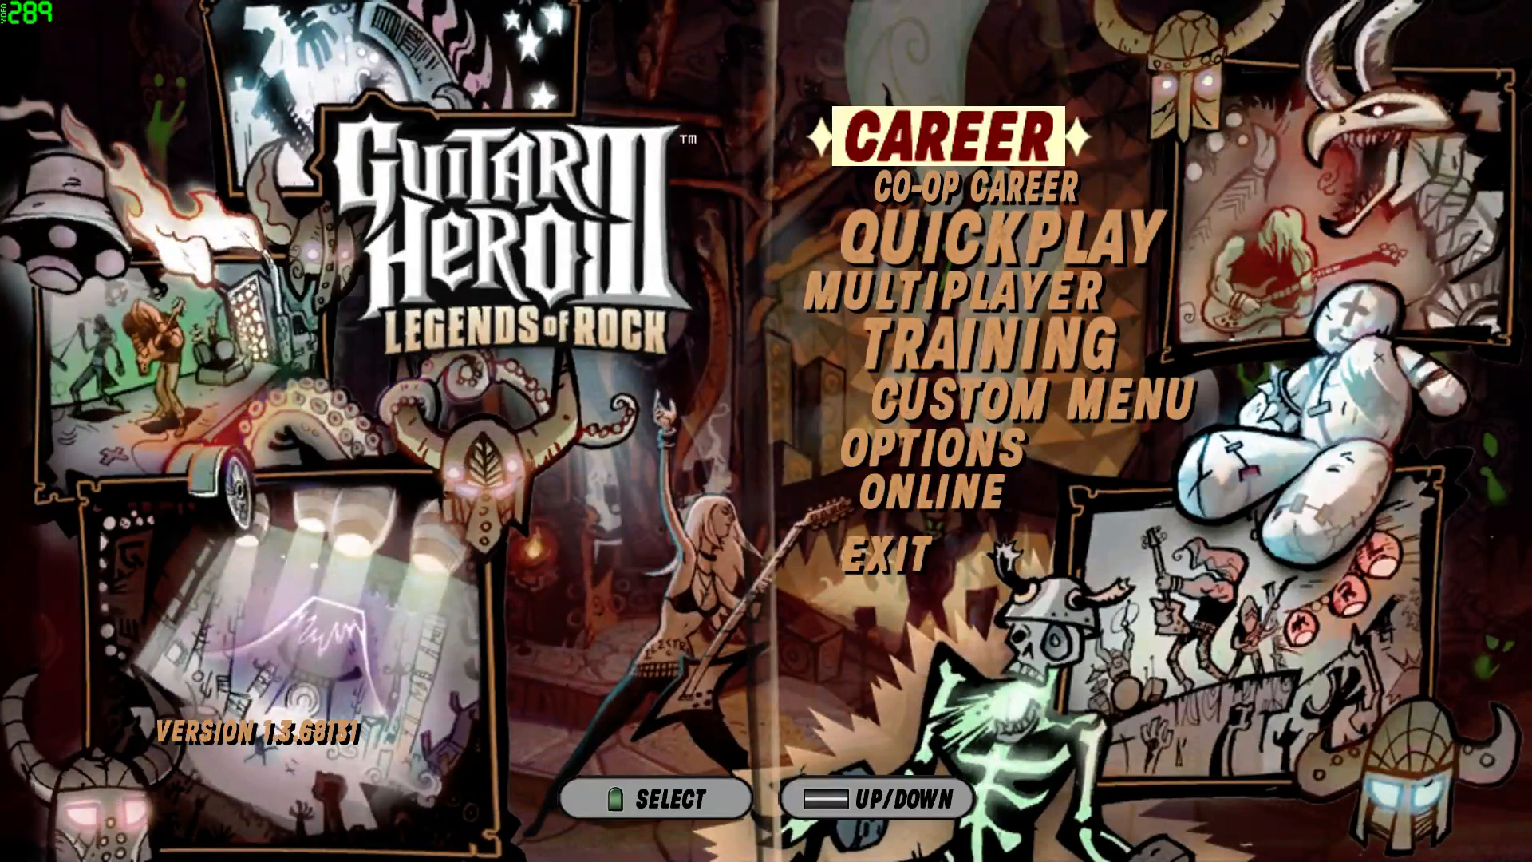
left_click(935, 446)
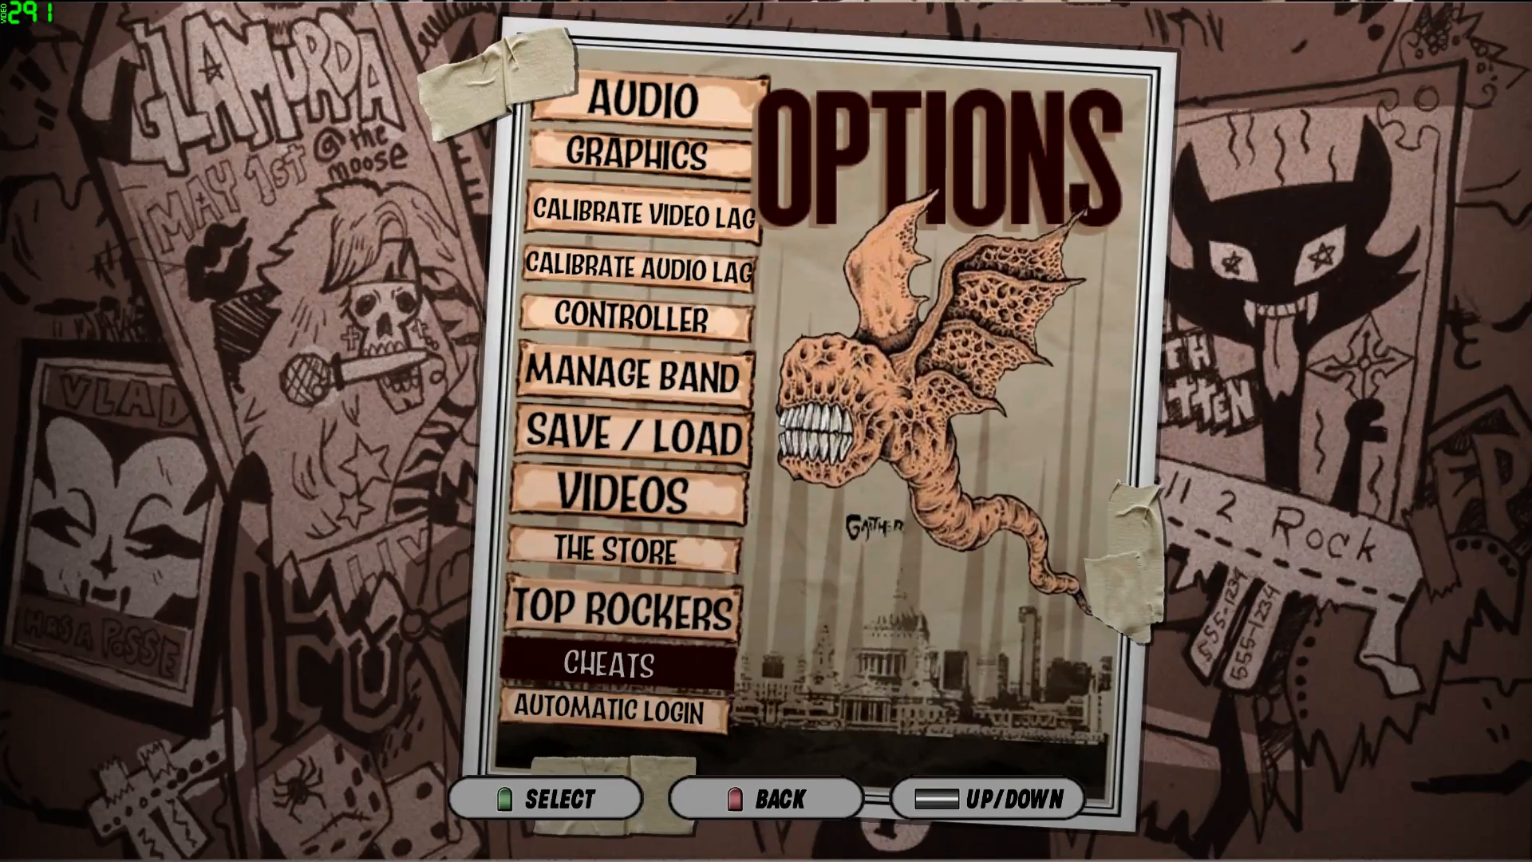
left_click(609, 664)
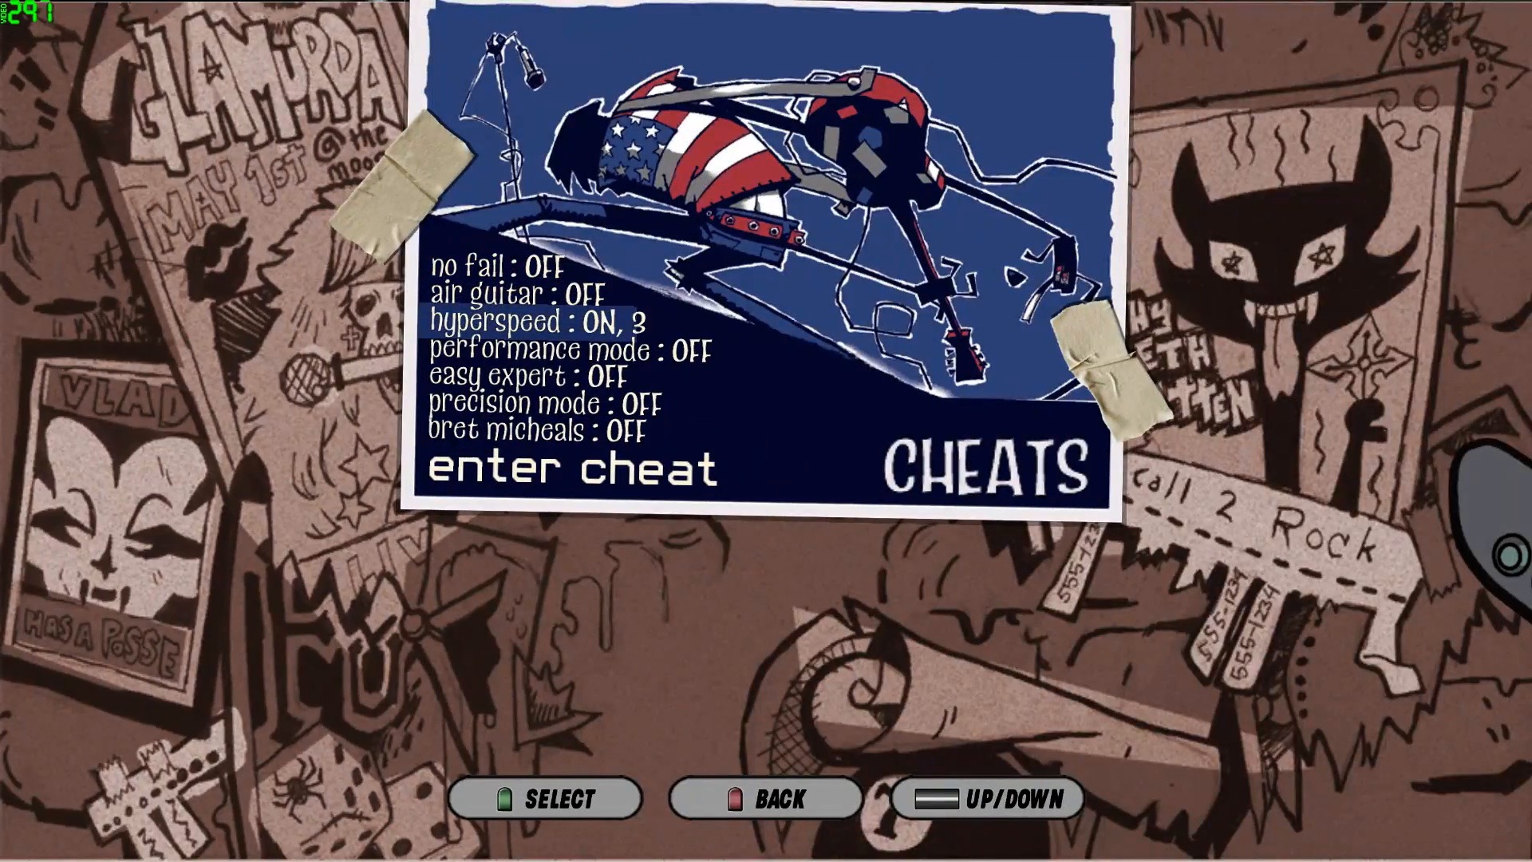
left_click(778, 798)
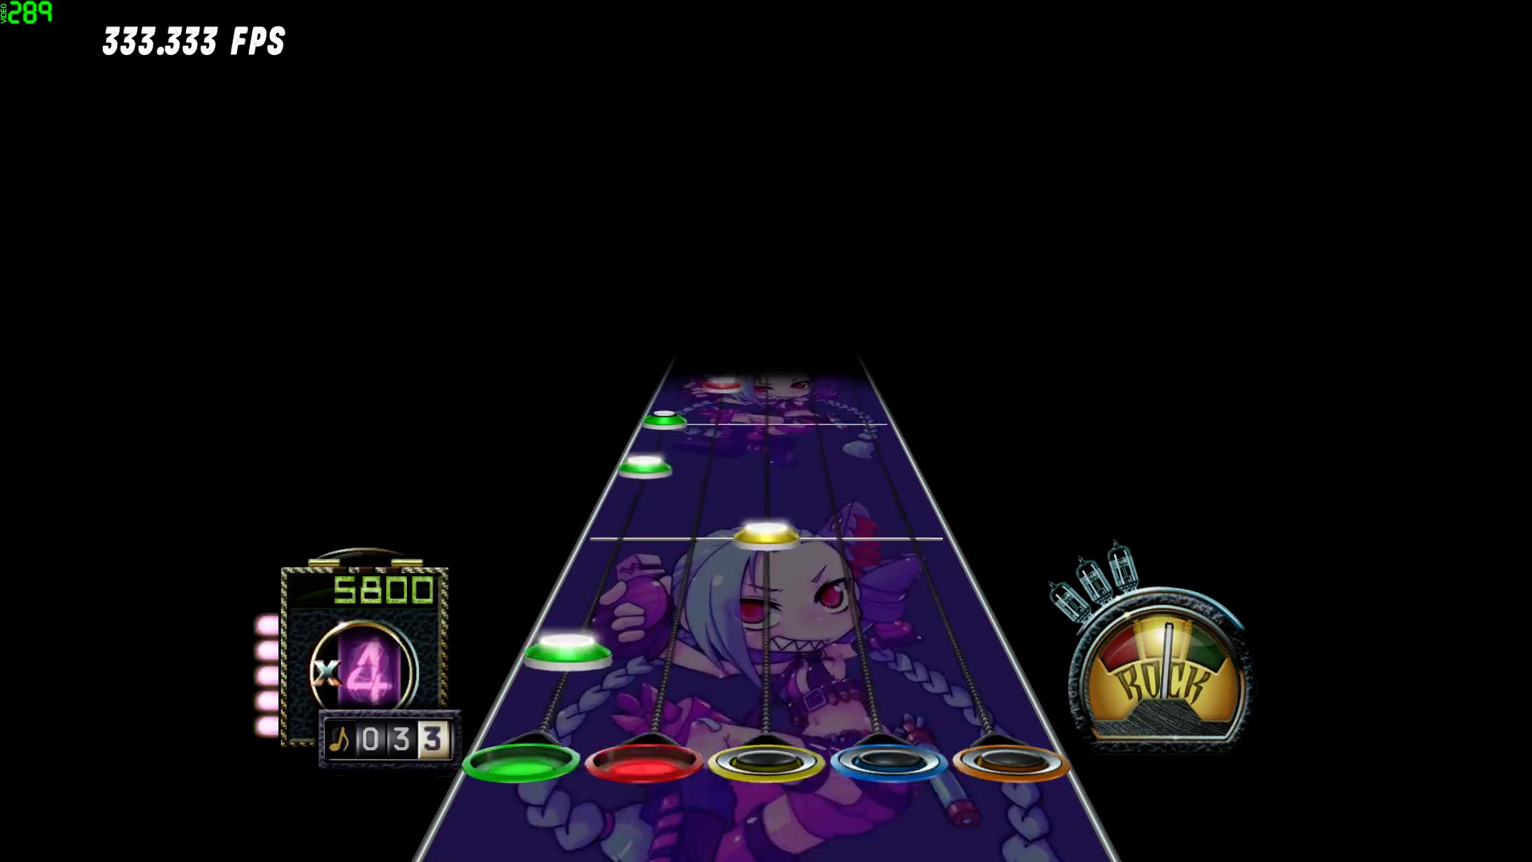
Step: Play Impulse on Expert to 16%, then leave the ended song toward the exit prompt
key("r")
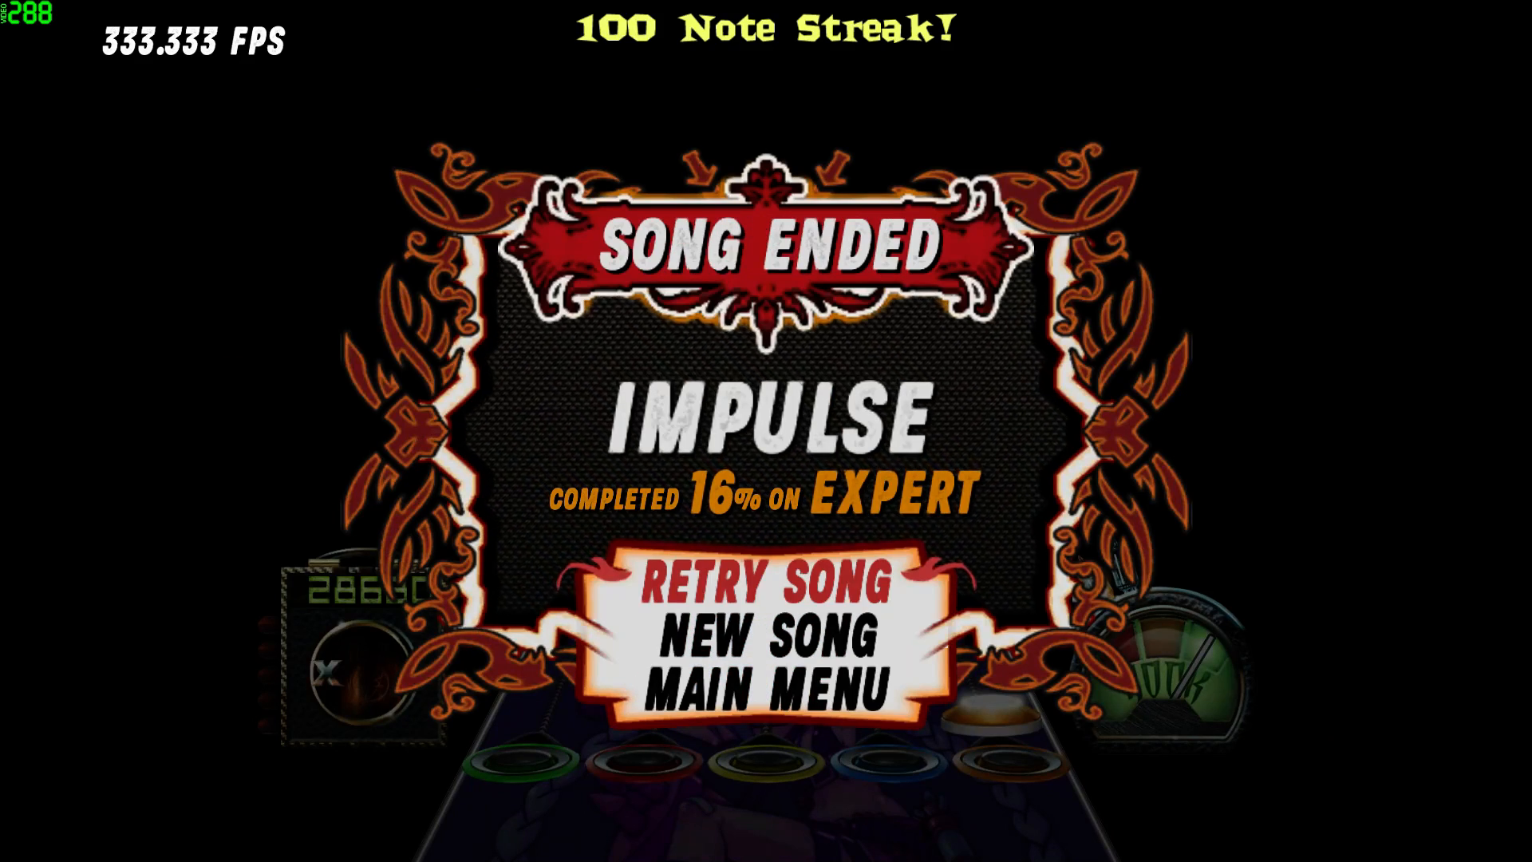
left_click(767, 695)
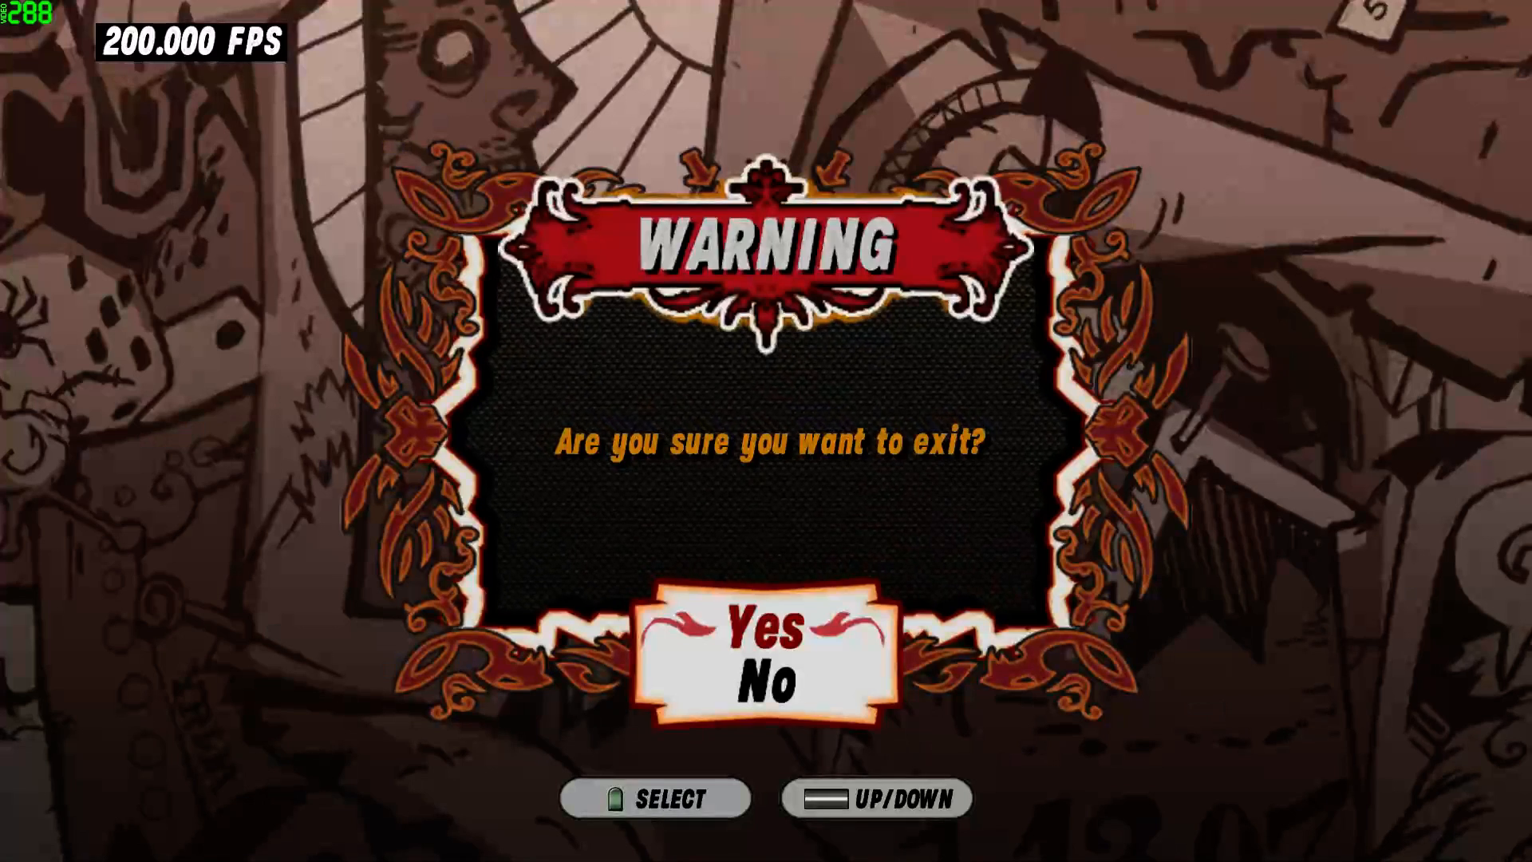
Step: Confirm exiting the game and dismiss the Windows device-restart notice
left_click(766, 635)
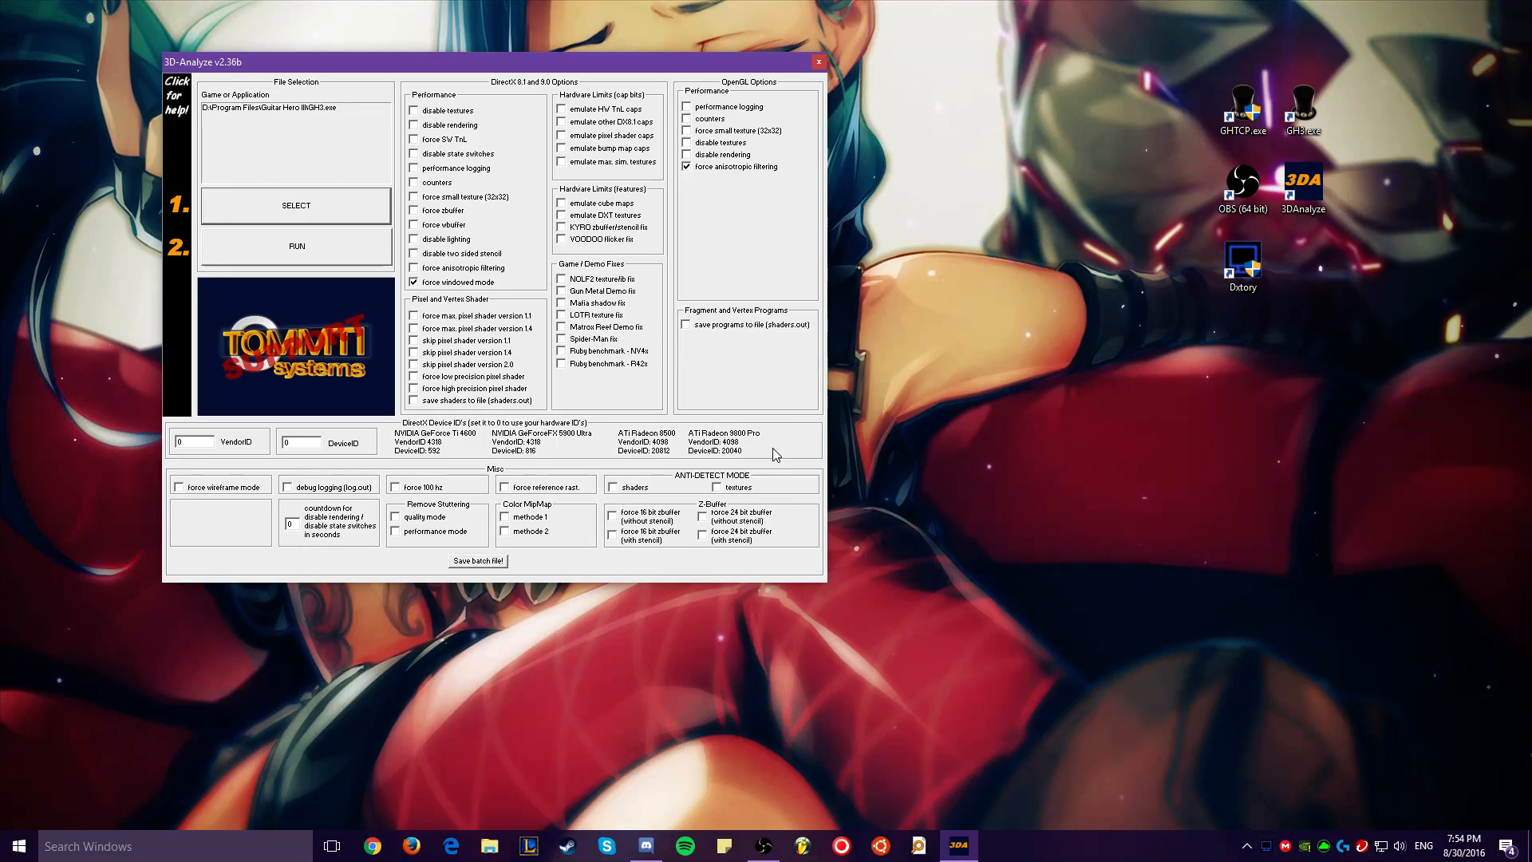
mouse_move(782, 457)
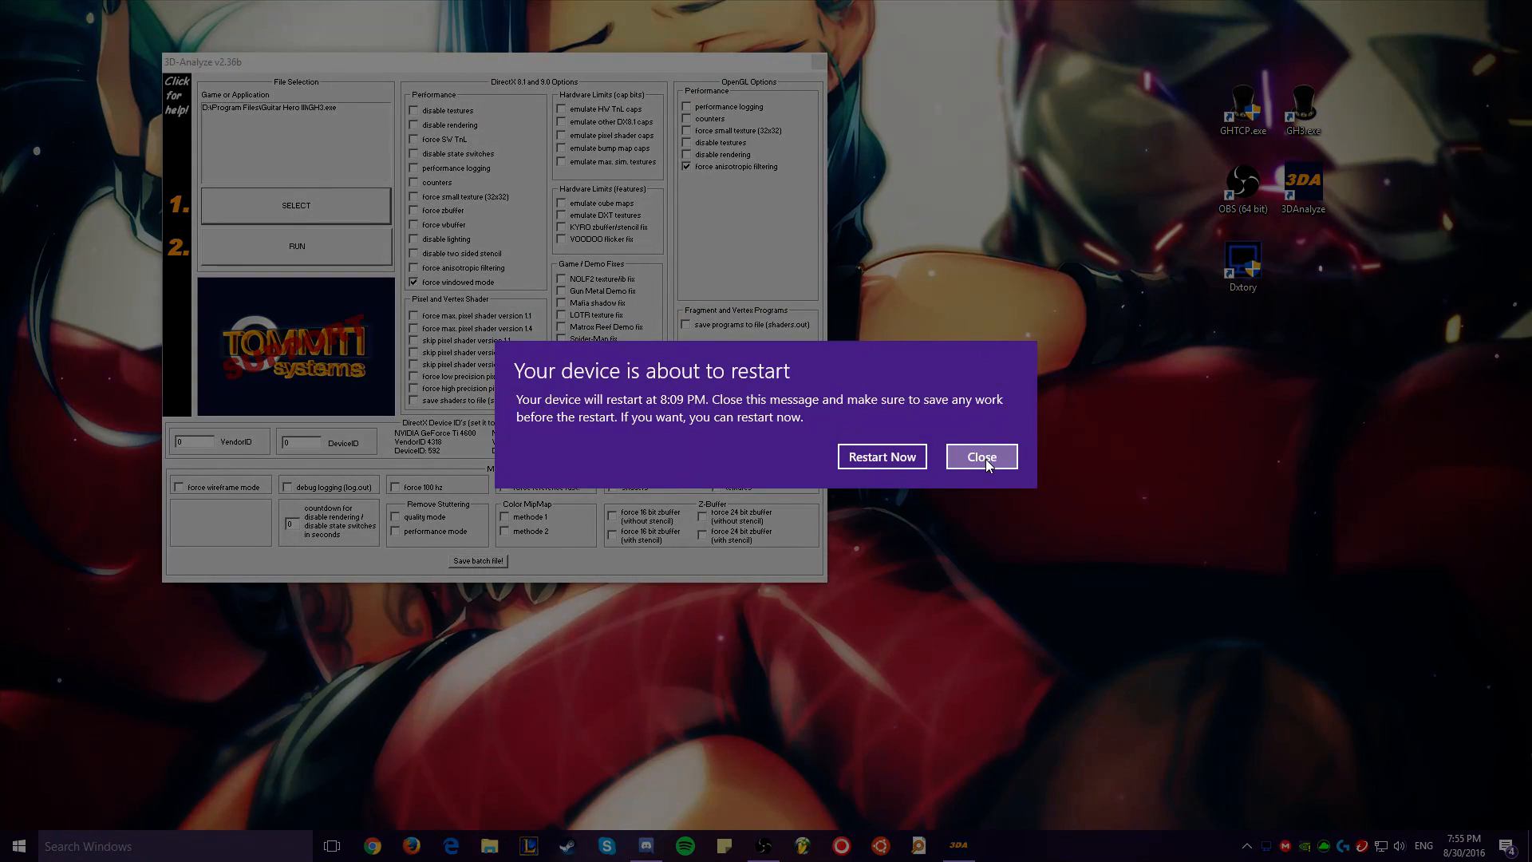
left_click(981, 457)
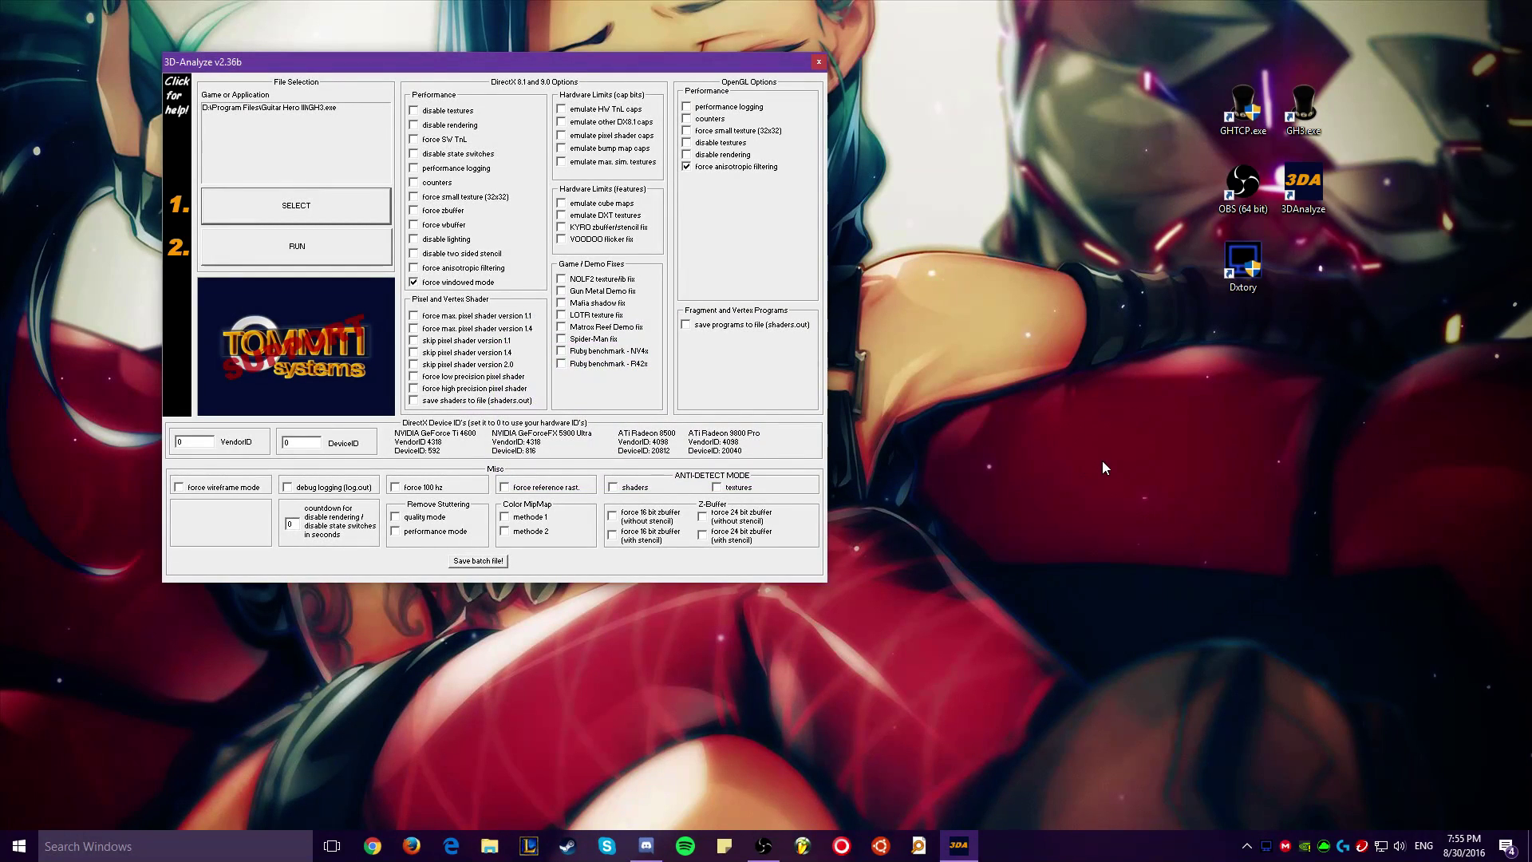
mouse_move(1079, 447)
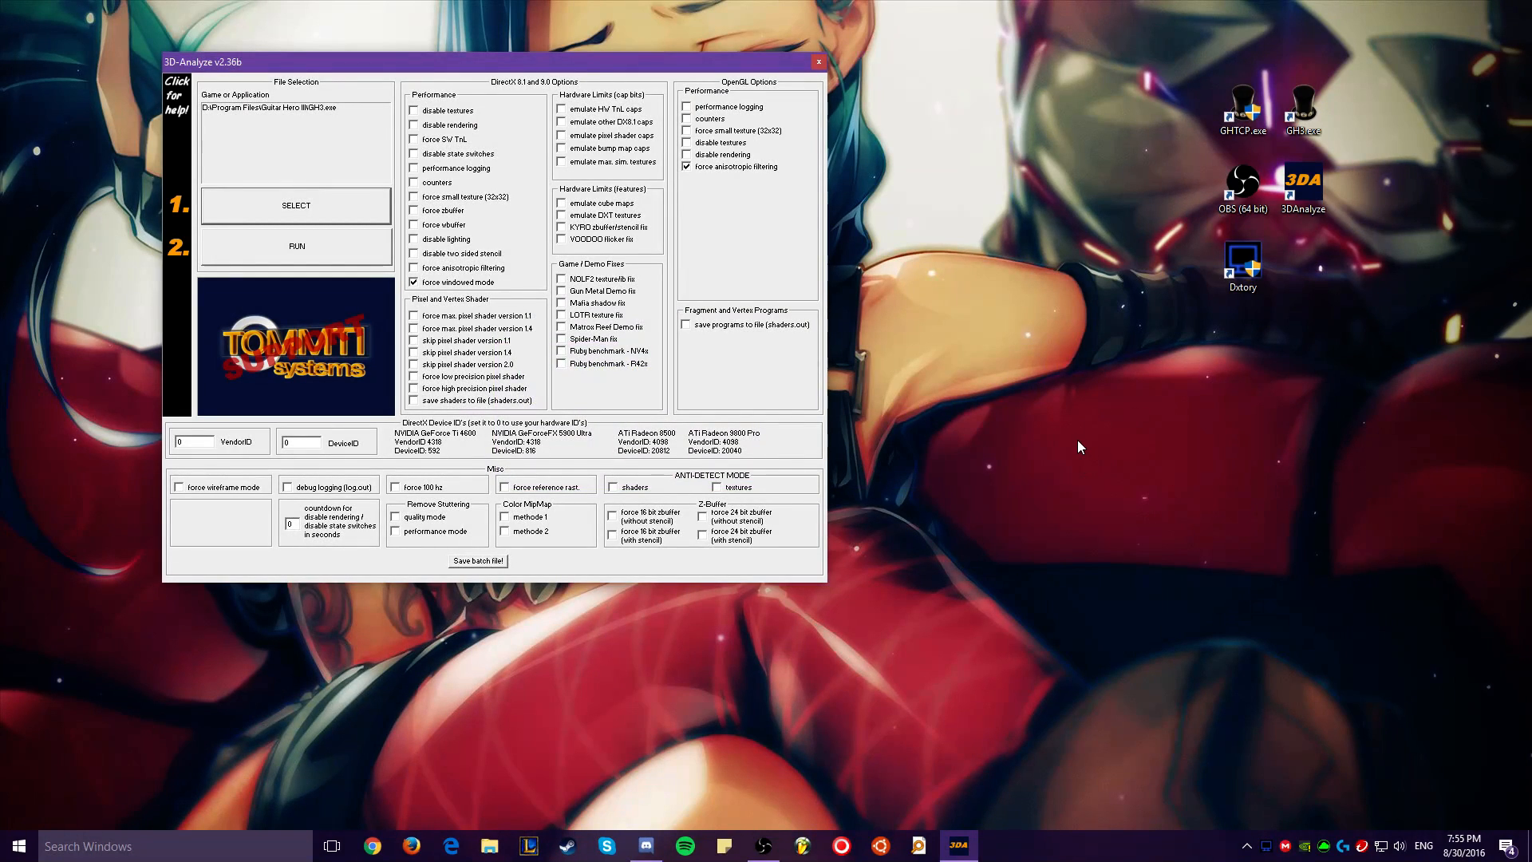